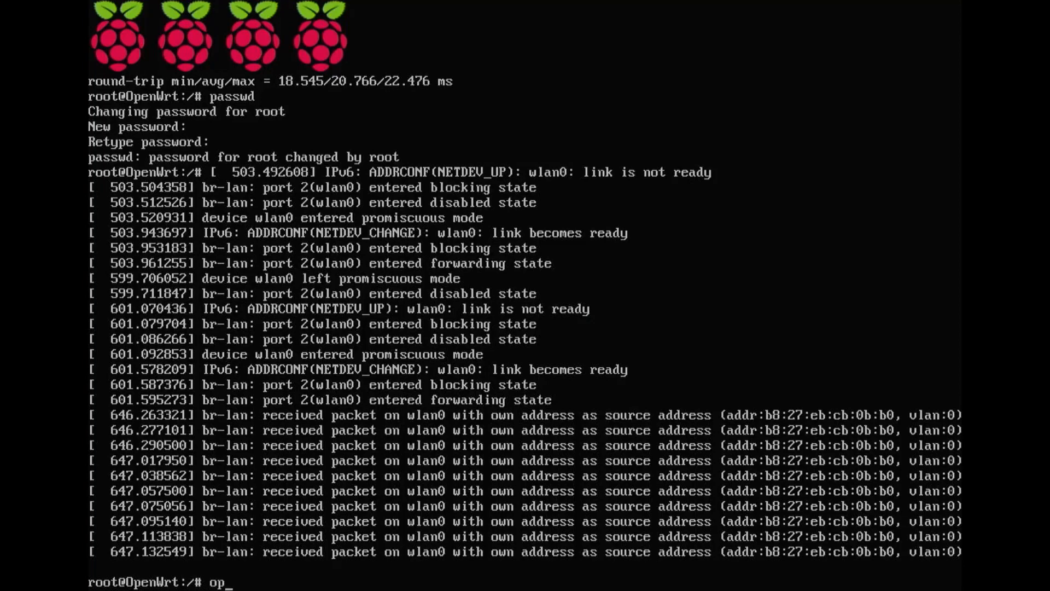
Step: Run 'opkg update' at the OpenWrt root prompt
type("kg u")
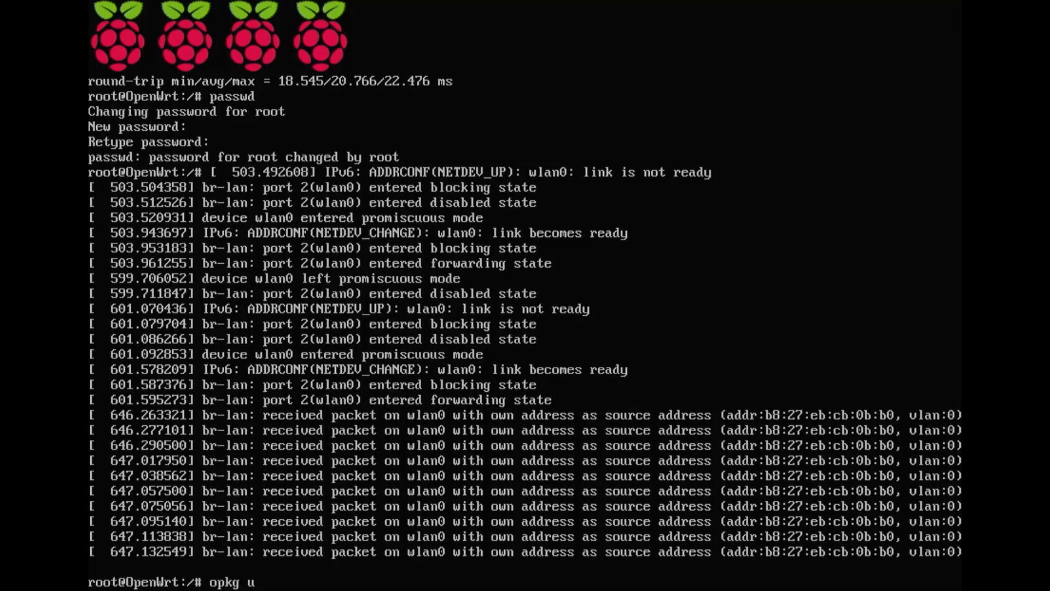
type("pdate")
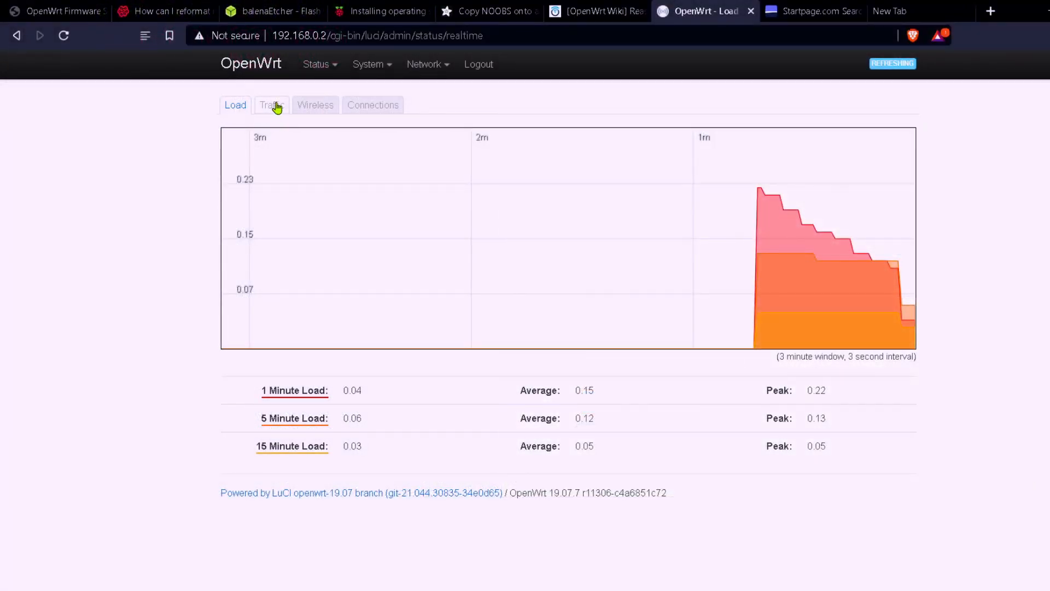
Step: View the Traffic and Wireless realtime graphs, then filter Software and install aircrack-ng
left_click(272, 105)
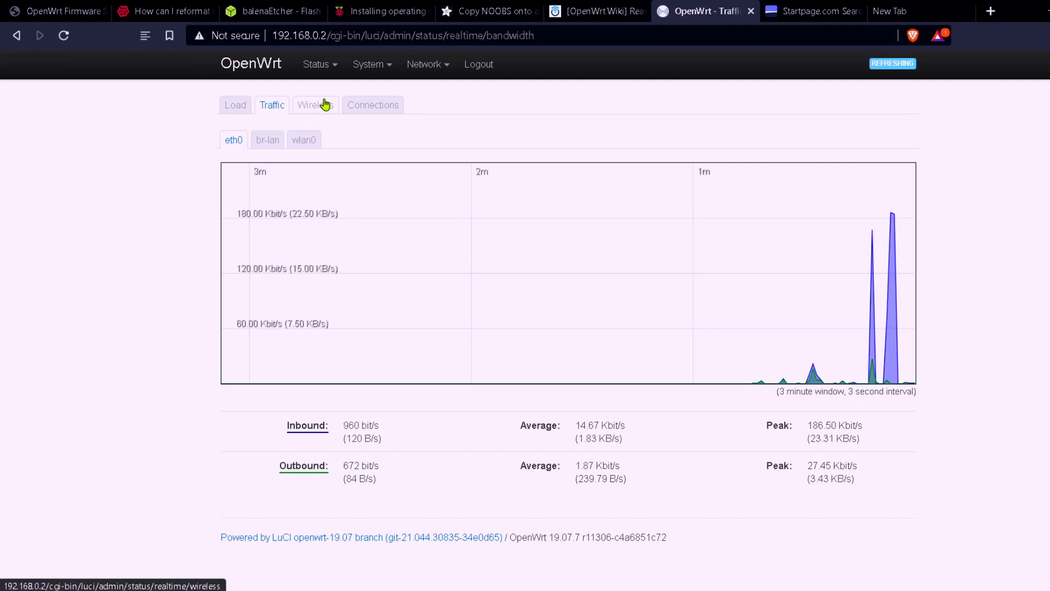
left_click(310, 105)
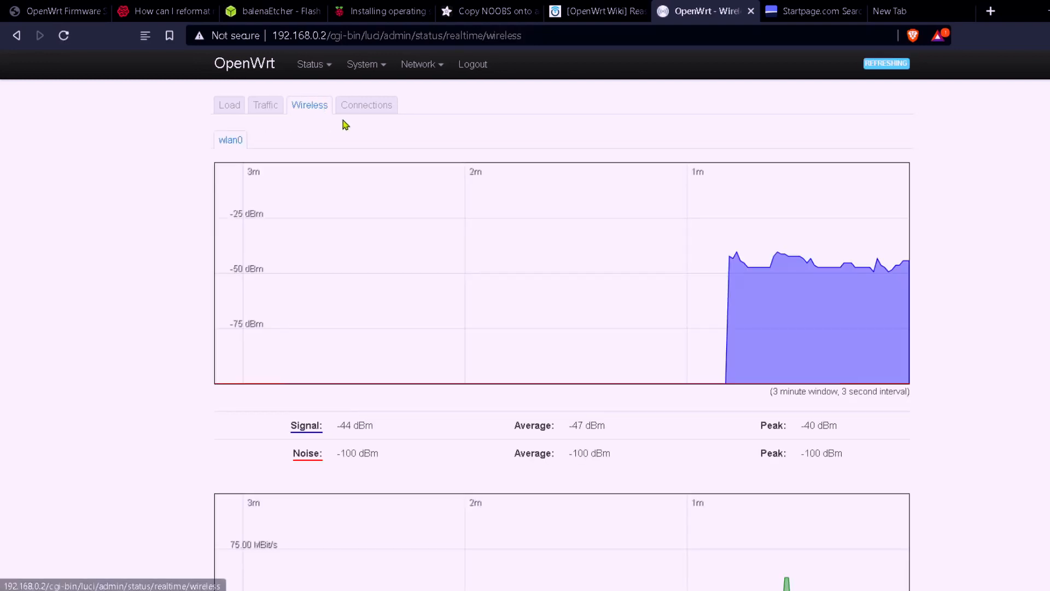
scroll("down", 3)
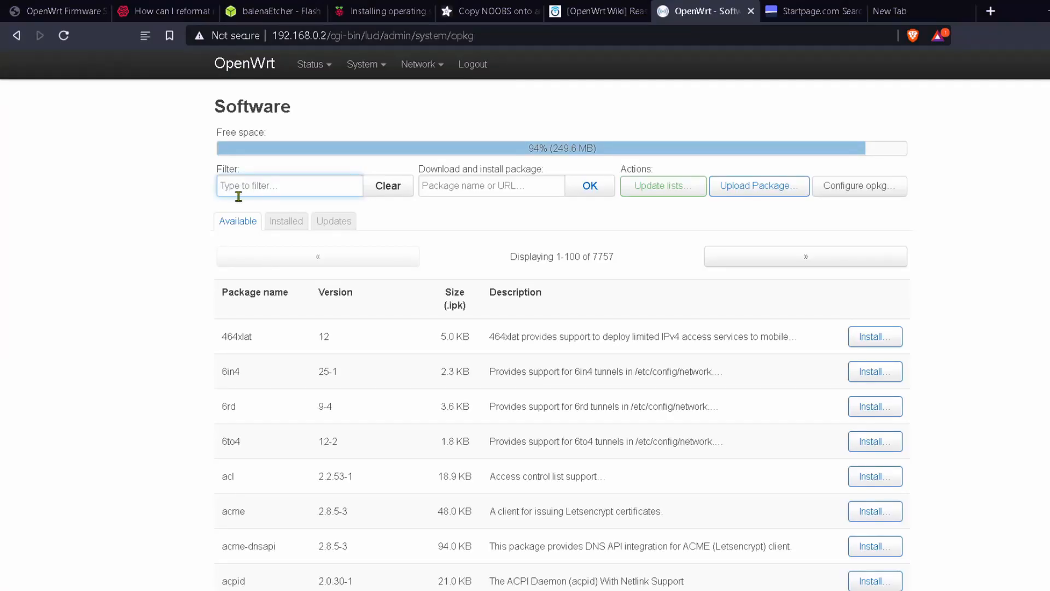
mouse_move(174, 252)
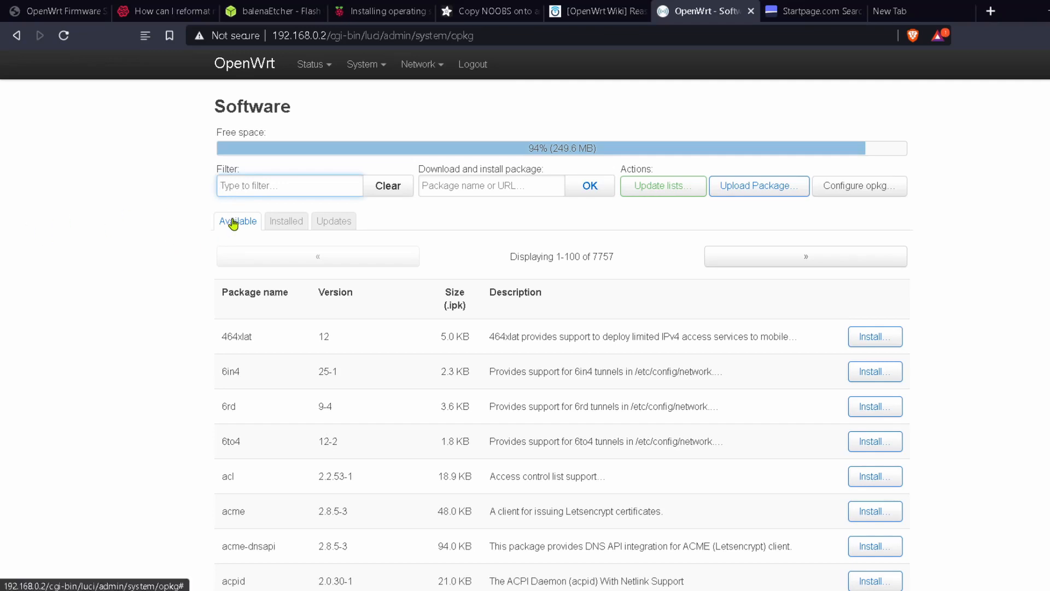
type("aird")
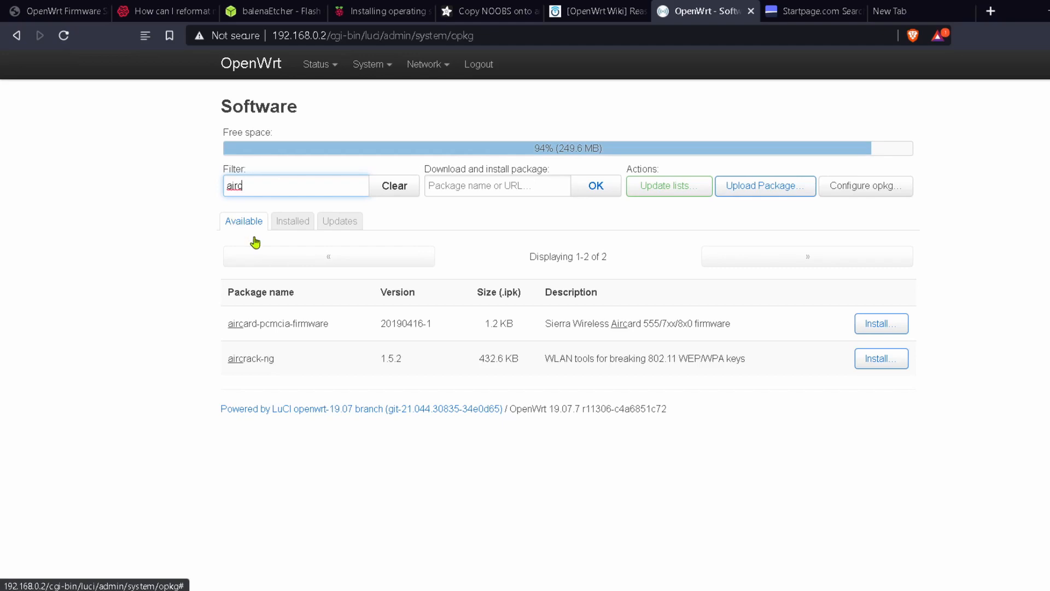
mouse_move(881, 357)
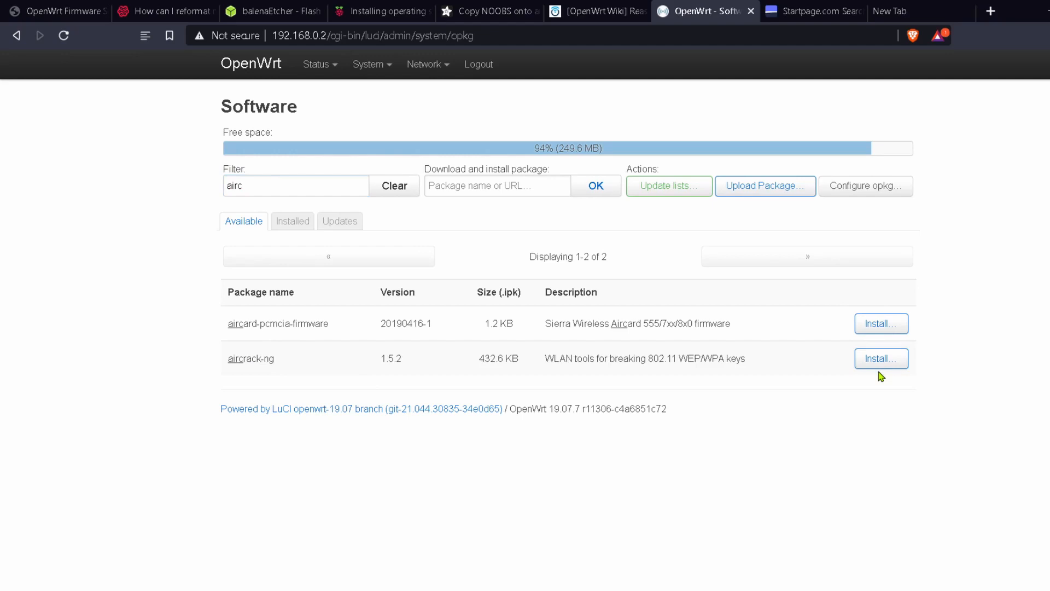
left_click(881, 358)
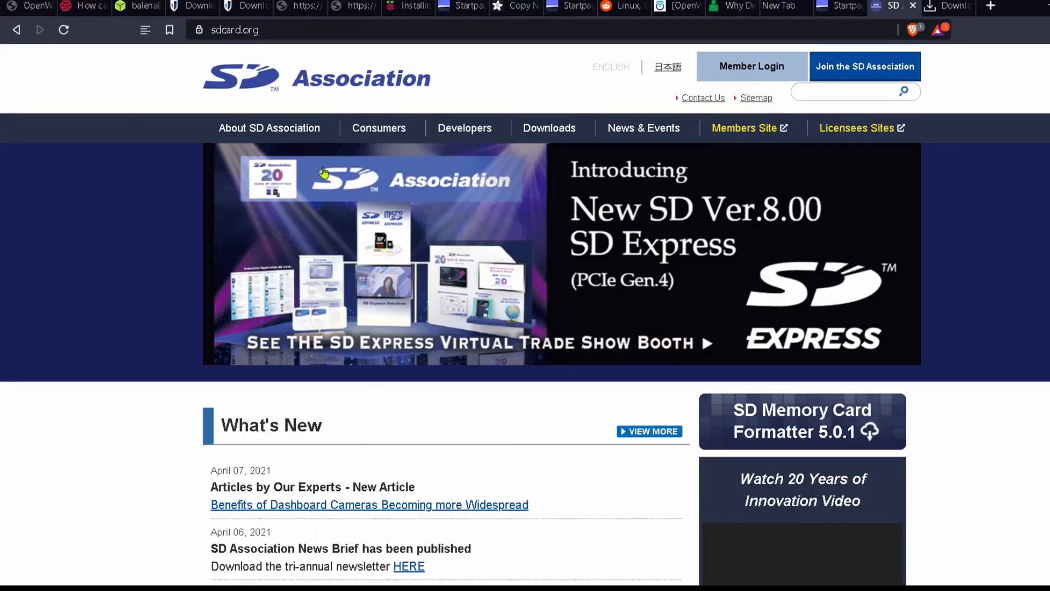
mouse_move(281, 54)
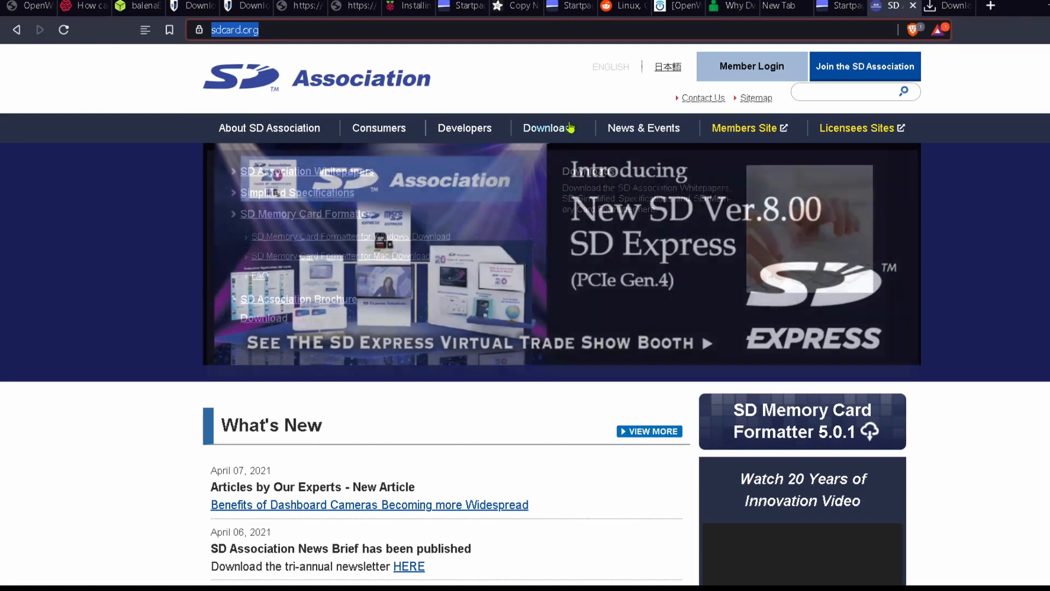
Step: Go through Downloads and SD Memory Card Formatter to the Windows download license page
left_click(548, 128)
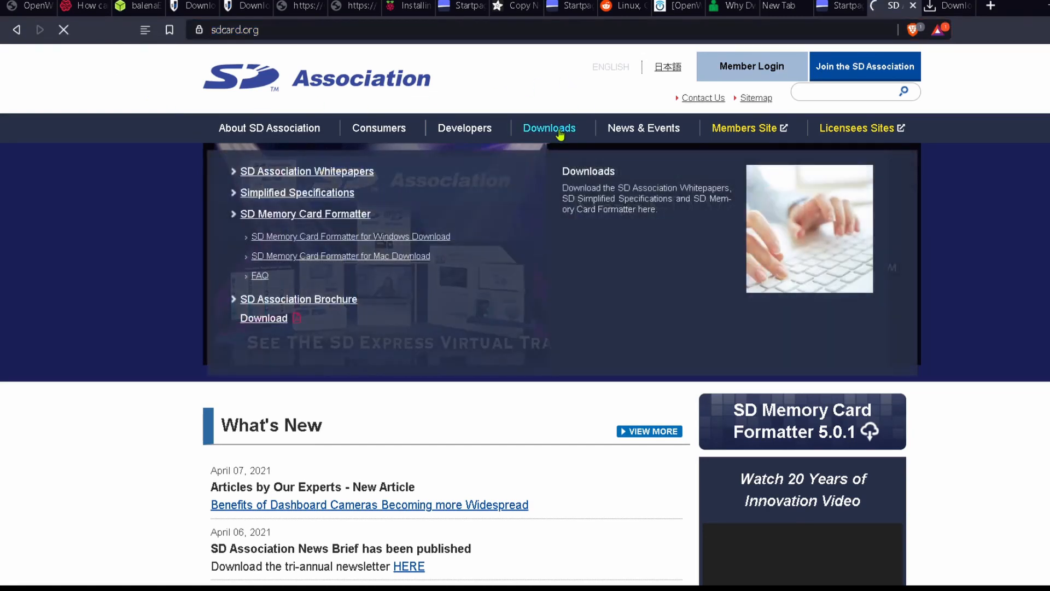
left_click(549, 128)
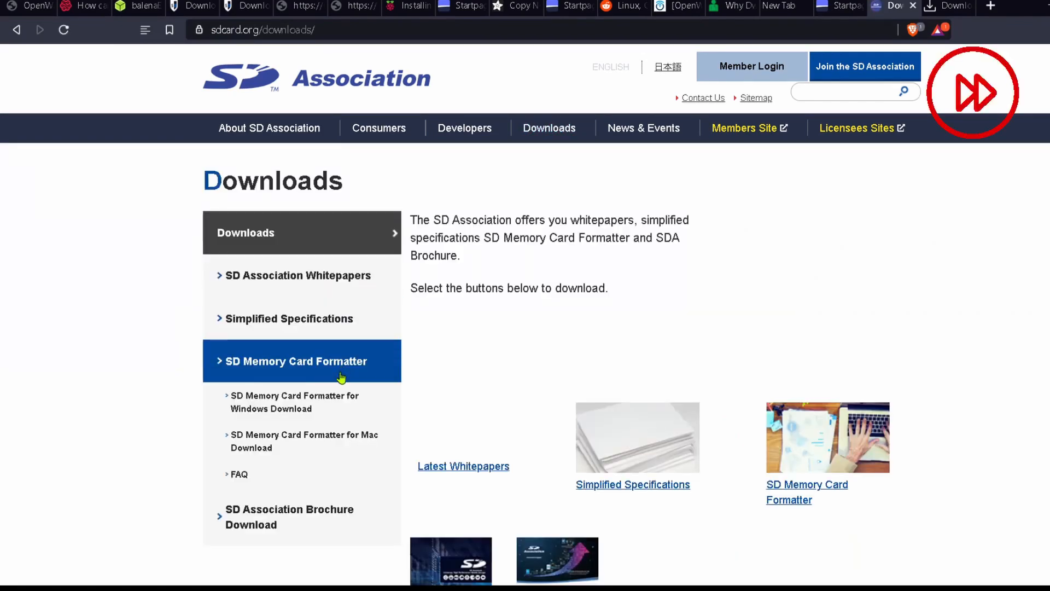
left_click(296, 361)
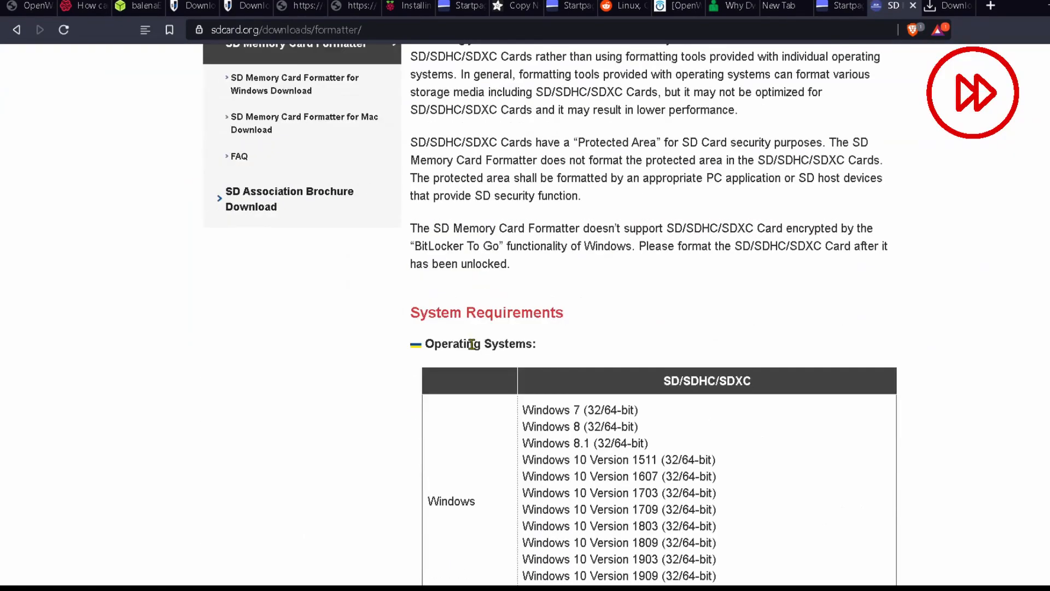
left_click(293, 84)
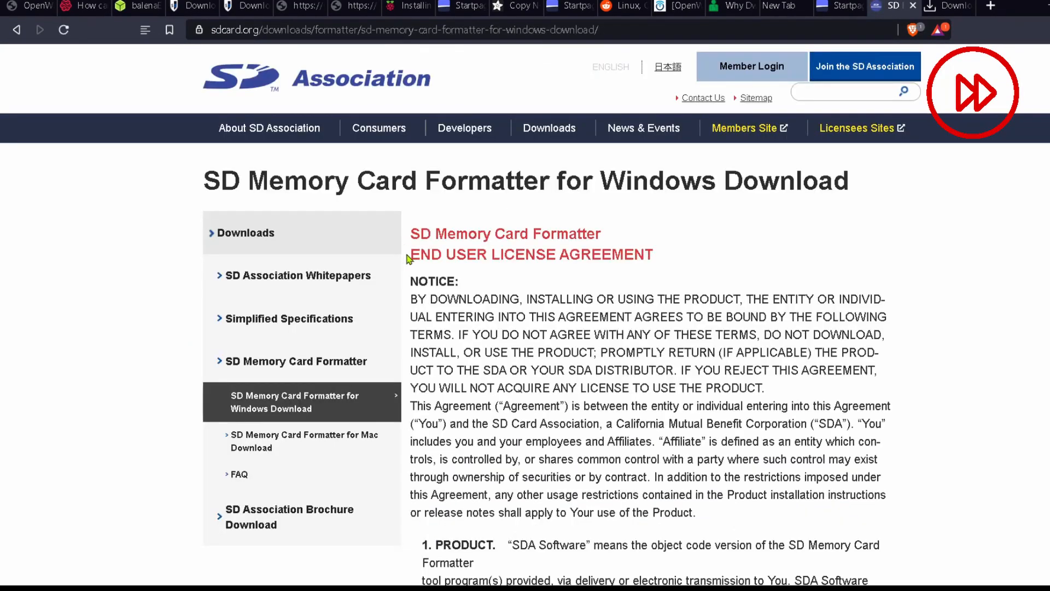
scroll("down", 3)
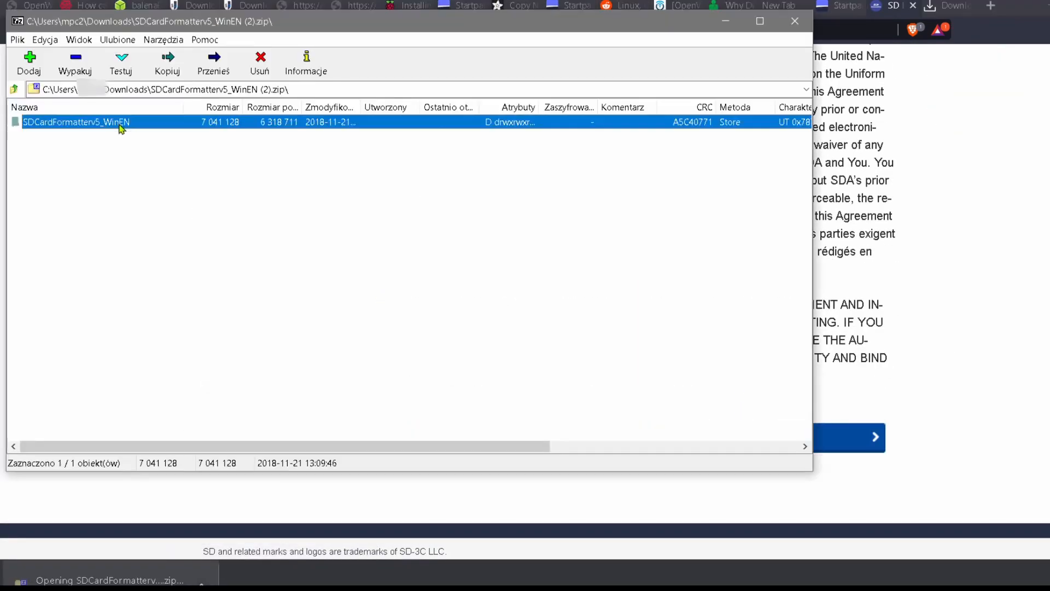
Step: Launch the formatter from the zip and quick-format K: with volume label OpenWRT
double_click(75, 122)
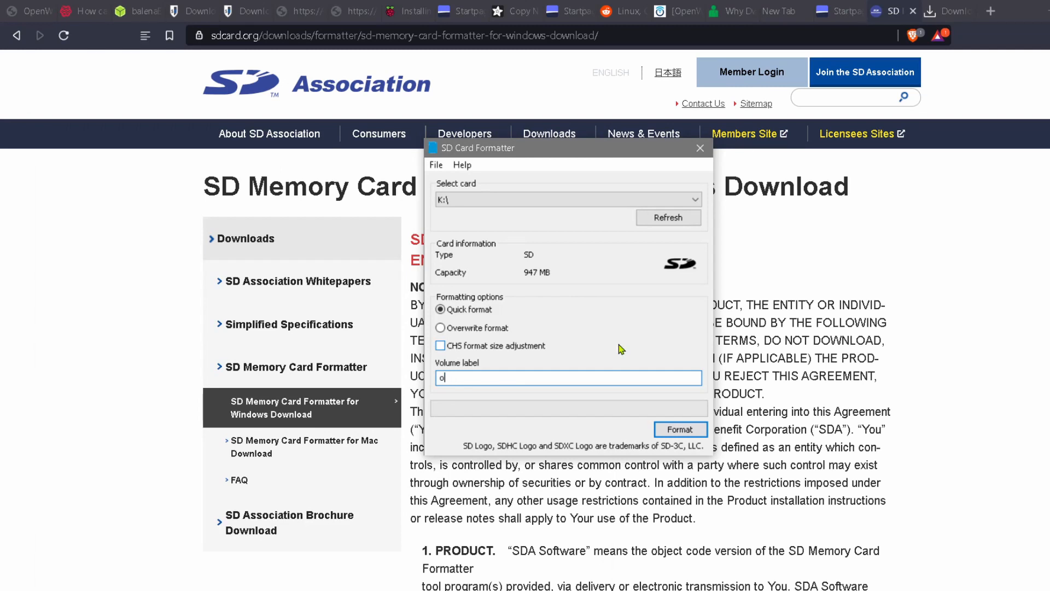
type("penWRT")
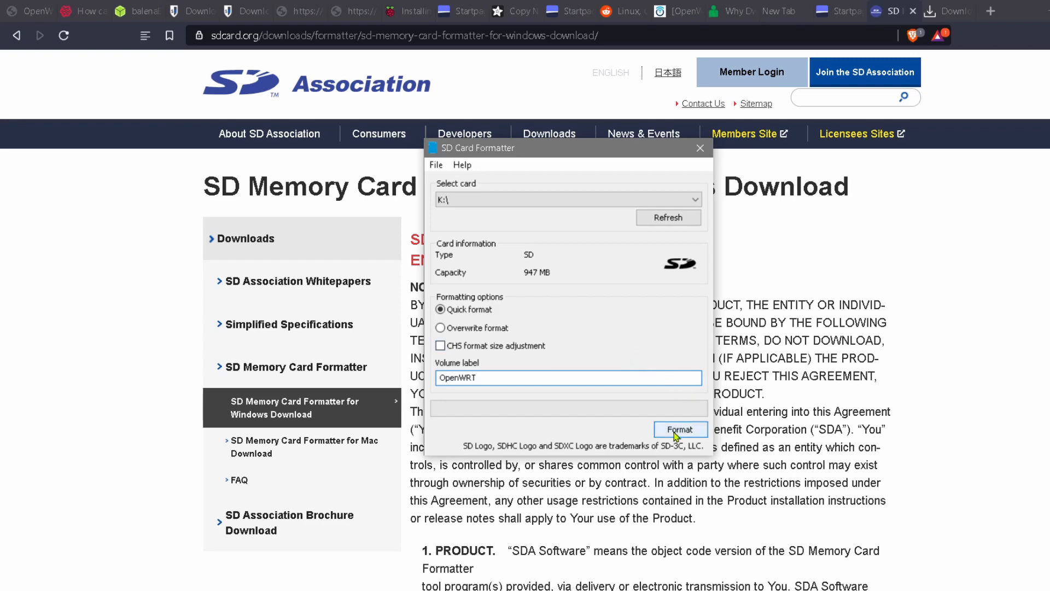
left_click(680, 430)
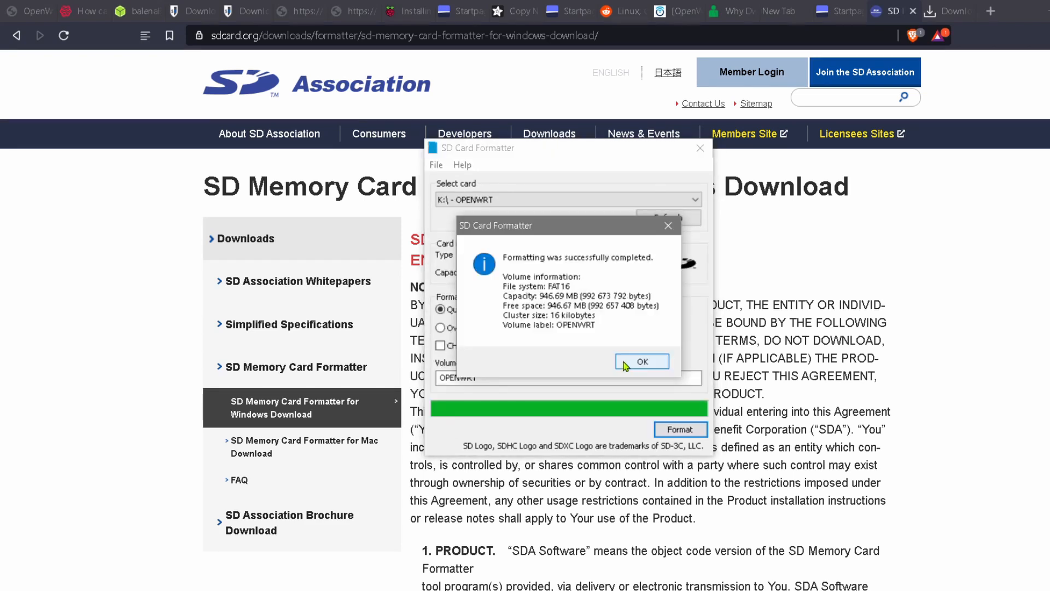
left_click(641, 361)
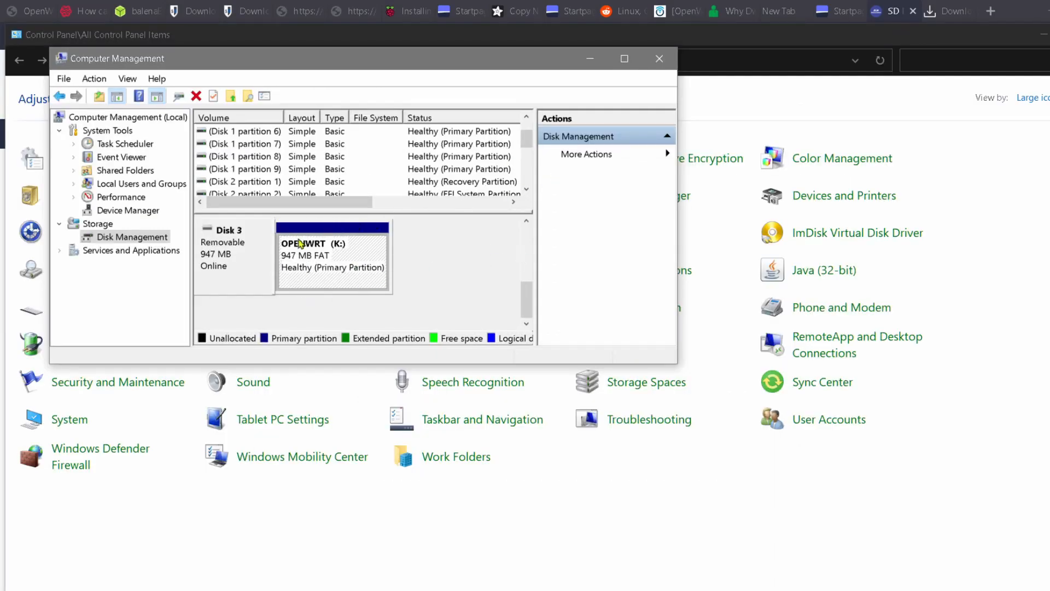
mouse_move(271, 245)
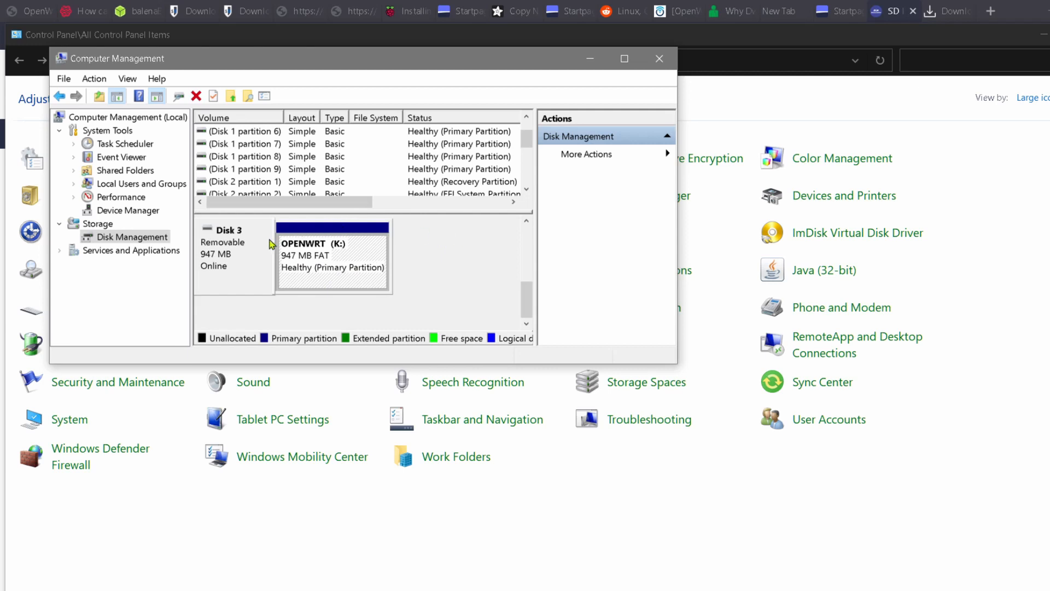
mouse_move(283, 288)
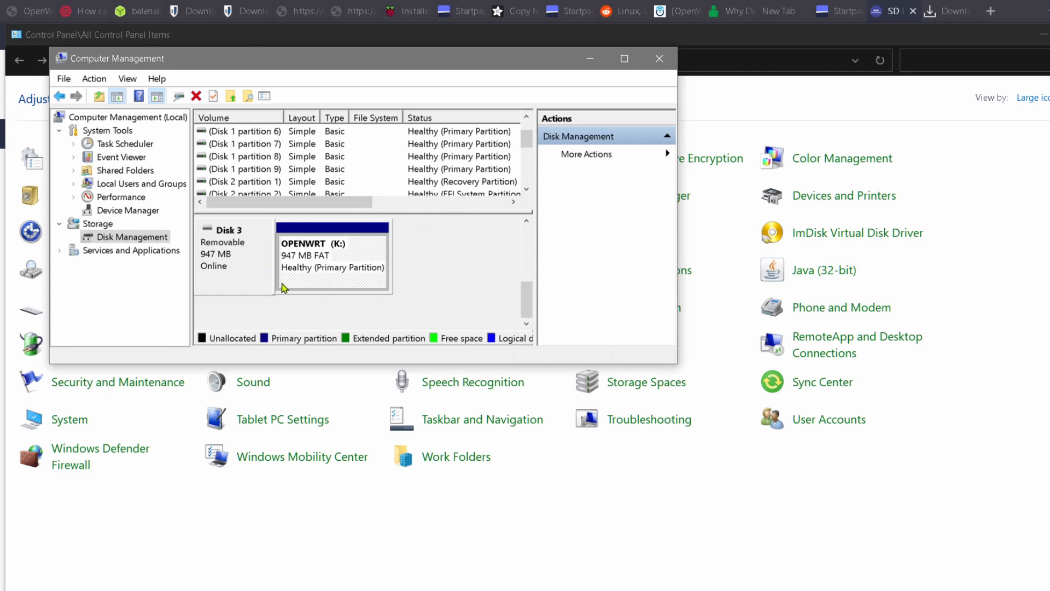
mouse_move(253, 299)
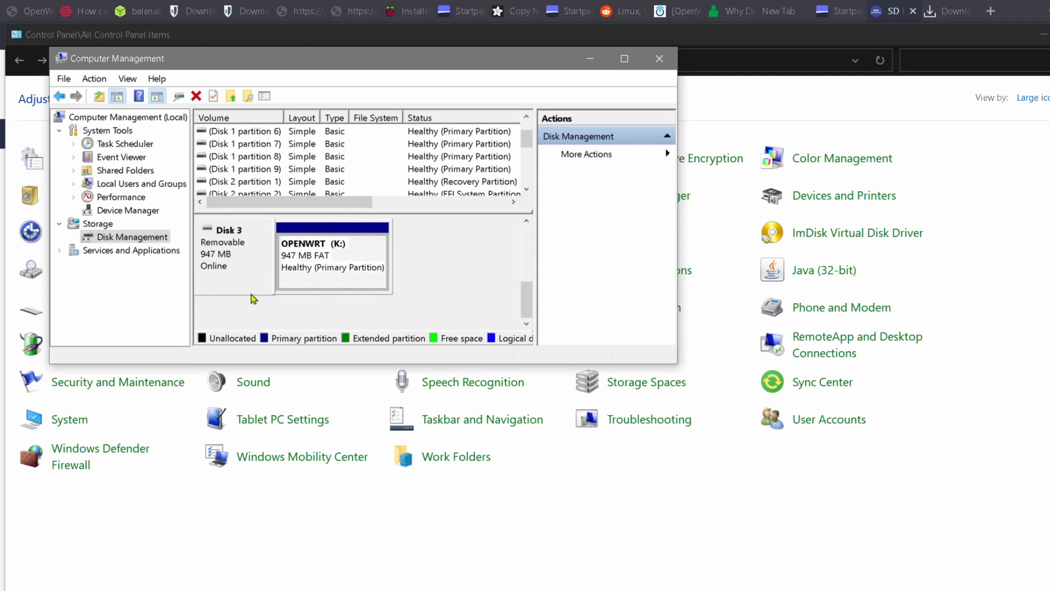
mouse_move(440, 262)
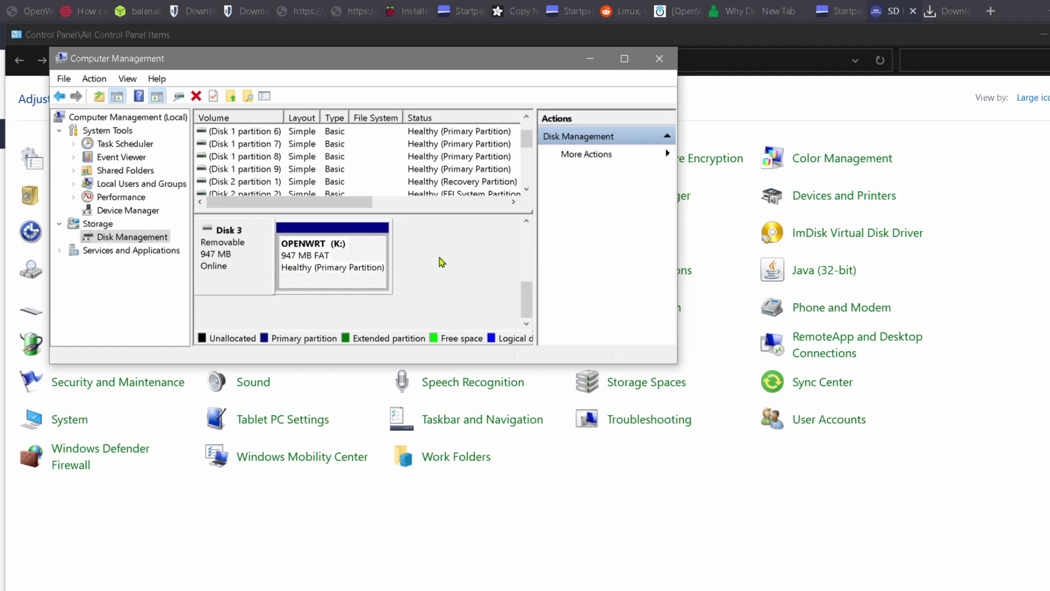
mouse_move(414, 278)
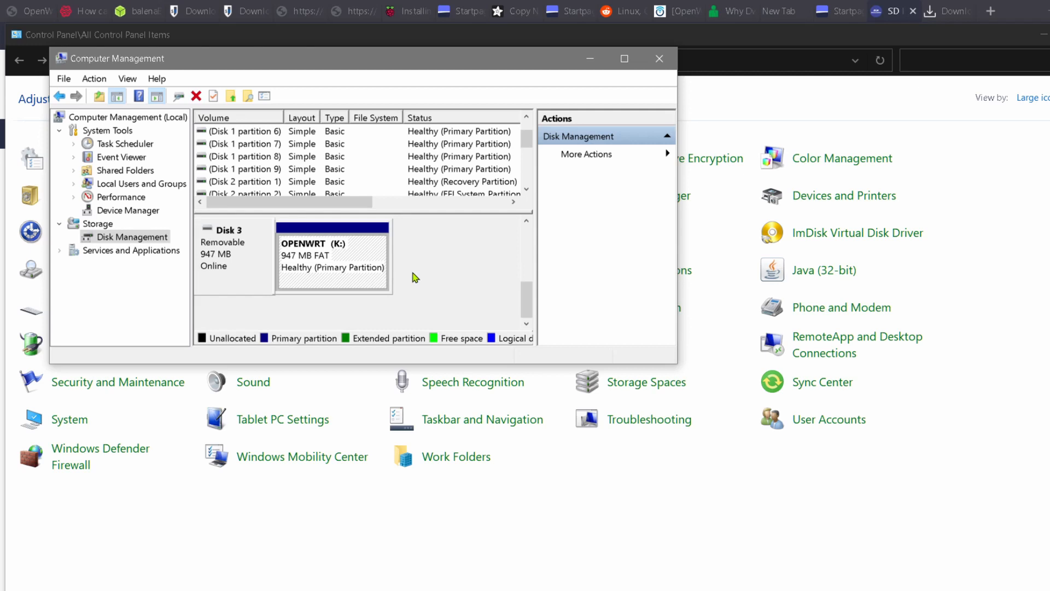
mouse_move(415, 259)
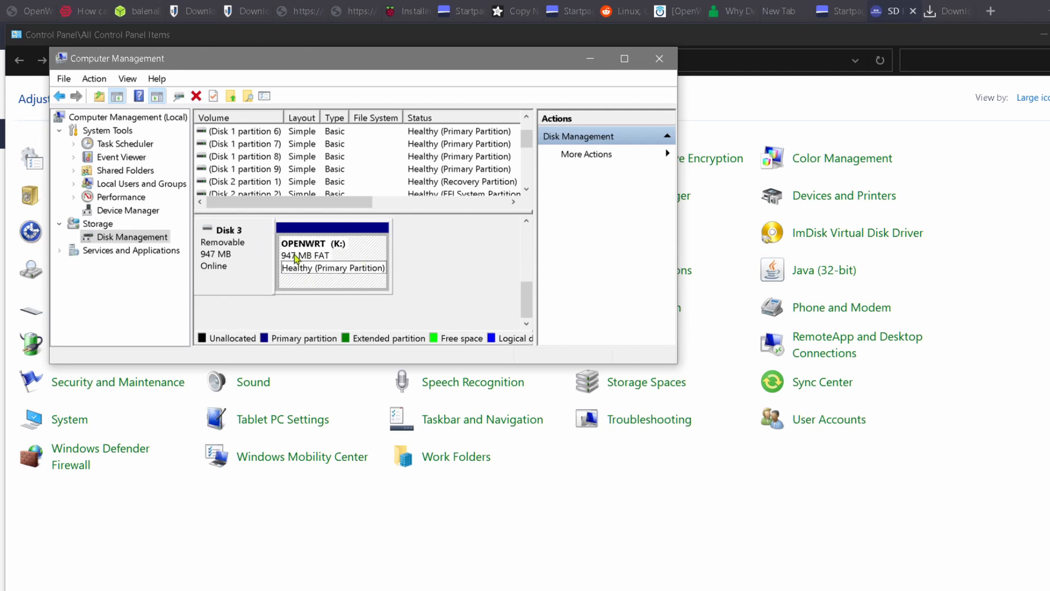
Step: Switch to openwrt.org and follow the Current stable series firmware selector link
left_click(20, 12)
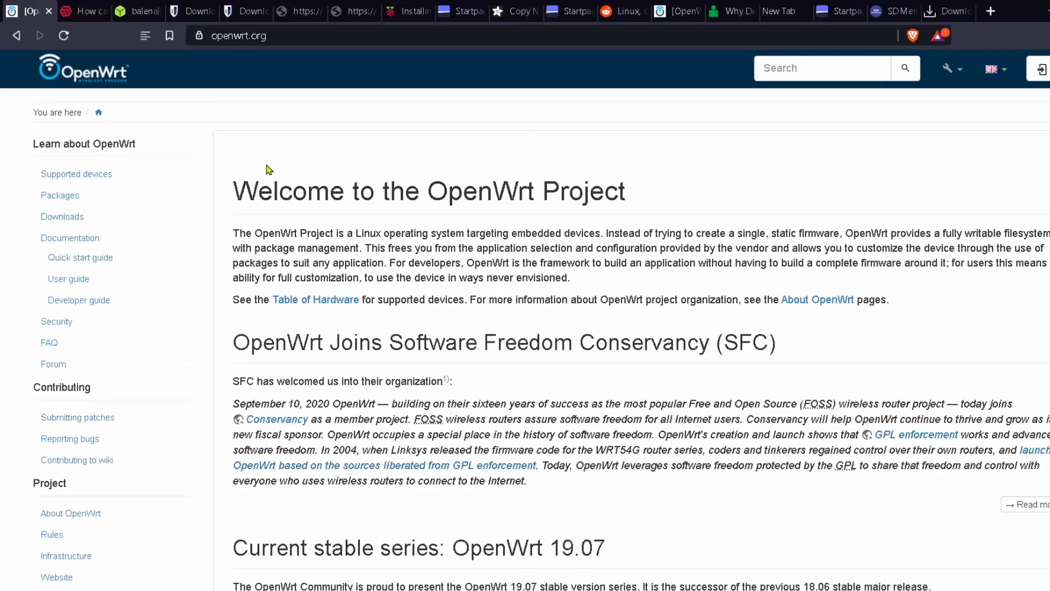
mouse_move(288, 57)
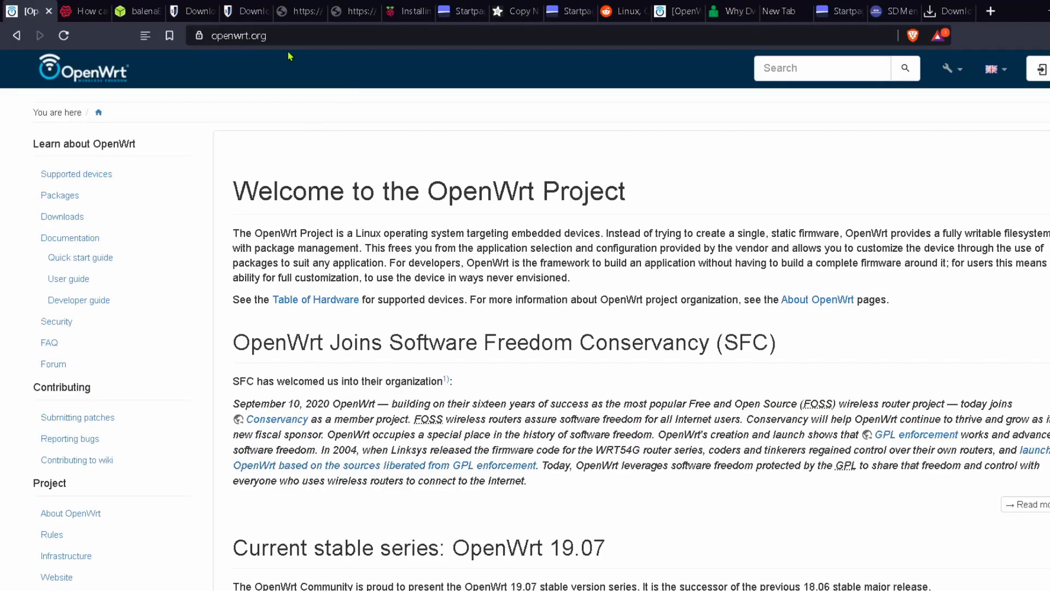
left_click(254, 35)
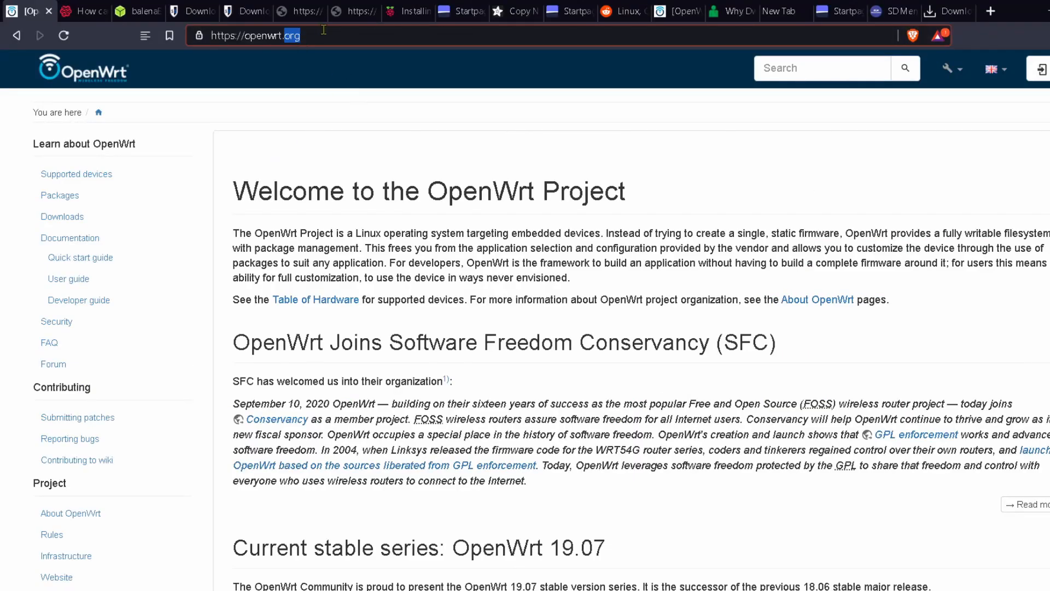
left_click(302, 146)
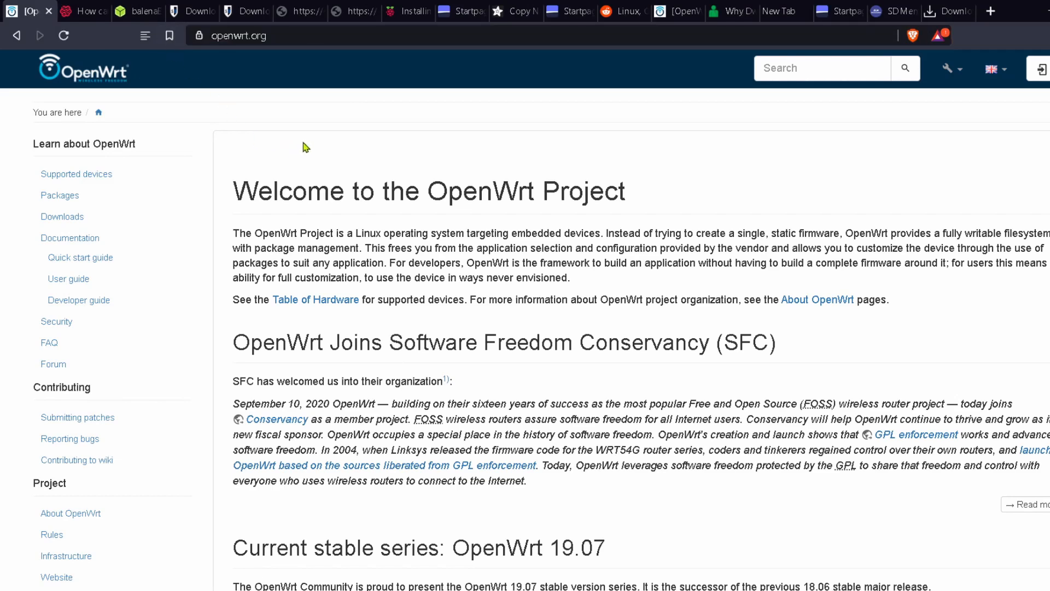
scroll("down", 3)
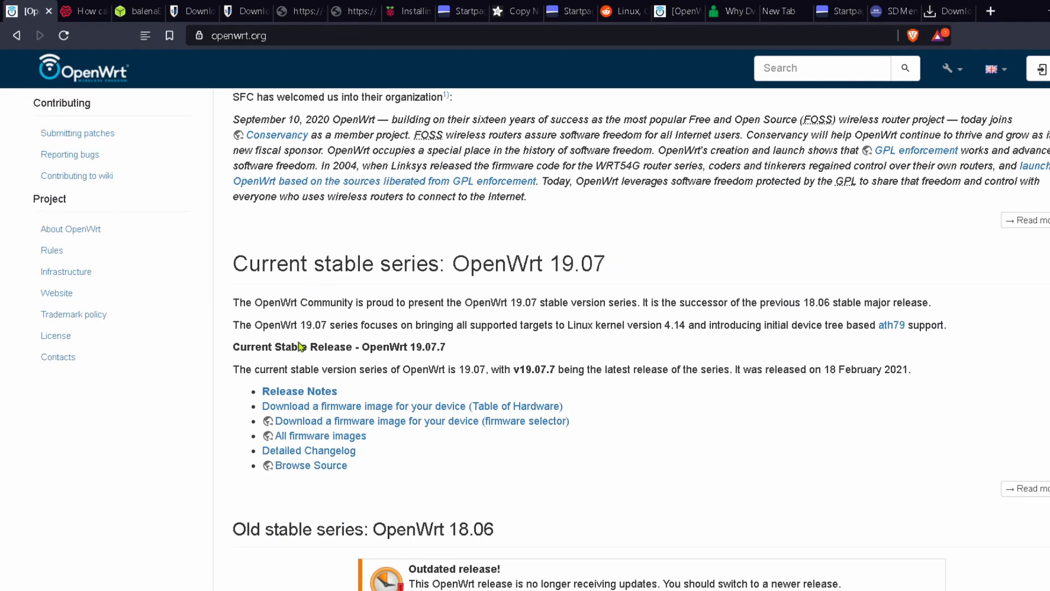
mouse_move(372, 433)
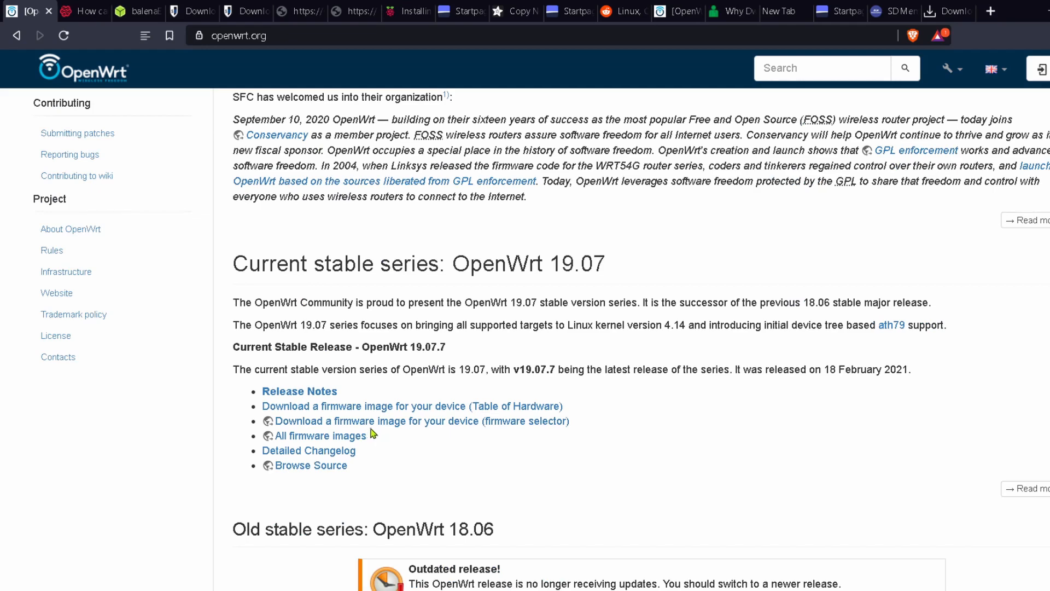
mouse_move(411, 421)
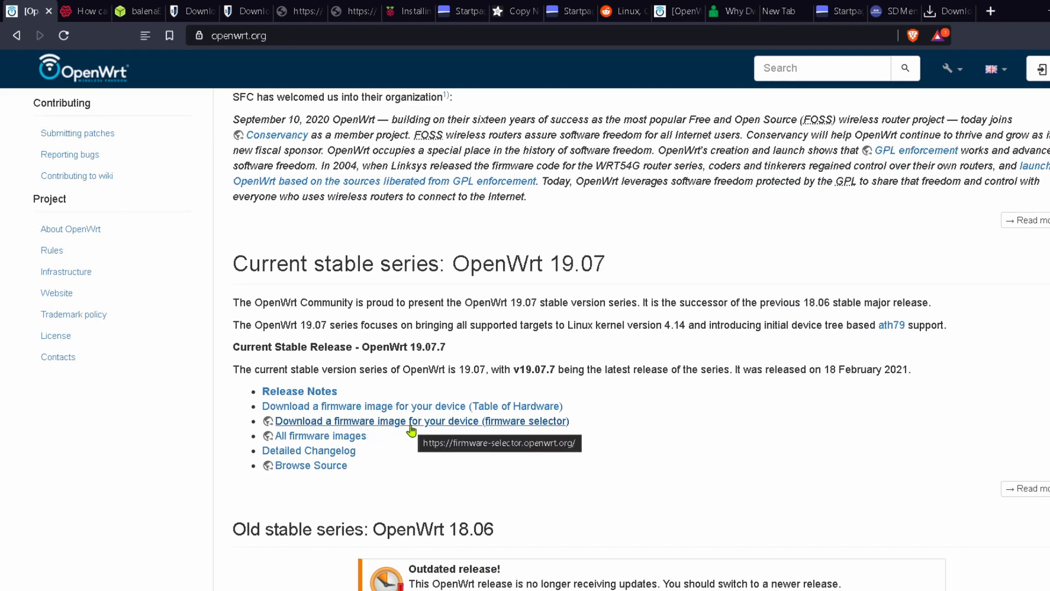
left_click(422, 421)
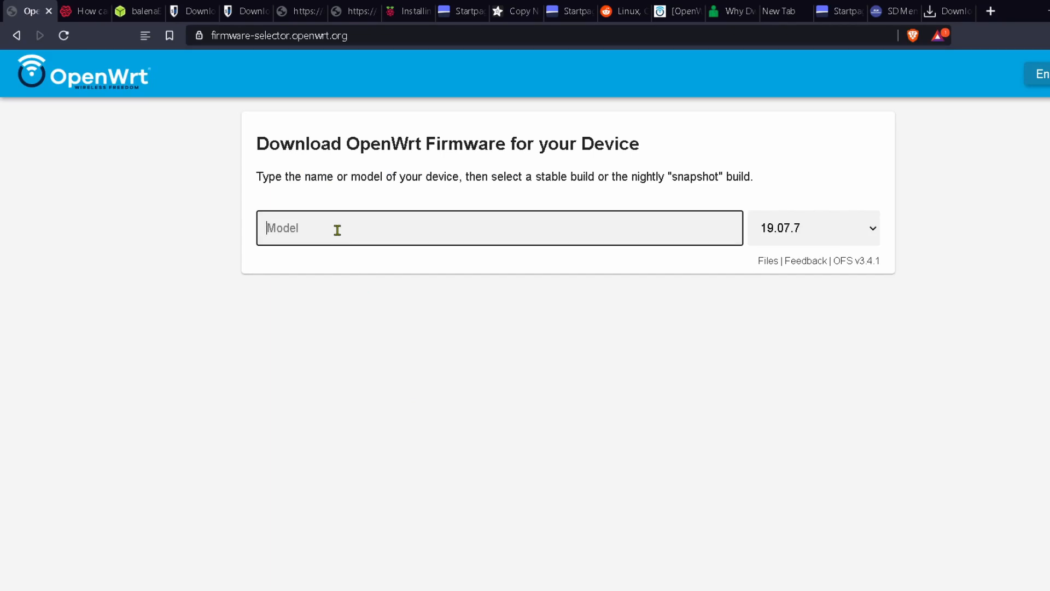
Step: Search 'rasp', pick Raspberry Pi 3B/3B+, and save the FACTORY (EXT4) image to Downloads
type("ras")
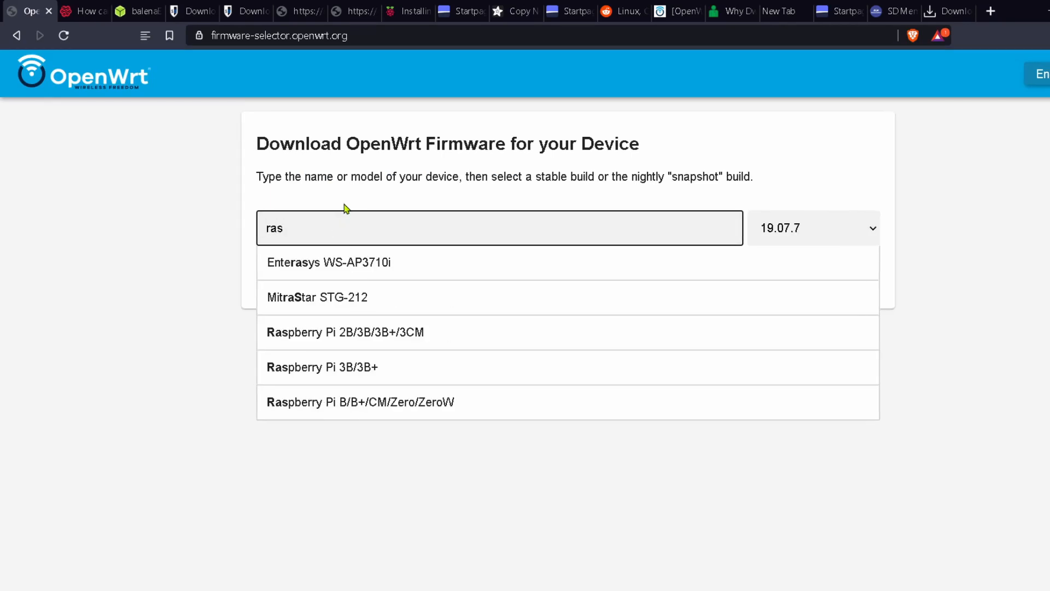
type("pberry Pi 3B/3B+")
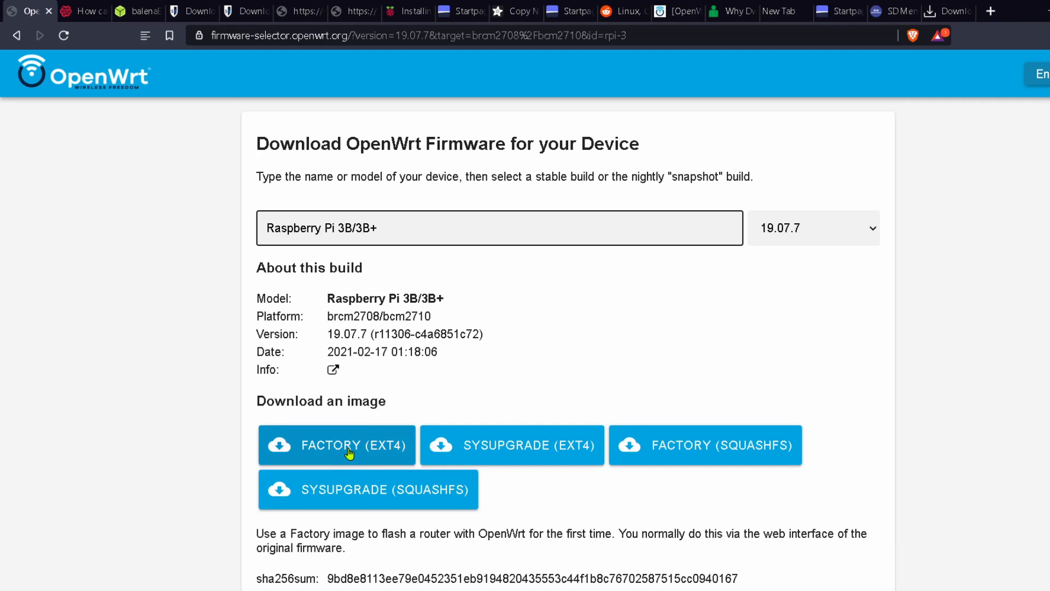
left_click(337, 445)
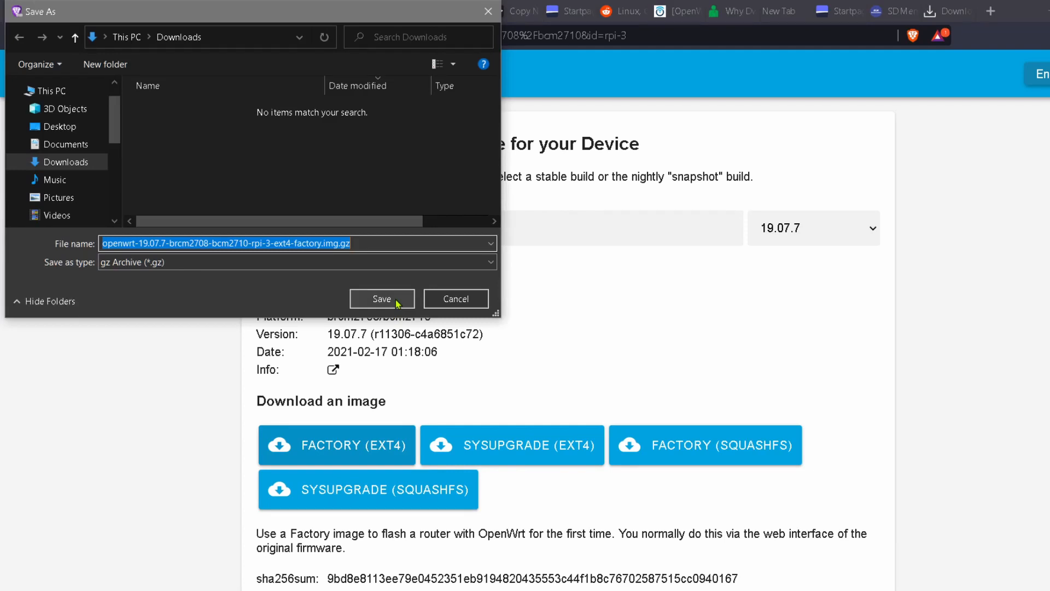
left_click(381, 299)
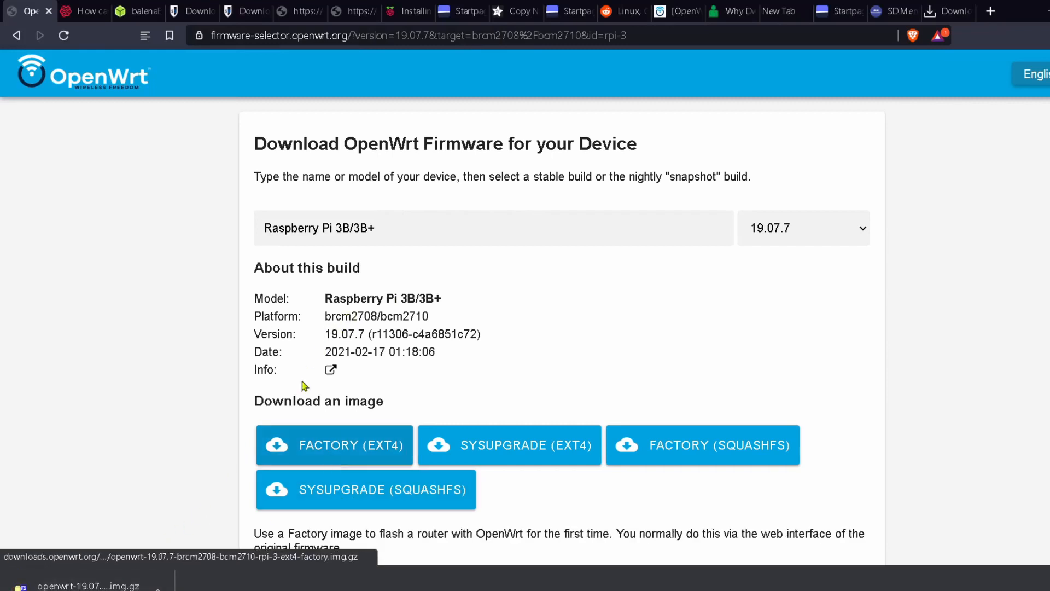
left_click(137, 10)
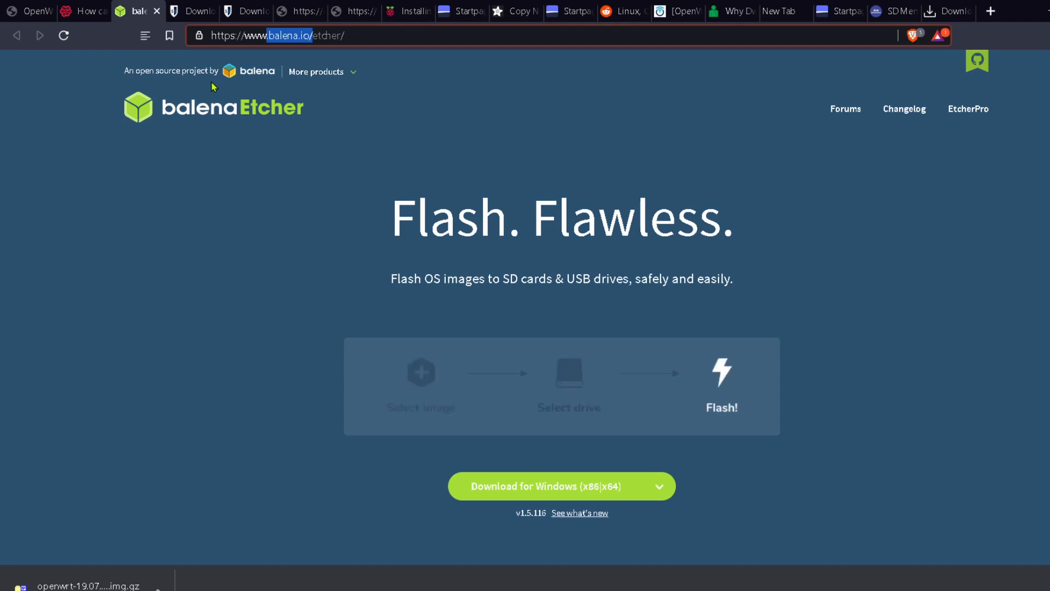
Step: Start the balenaEtcher 1.5.116 'Download for Windows (x86|x64)' installer download
left_click(316, 72)
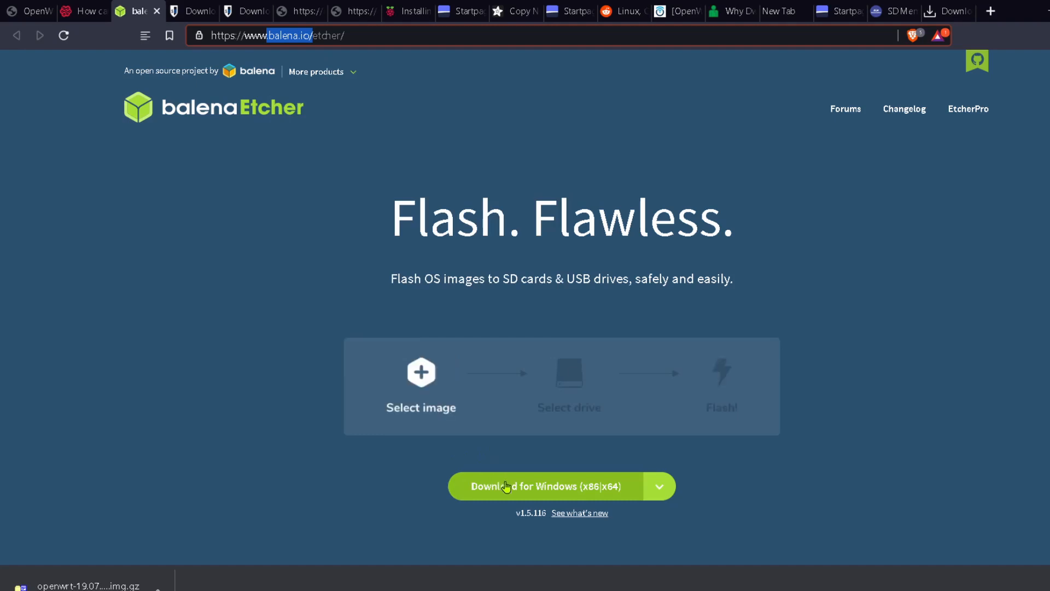
left_click(553, 486)
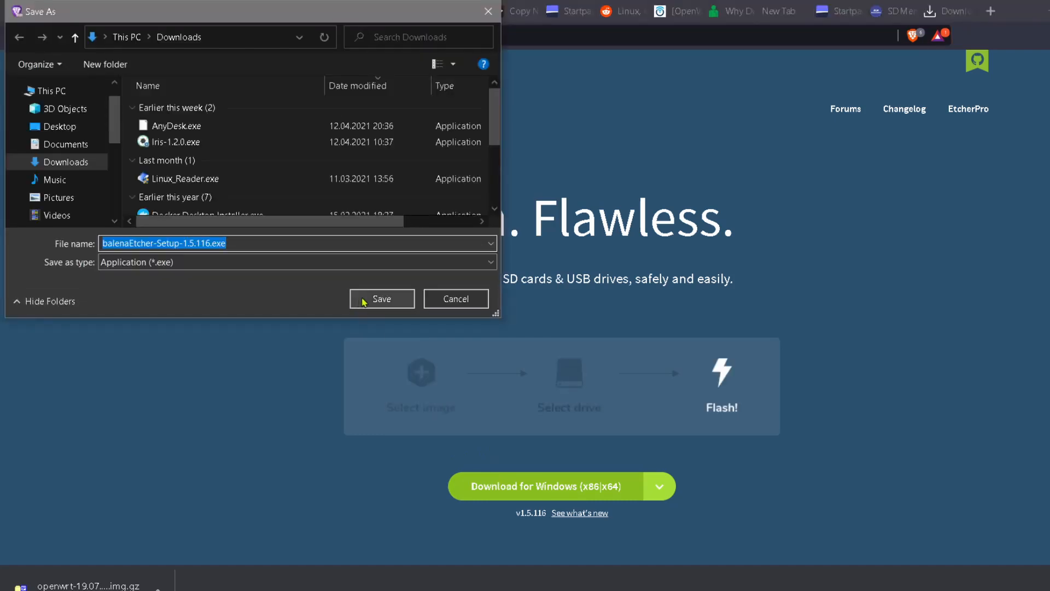
Step: Save the Etcher installer, then flash the OpenWrt factory .img.gz onto the SD card
left_click(382, 299)
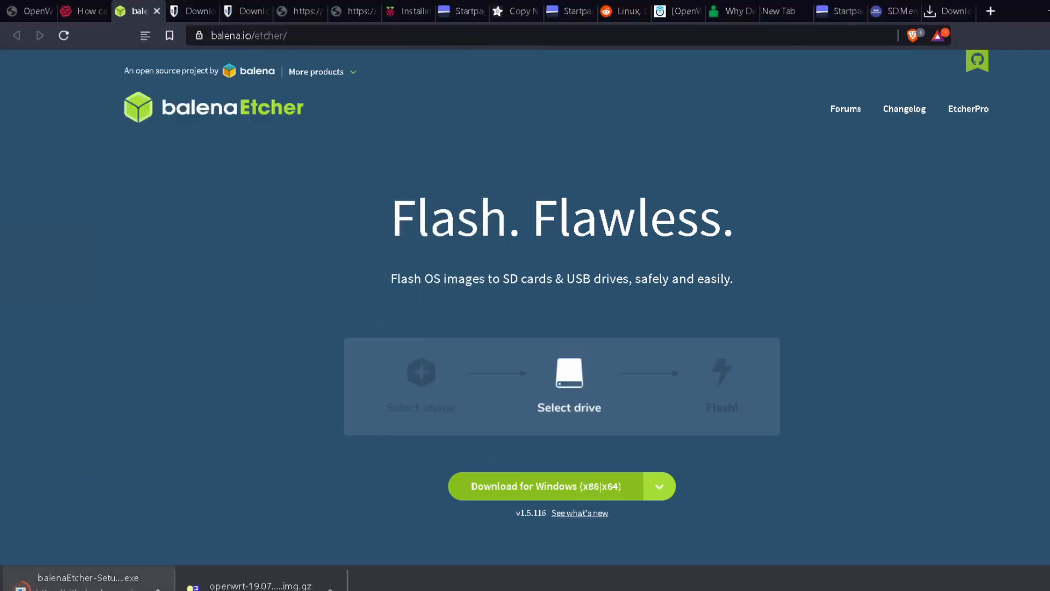
left_click(86, 578)
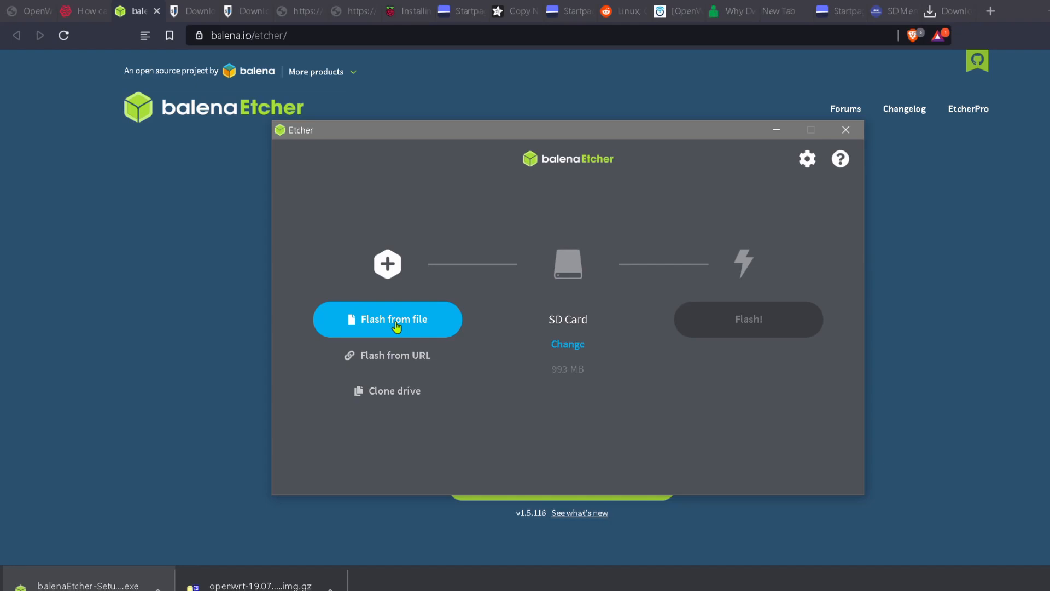
left_click(387, 320)
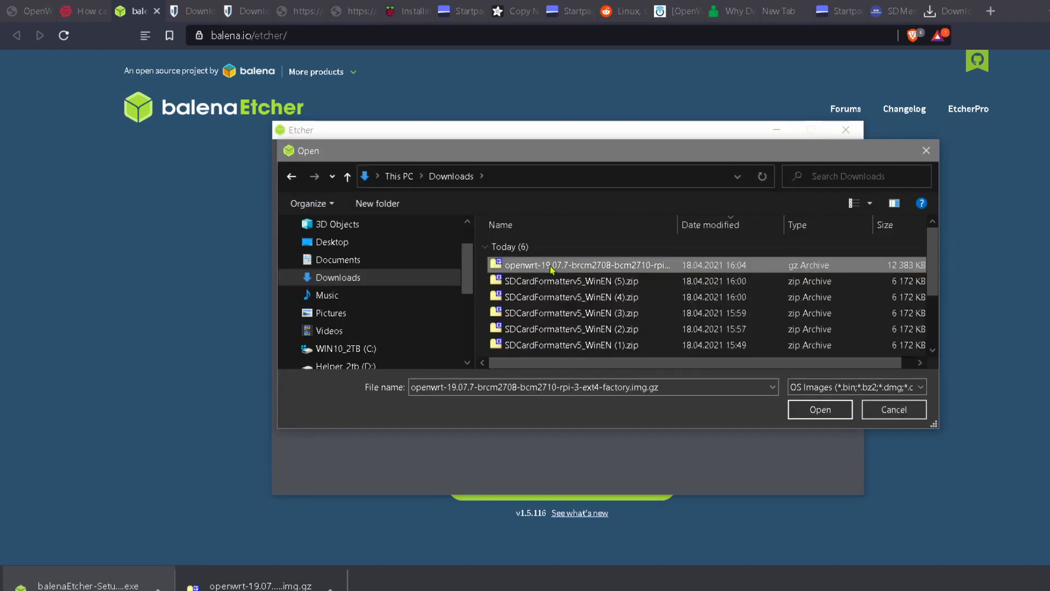
left_click(820, 409)
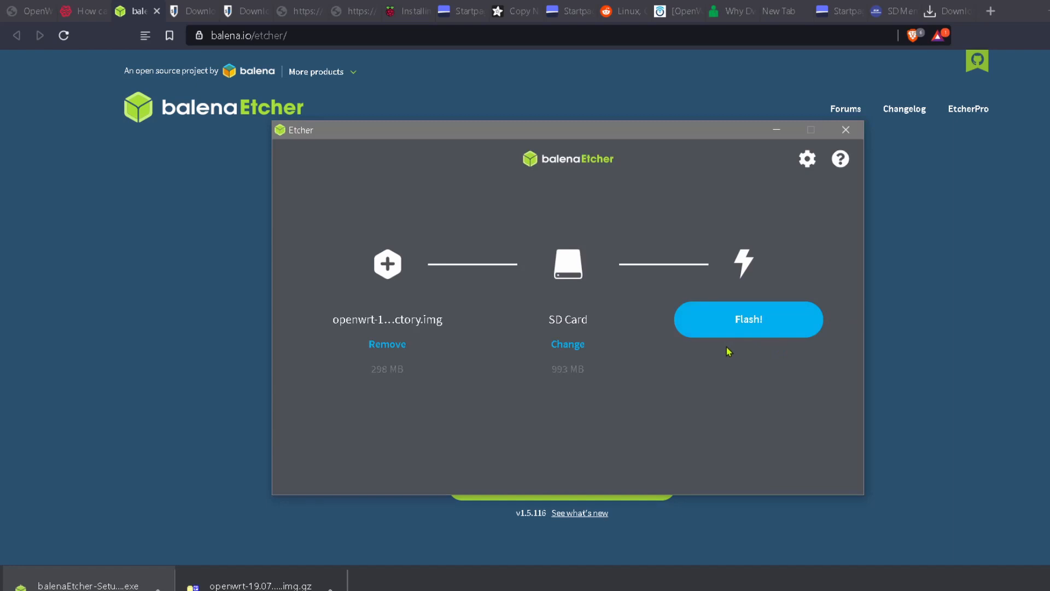
left_click(748, 319)
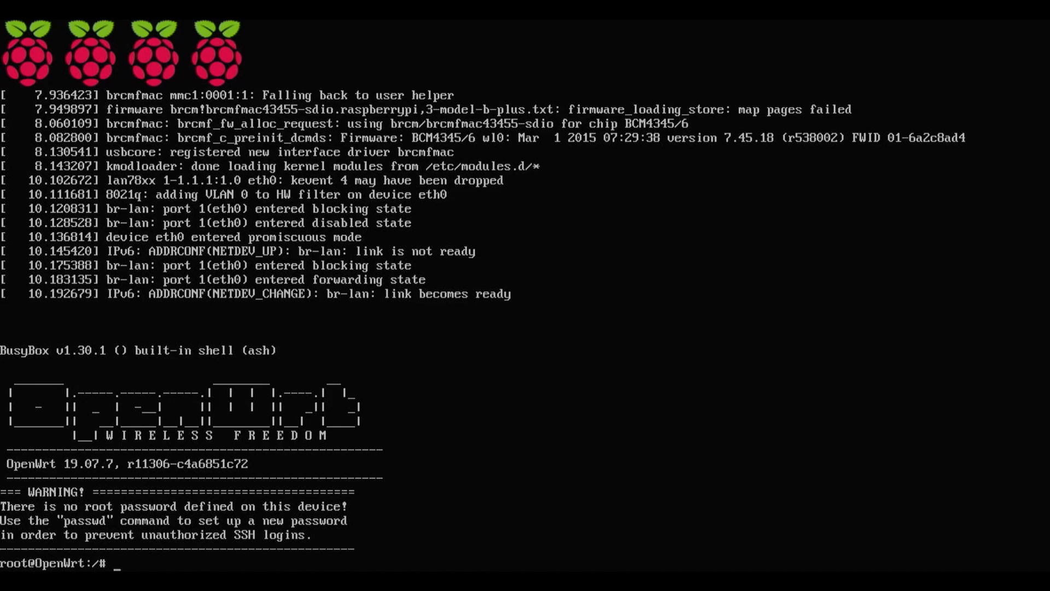
Step: Type 'ip' at the Windows PowerShell prompt
type("ip")
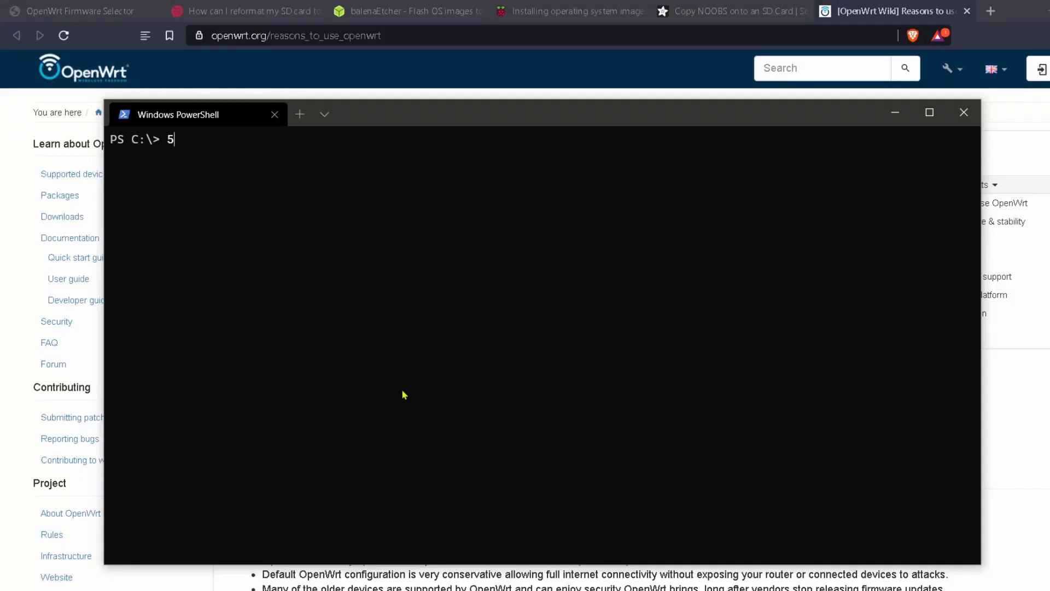
Step: Clear the stray character and run 'ipconfig /all' in PowerShell
key("Backspace")
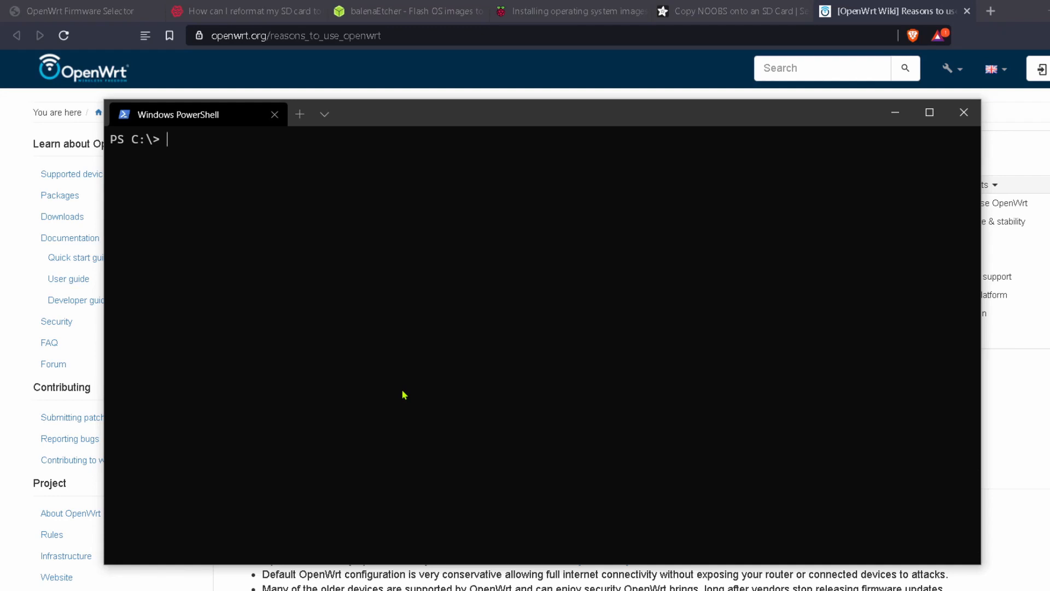
type("ipconfig")
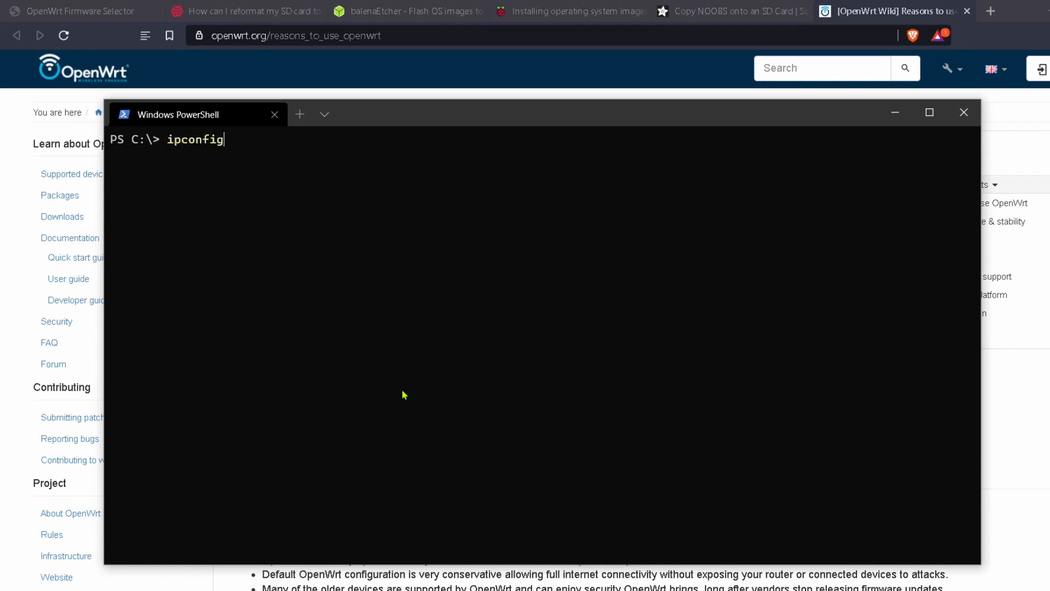
type("/")
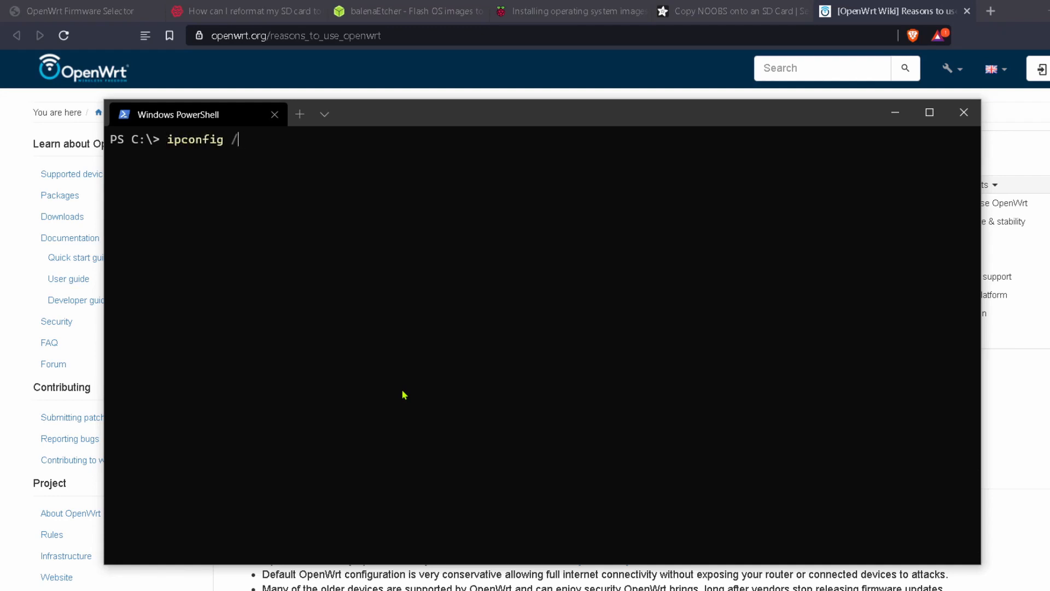
key("Return")
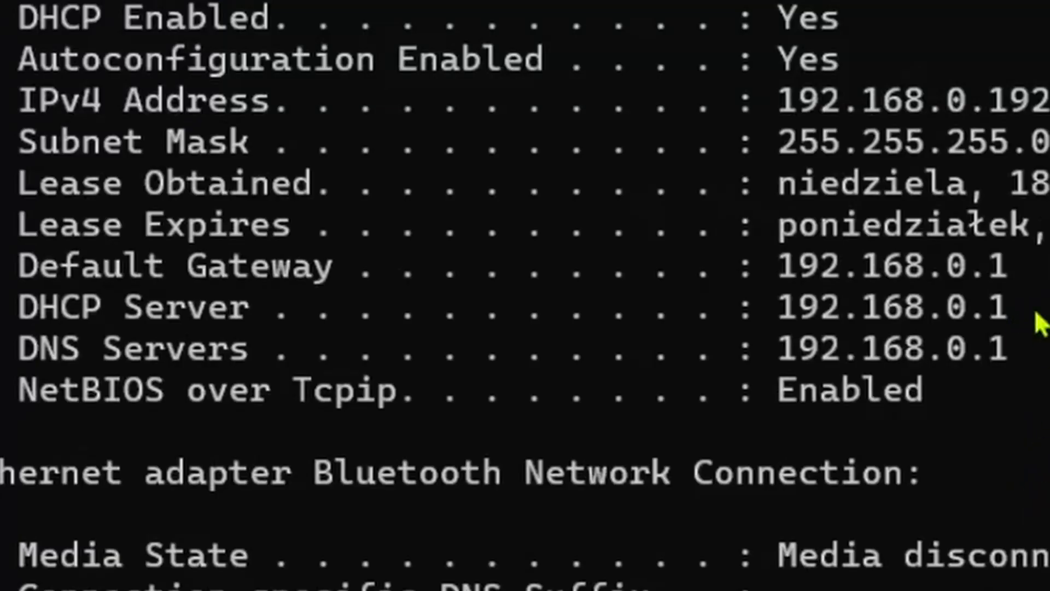
mouse_move(962, 305)
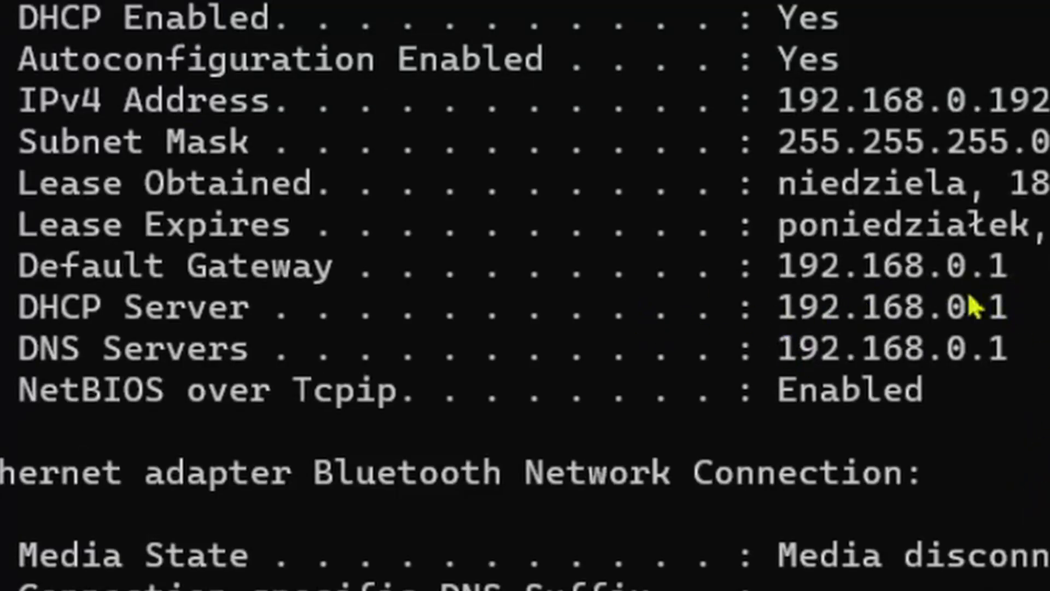
mouse_move(687, 353)
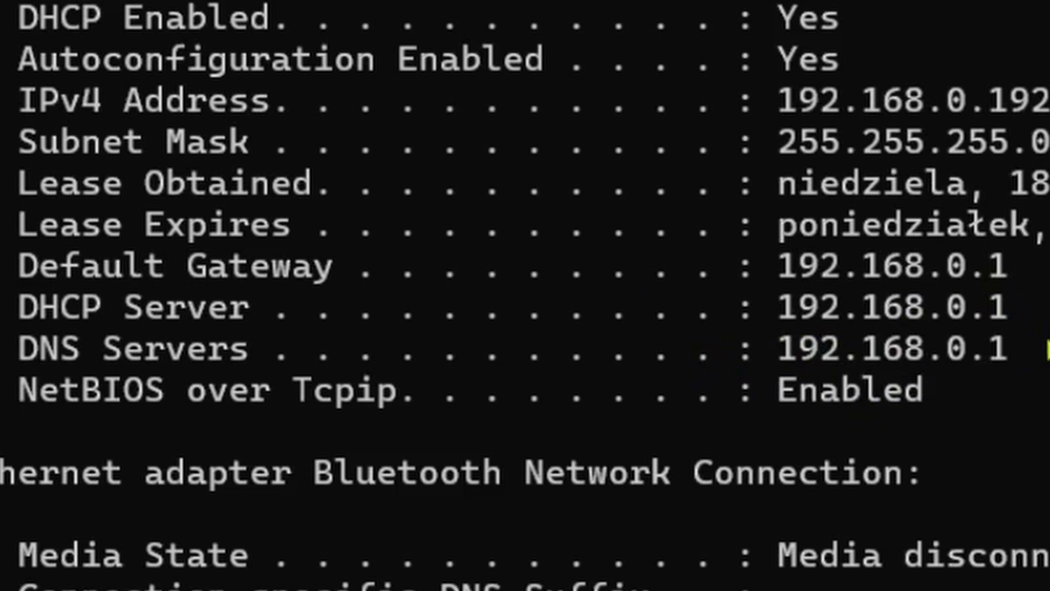
mouse_move(817, 395)
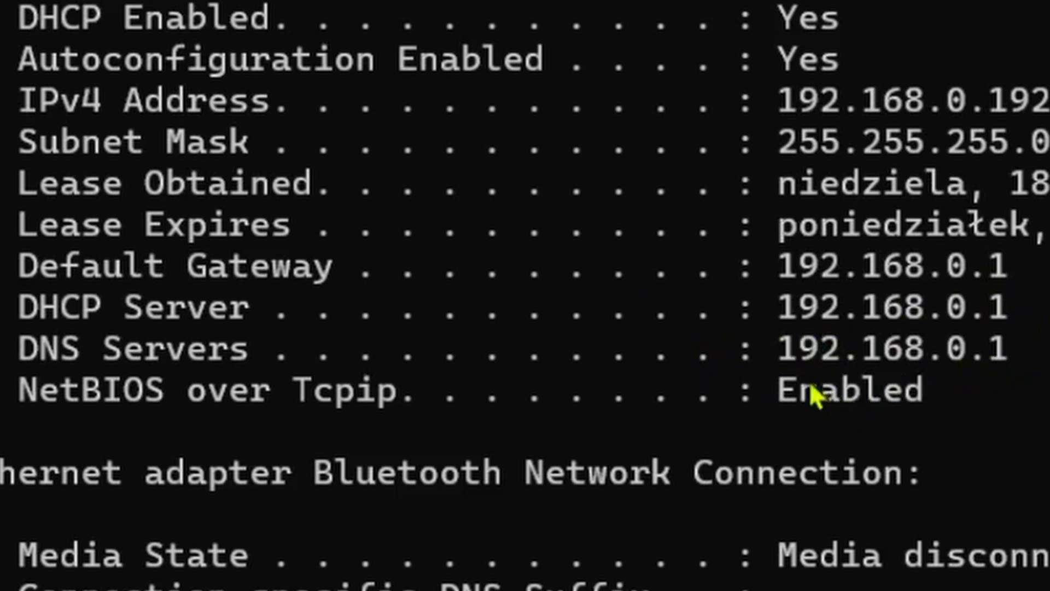
mouse_move(992, 345)
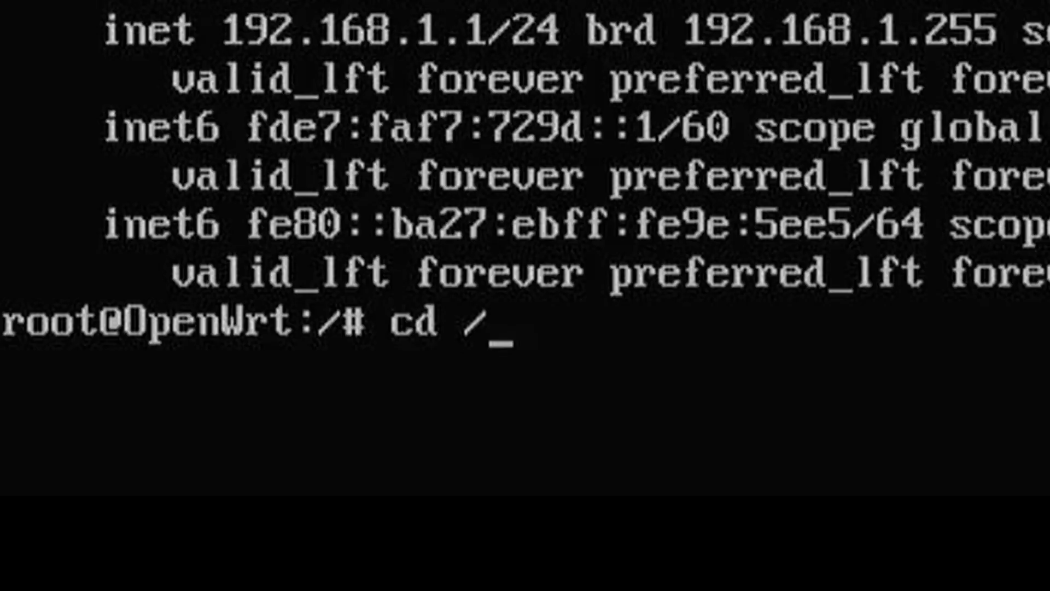
Step: Change into the /etc/config directory
type("etc/")
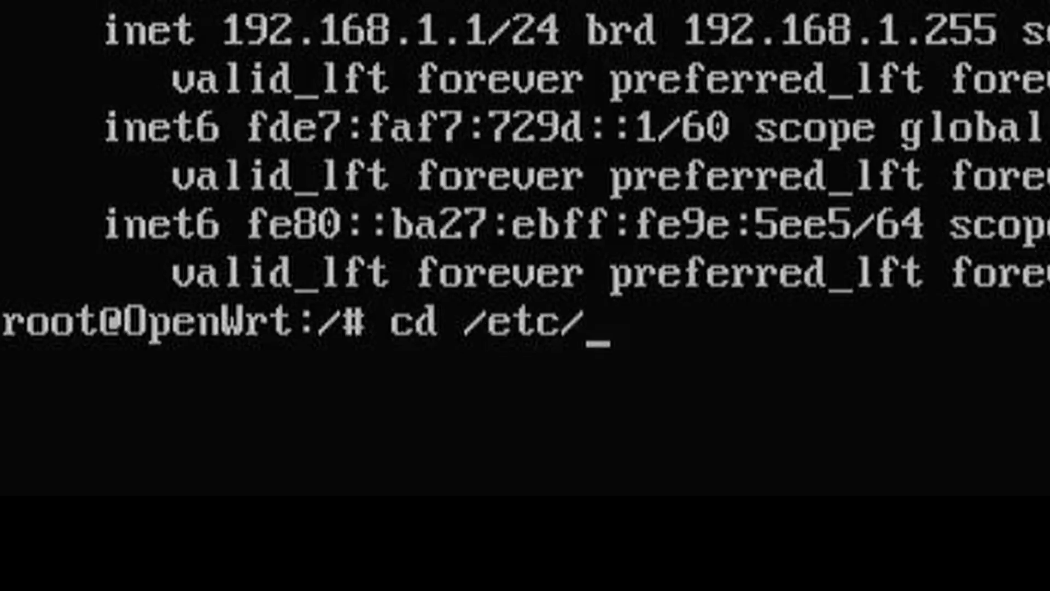
type("config/")
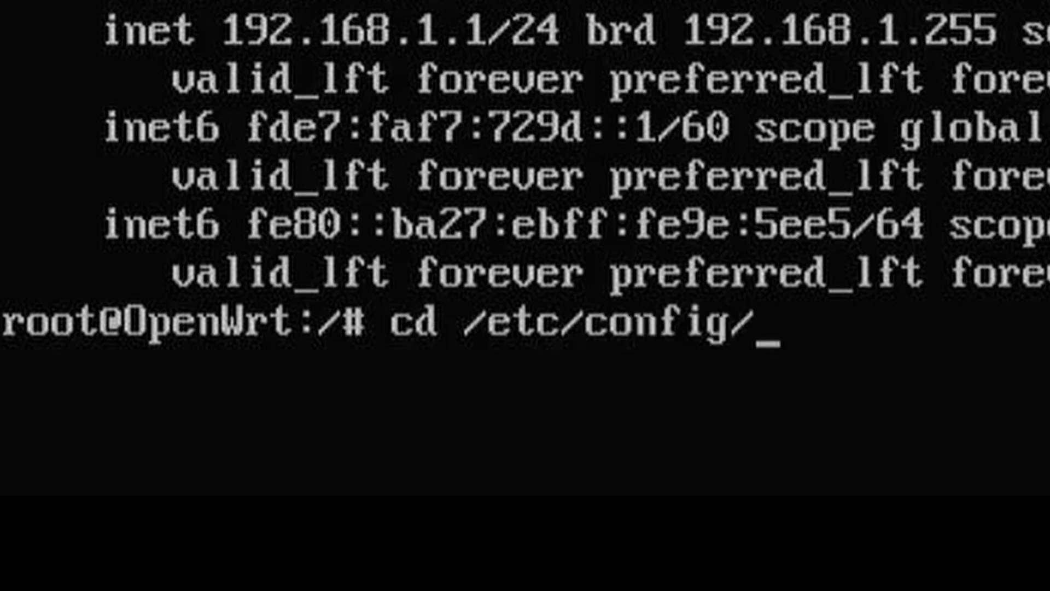
type("n")
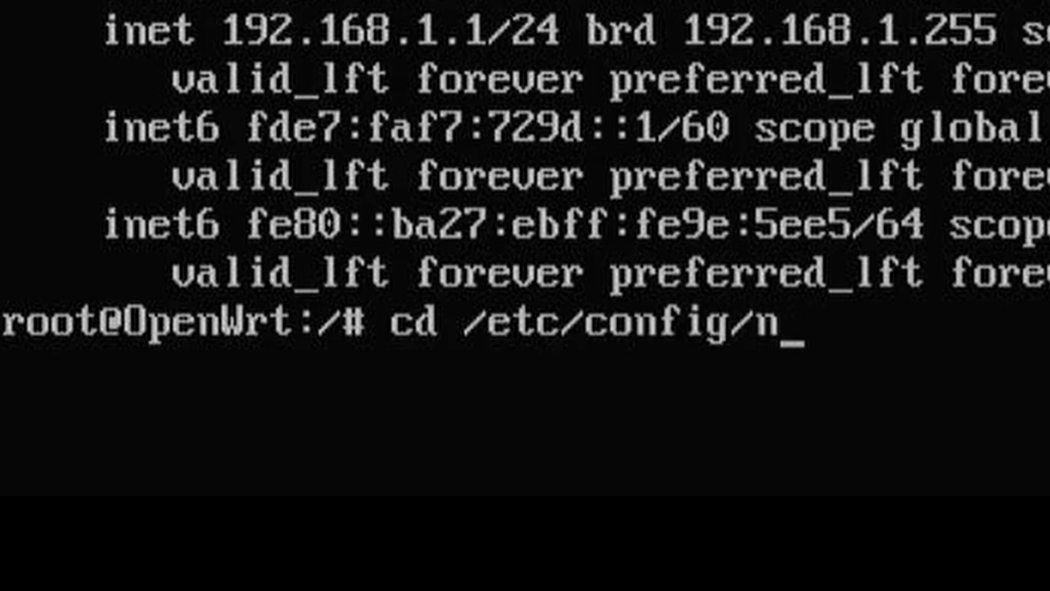
key("Return")
type("ls")
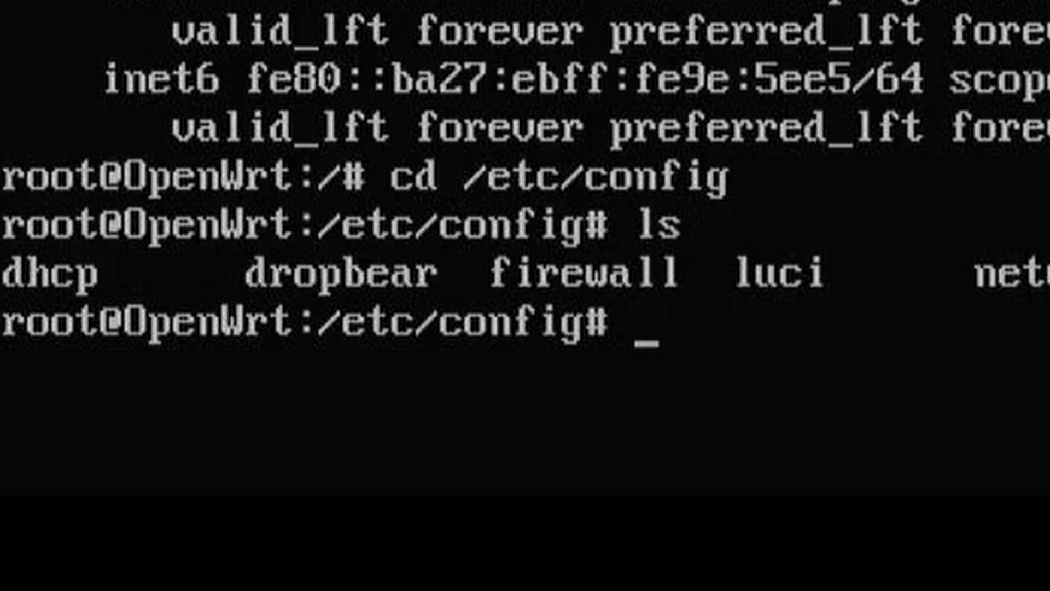
Step: Open the network config file in vim after nano turns out to be missing
type("nan")
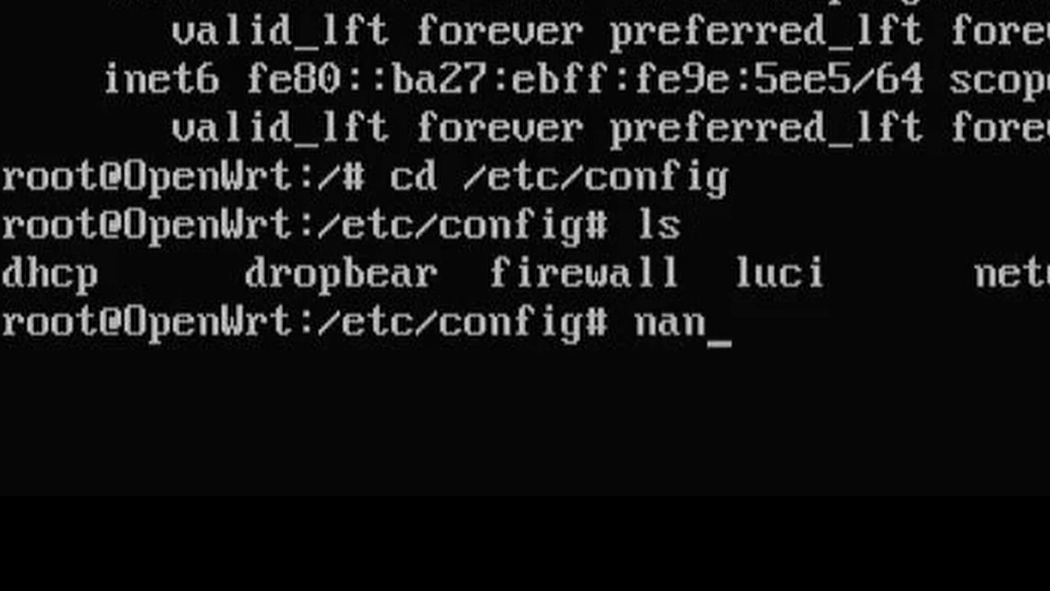
key("Return")
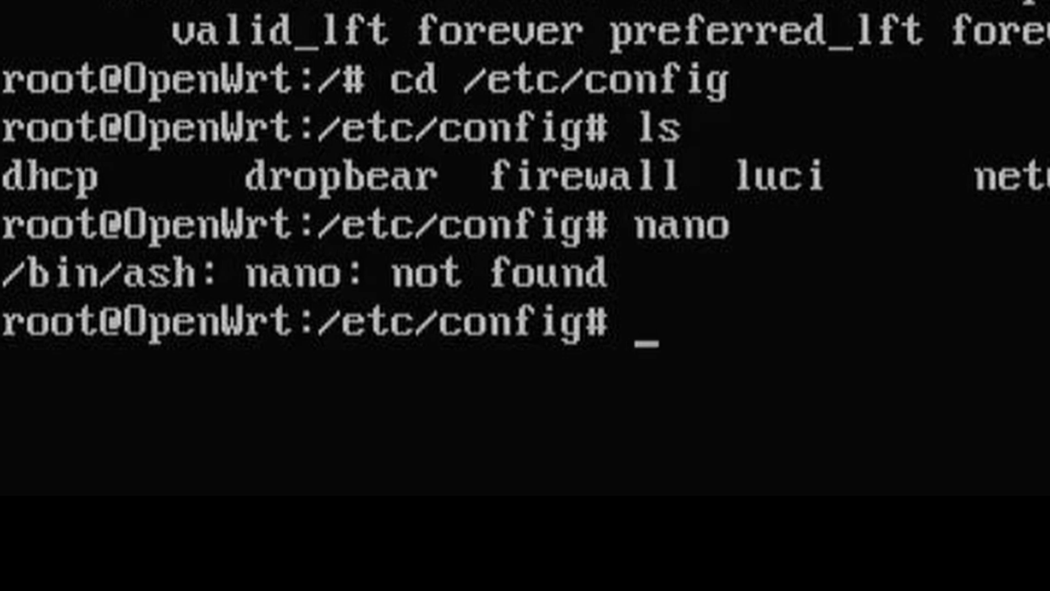
type("vim ne")
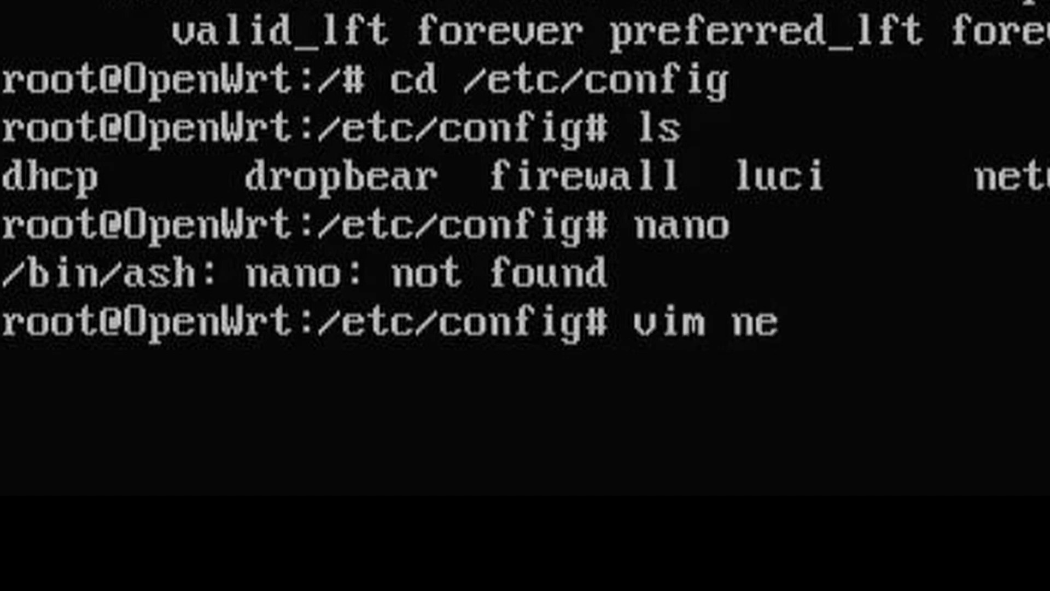
key("Return")
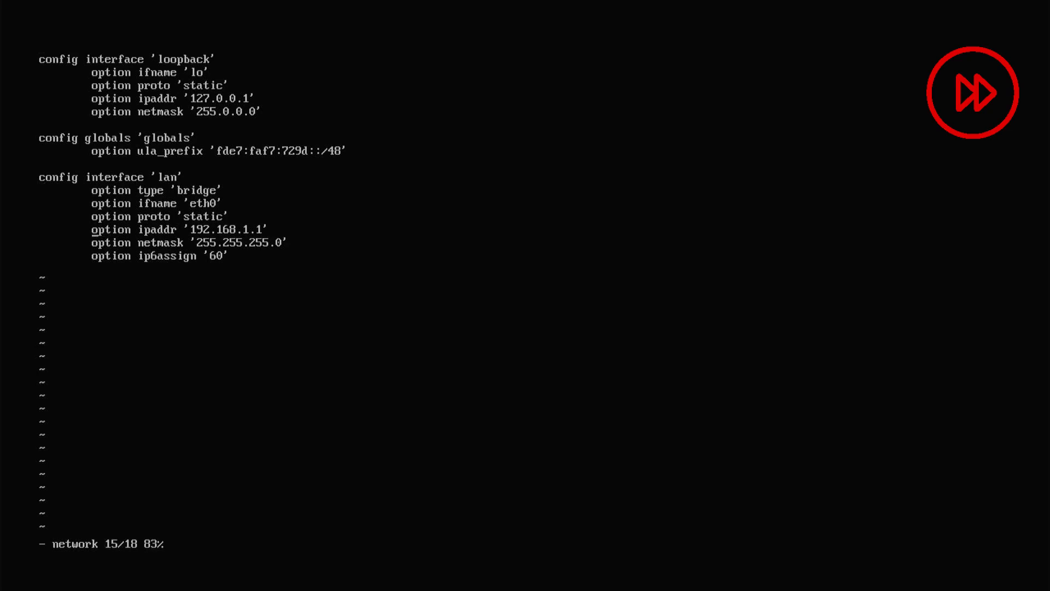
Step: Add dns and gateway 192.168.0.1, change the LAN ipaddr to 192.168.0.2, and save with :wq
key("p")
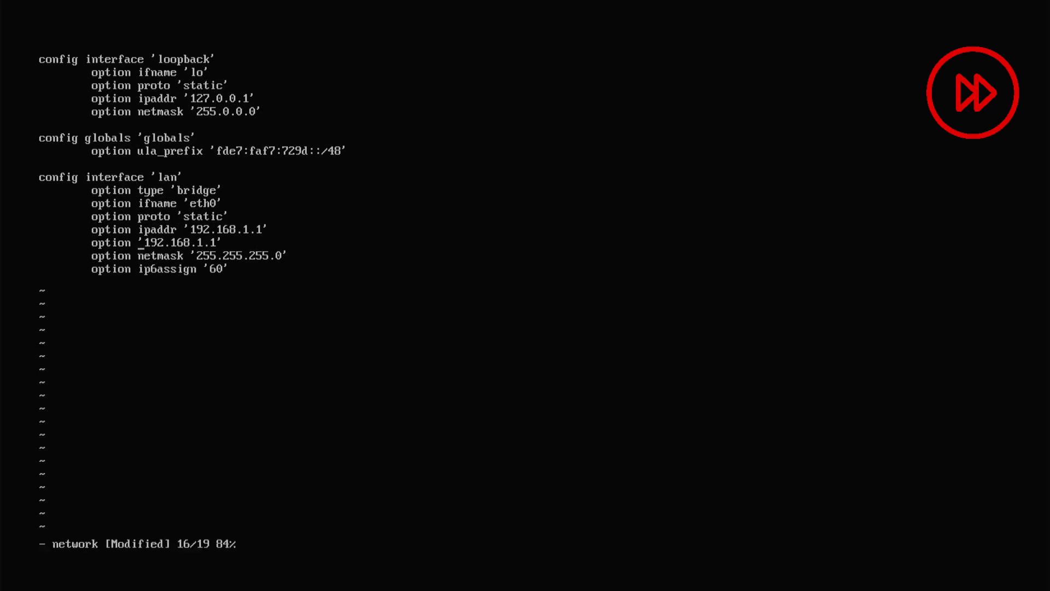
type("dns")
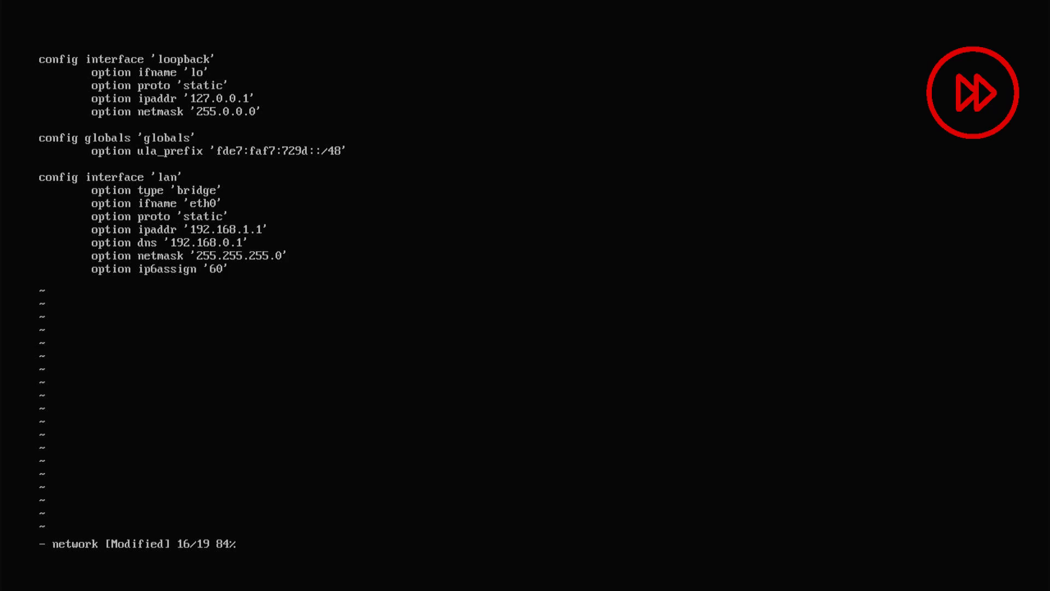
key("p")
type("0")
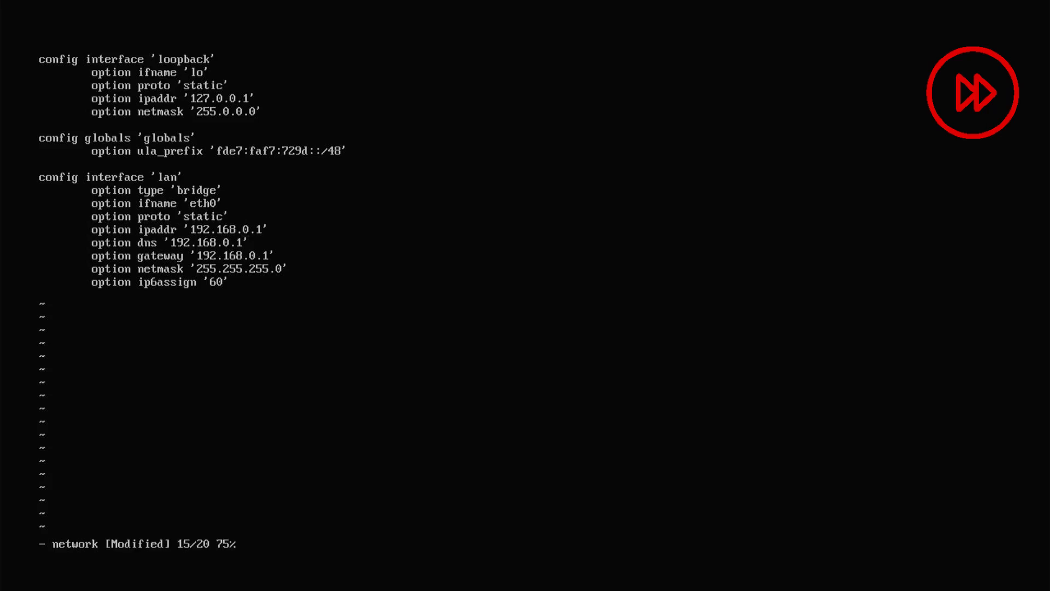
type("2")
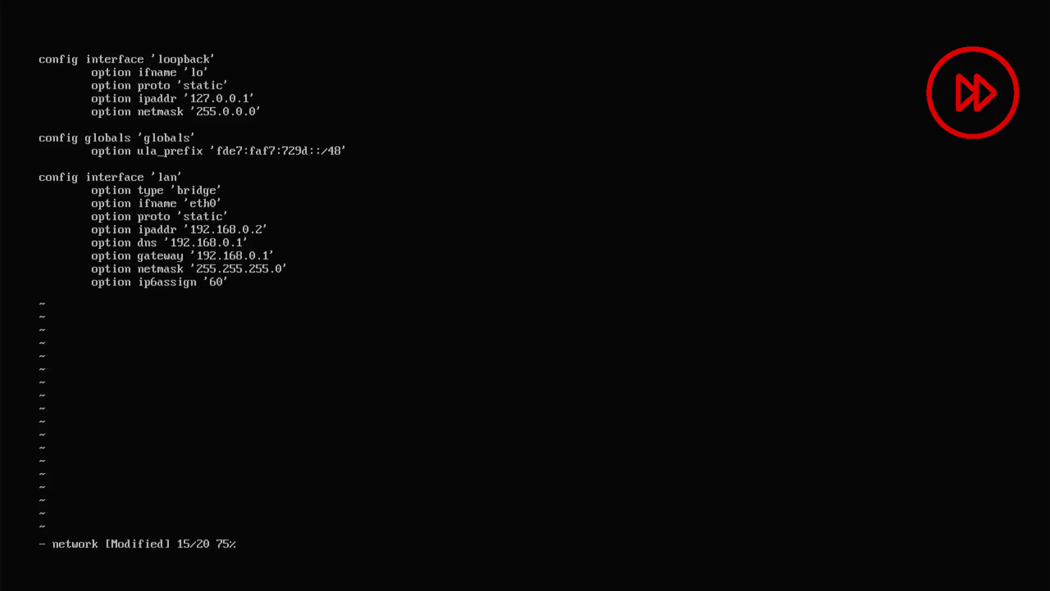
type(":wq")
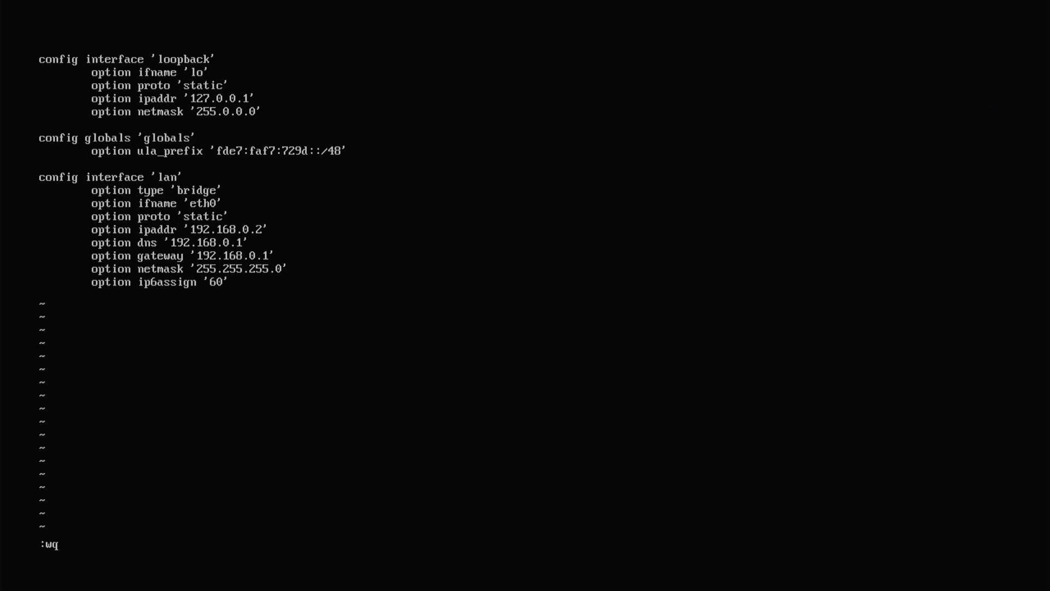
key("Return")
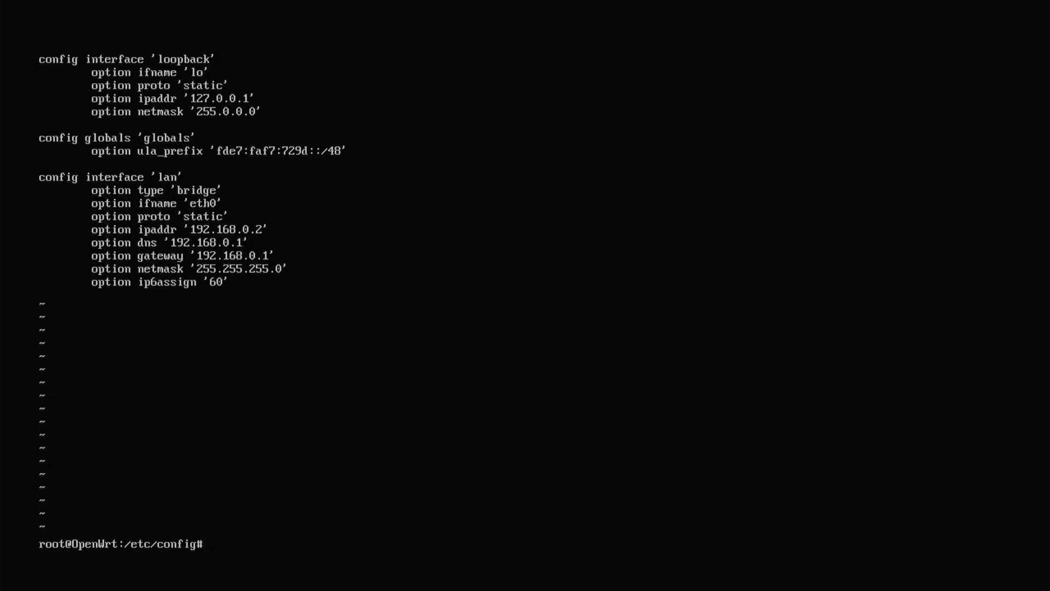
Step: Restart the network service with /etc/init.d/network restart
type("reboot")
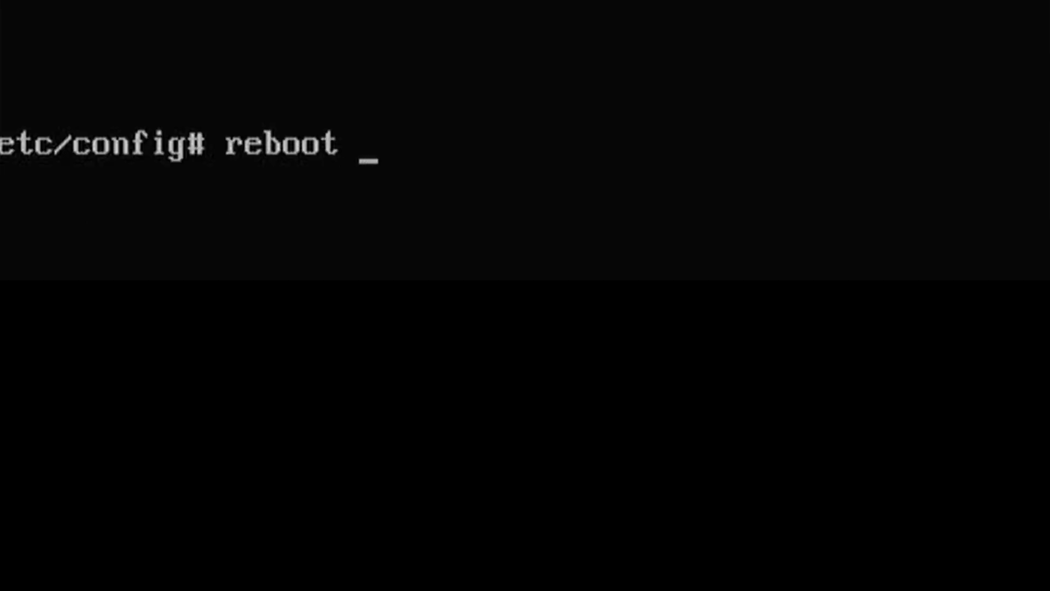
type("network")
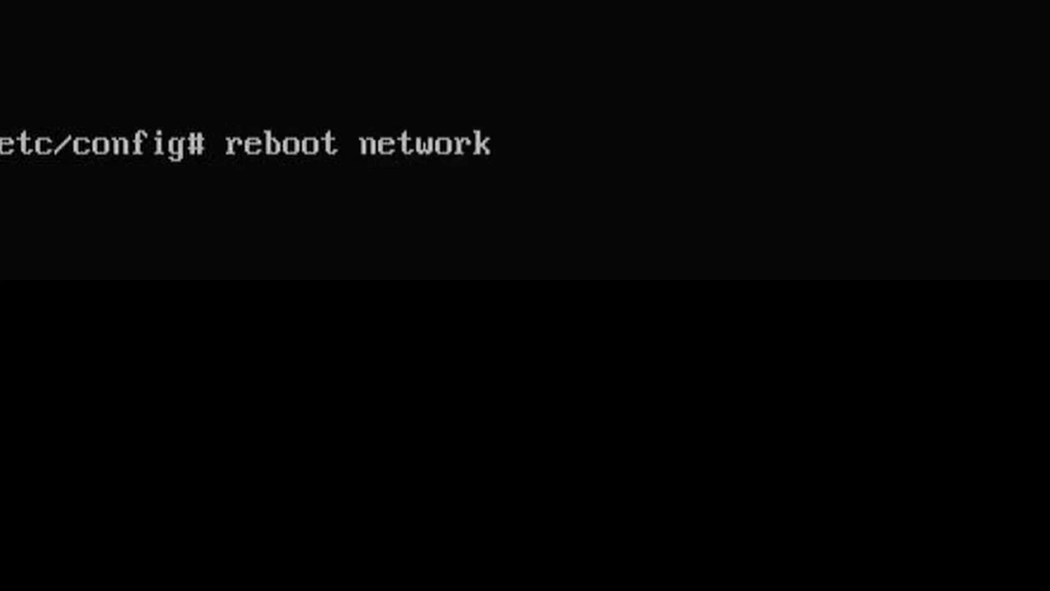
type("/etc/")
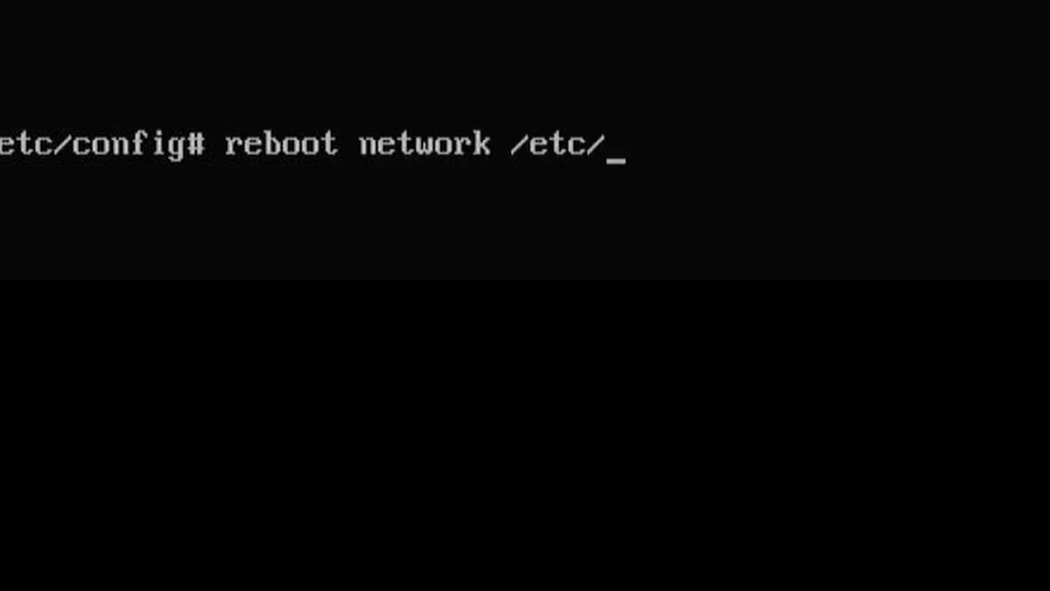
type("ini")
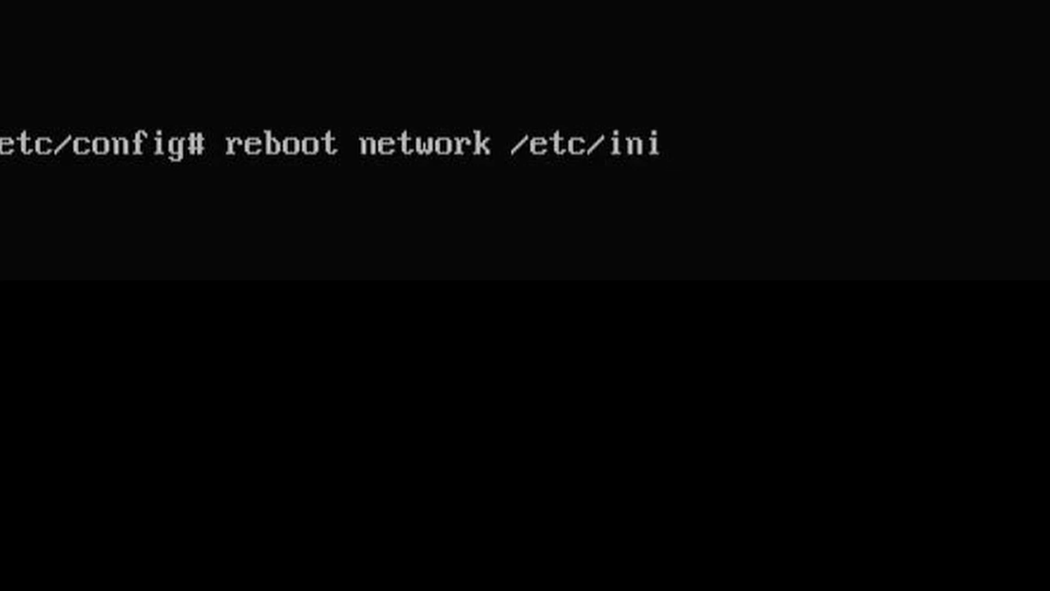
type("t.")
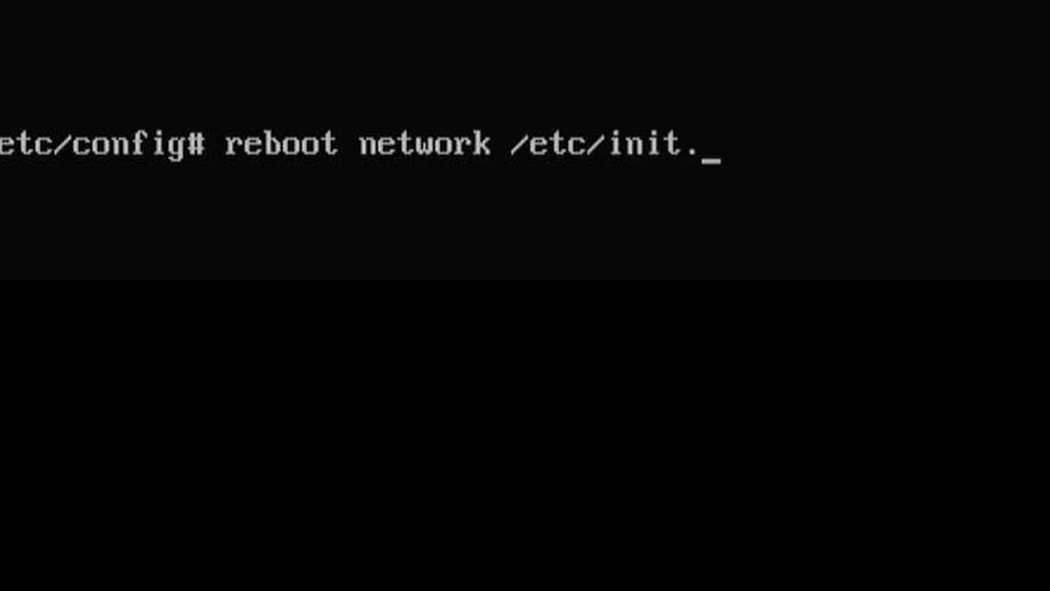
type("d/")
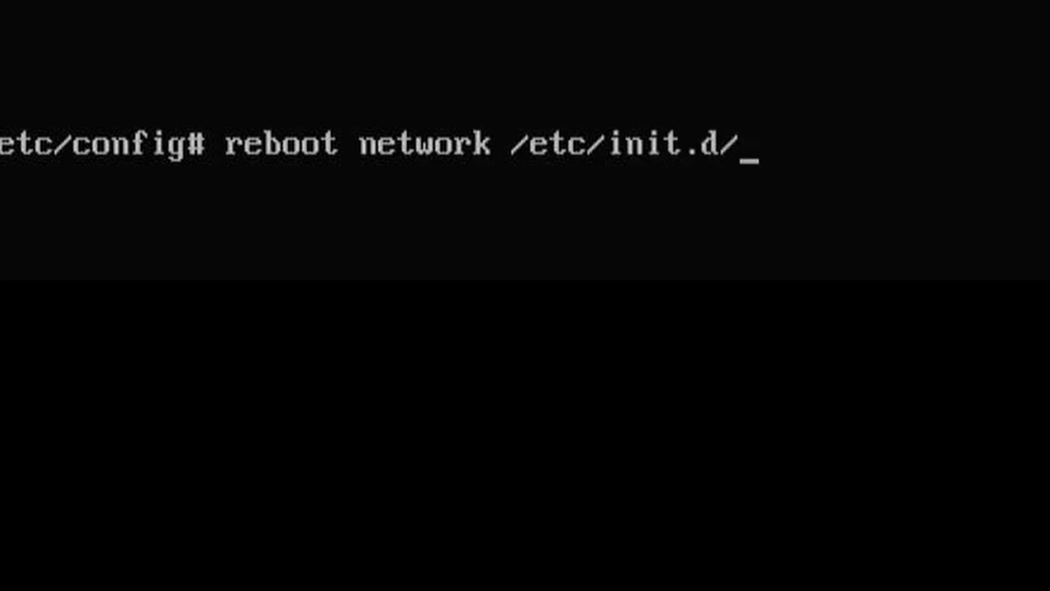
type("network")
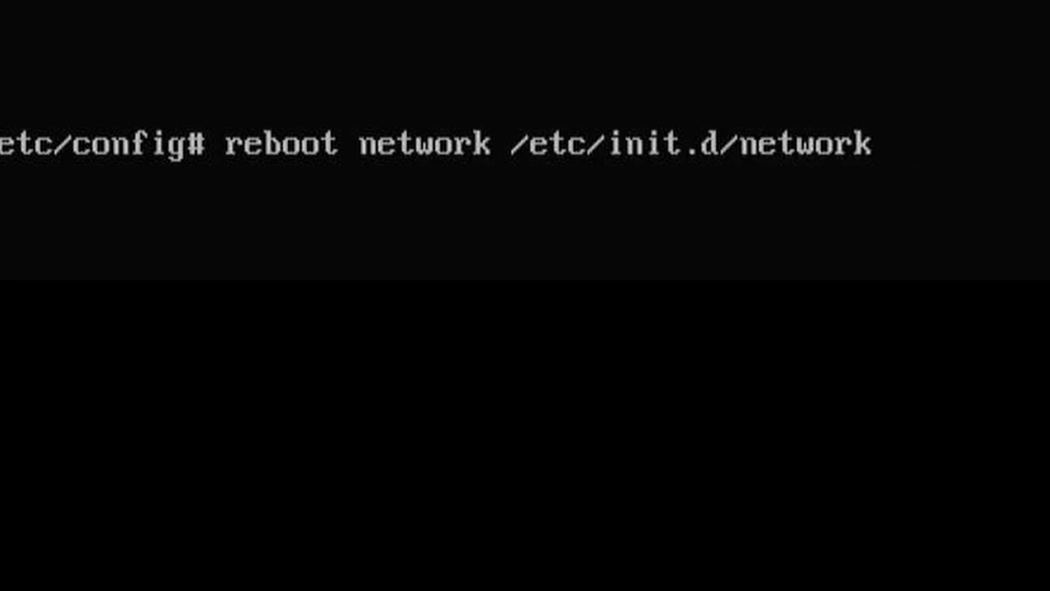
type("resta")
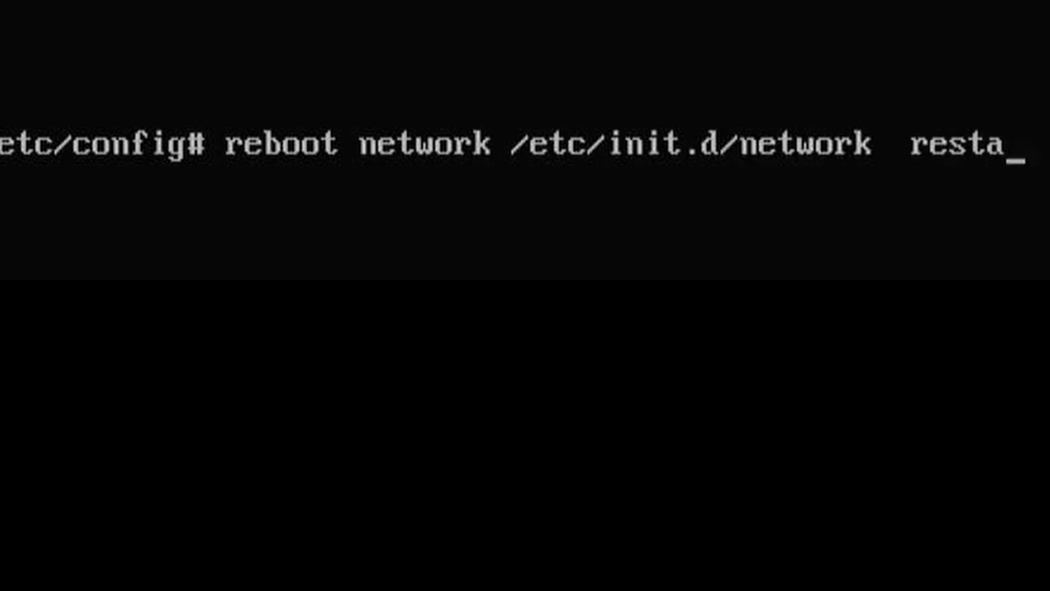
key("Return")
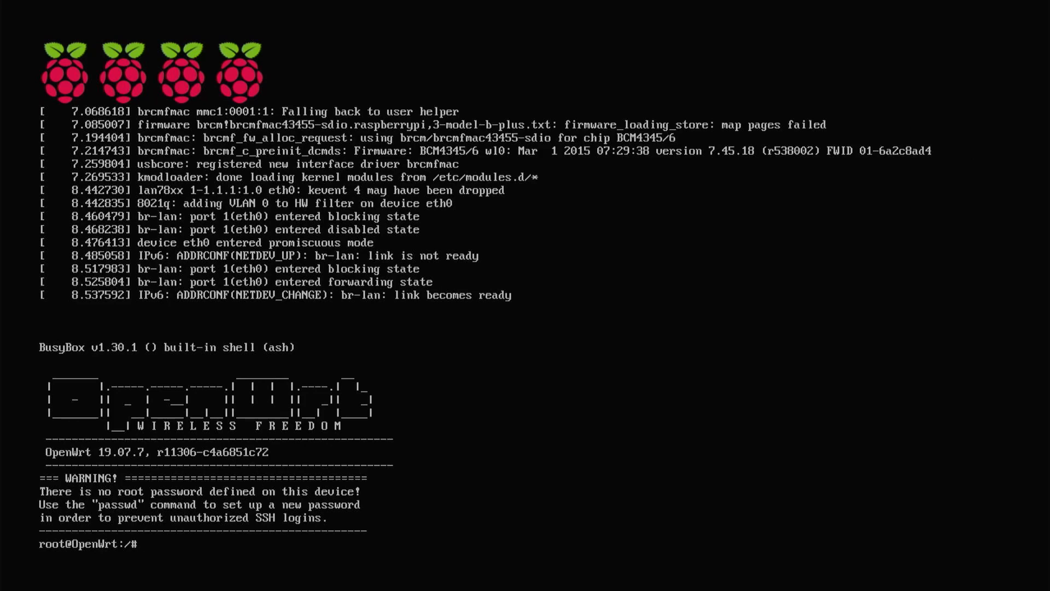
type("ip a")
type("ping")
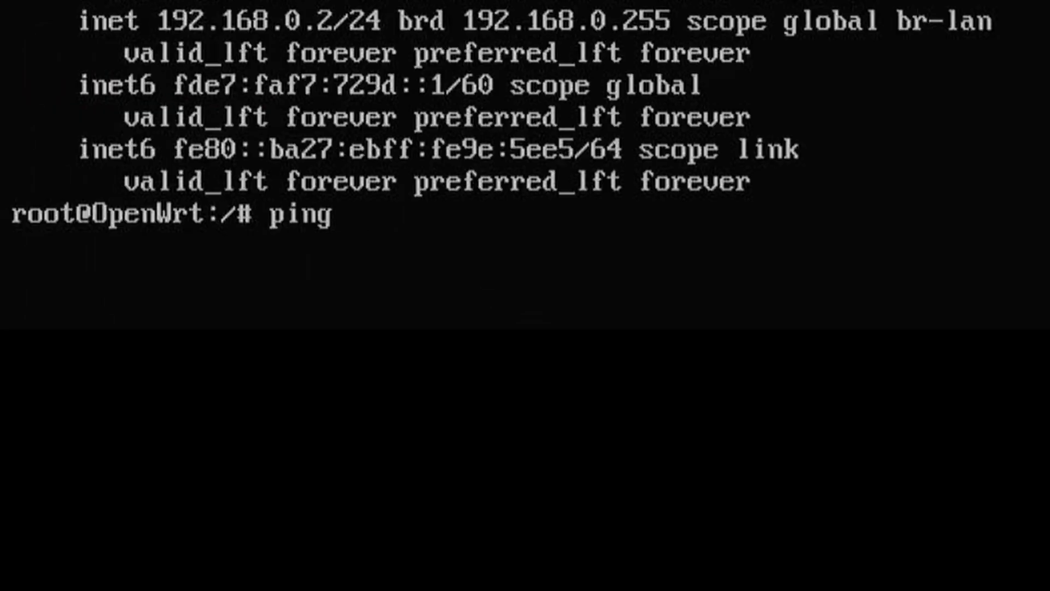
type("www.")
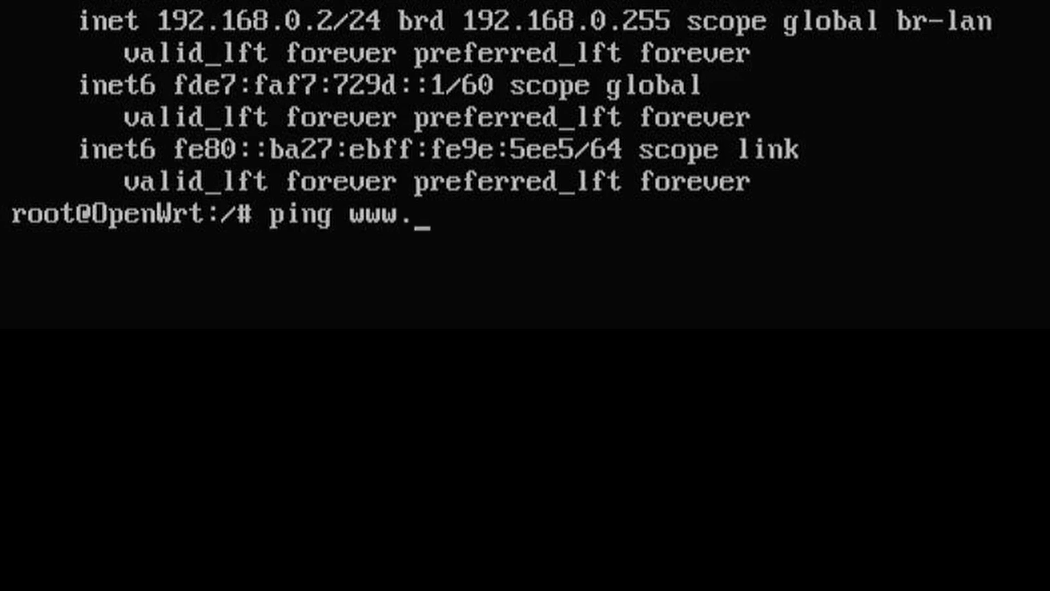
type("goo")
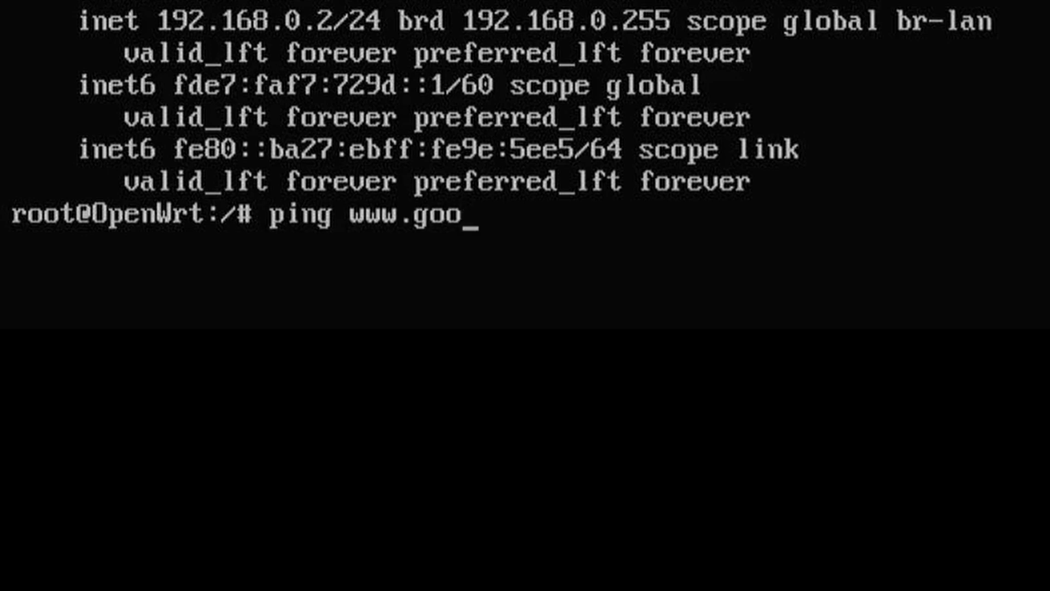
key("Return")
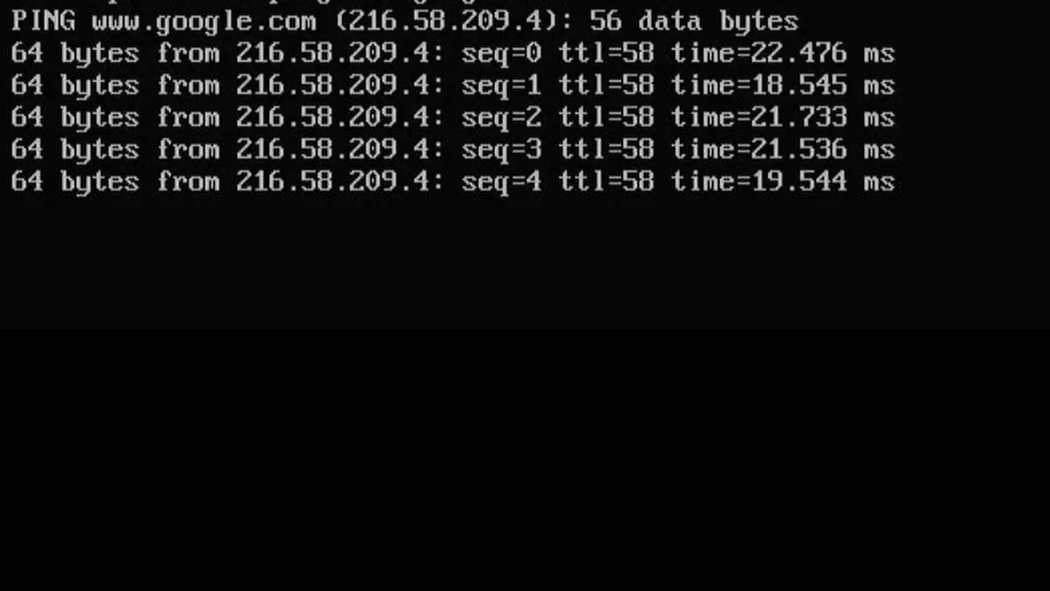
key("ctrl+c")
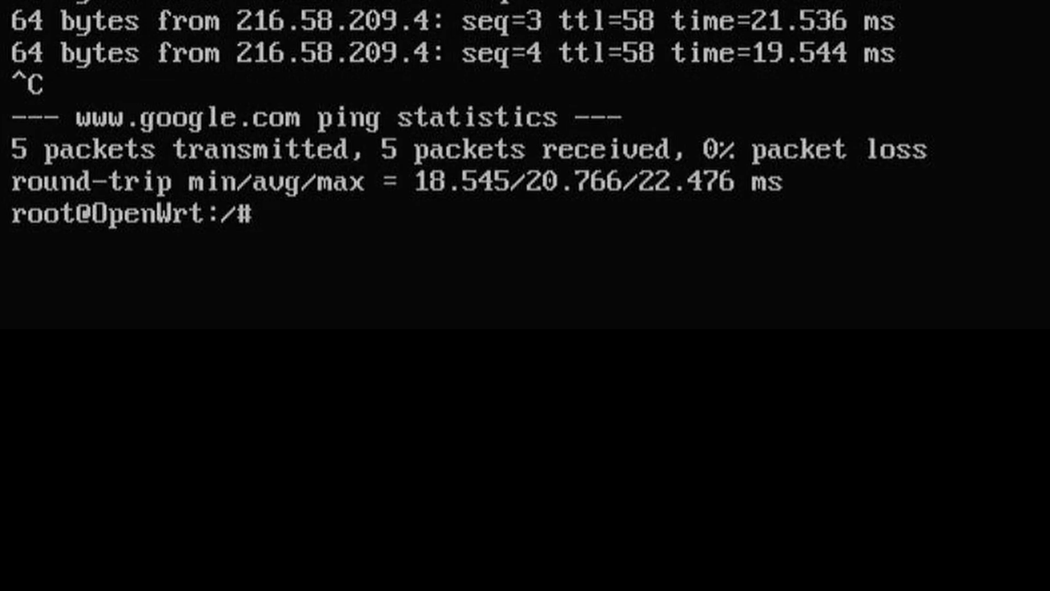
Step: Enter the passwd command at the root prompt to change the root password
type("p")
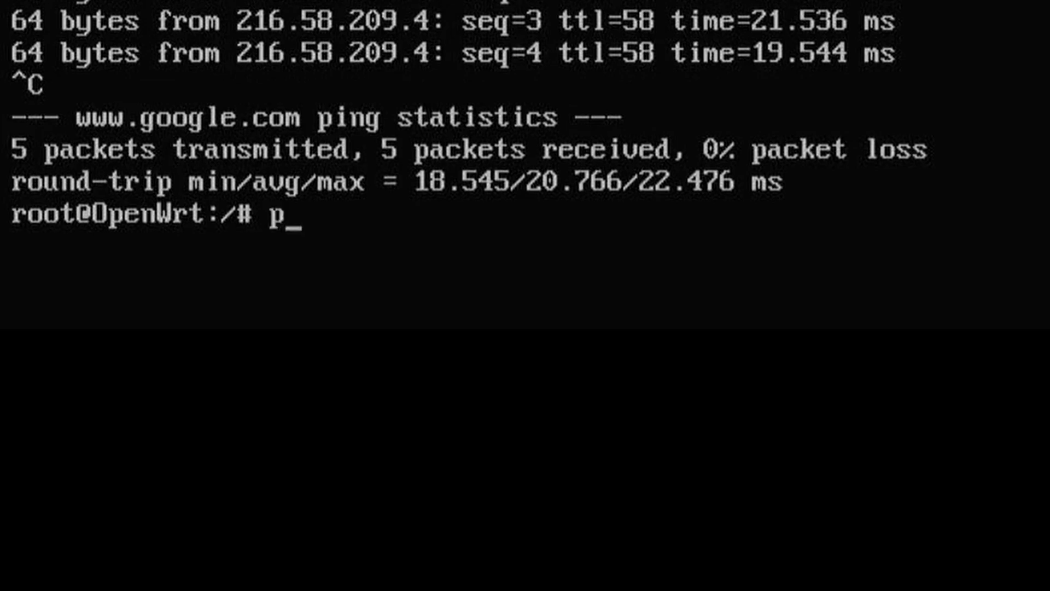
type("asswr")
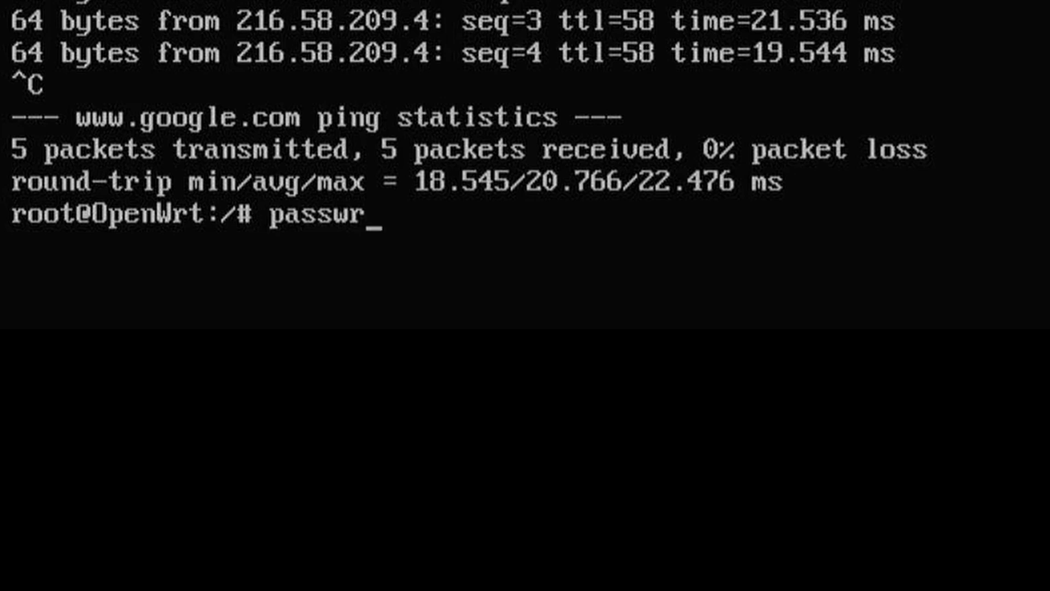
type("d")
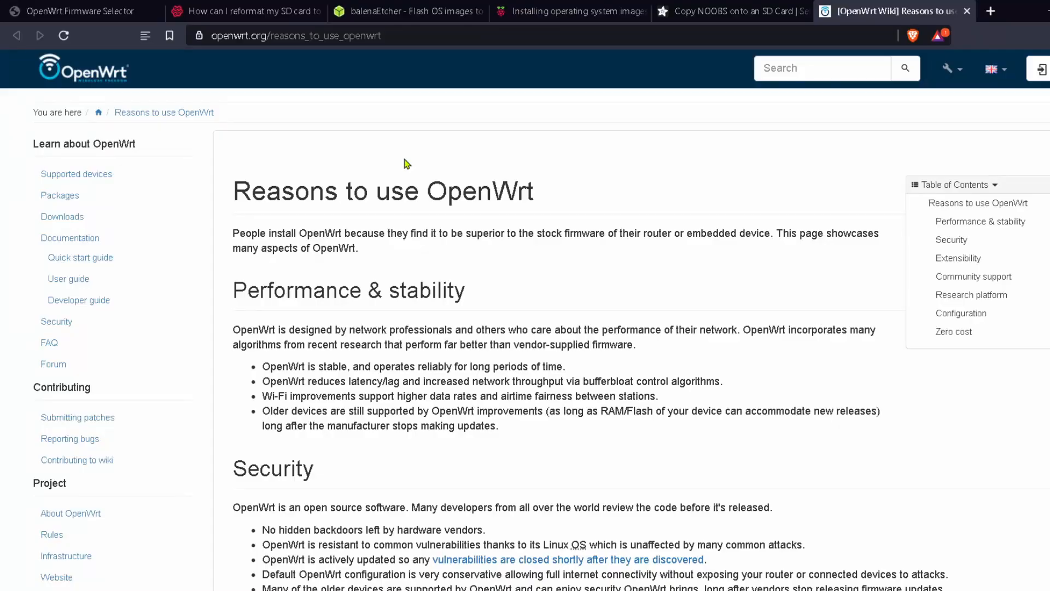
Step: Load 192.168.0.2 in a new tab and log in to LuCI as root
left_click(991, 11)
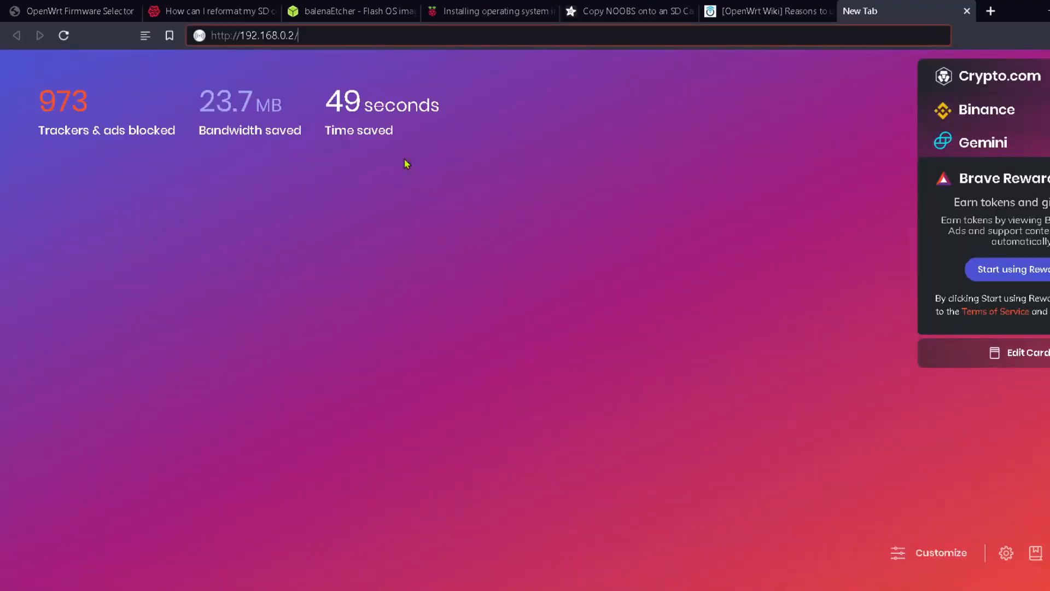
left_click(254, 35)
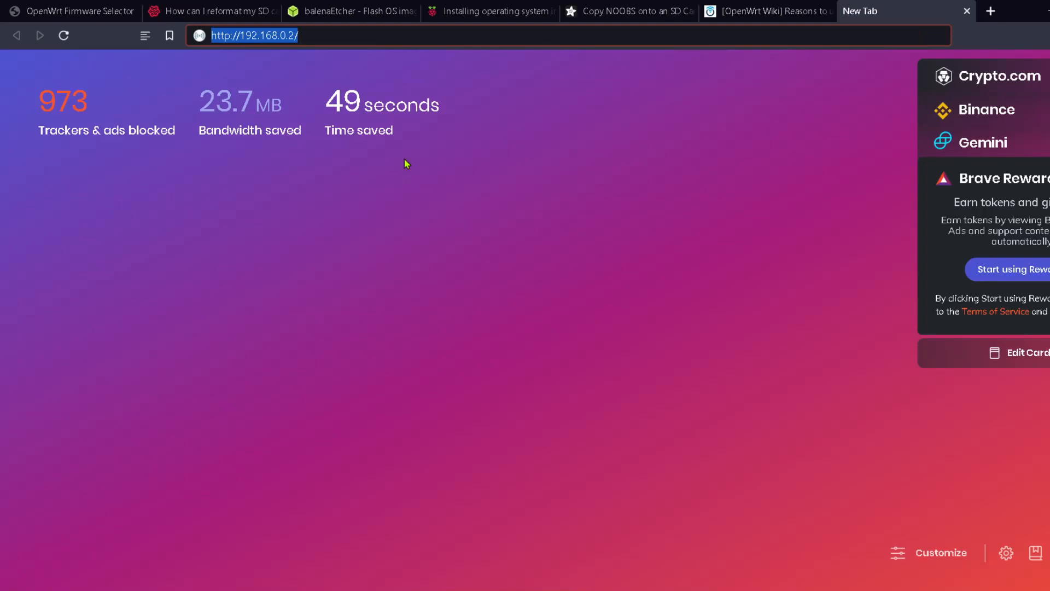
key("Return")
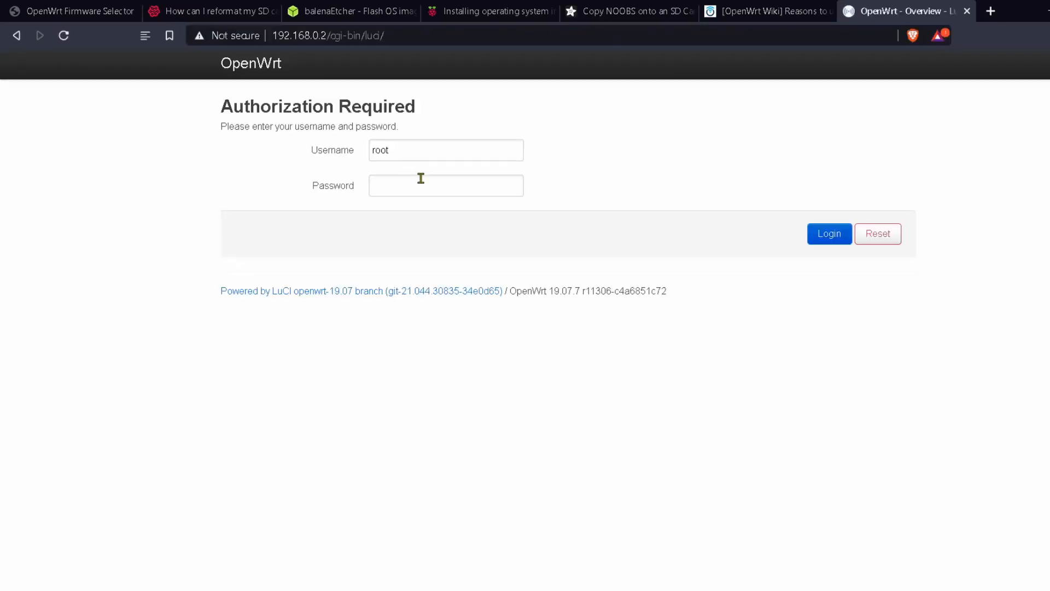
left_click(445, 185)
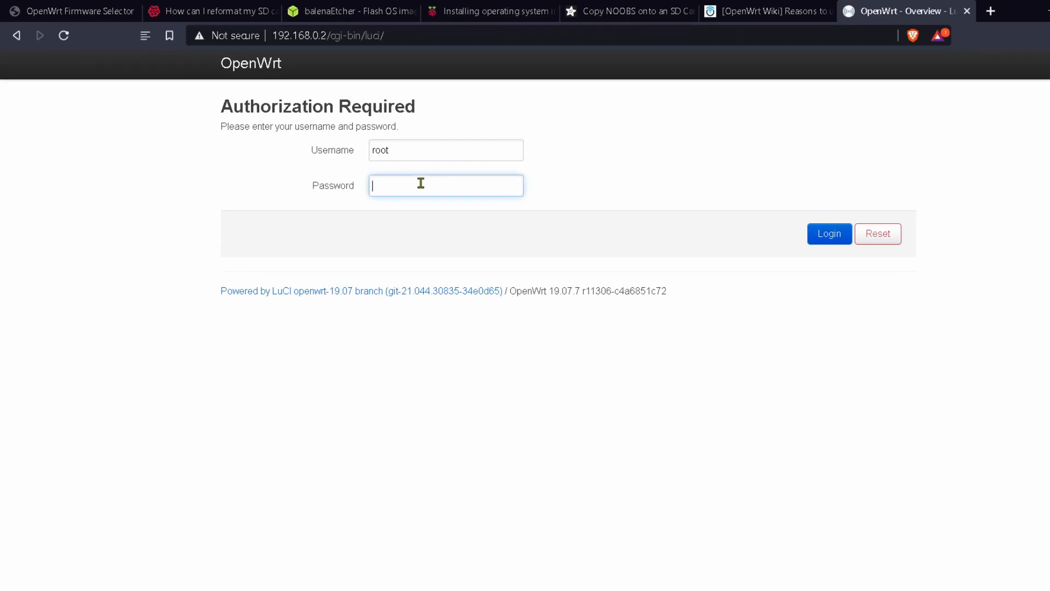
mouse_move(447, 177)
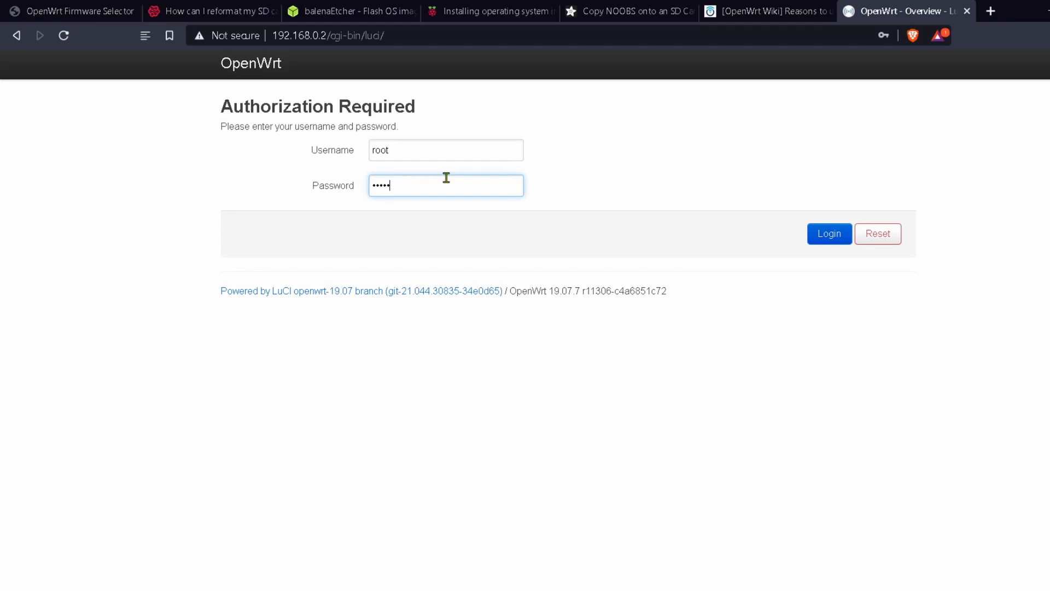
left_click(830, 234)
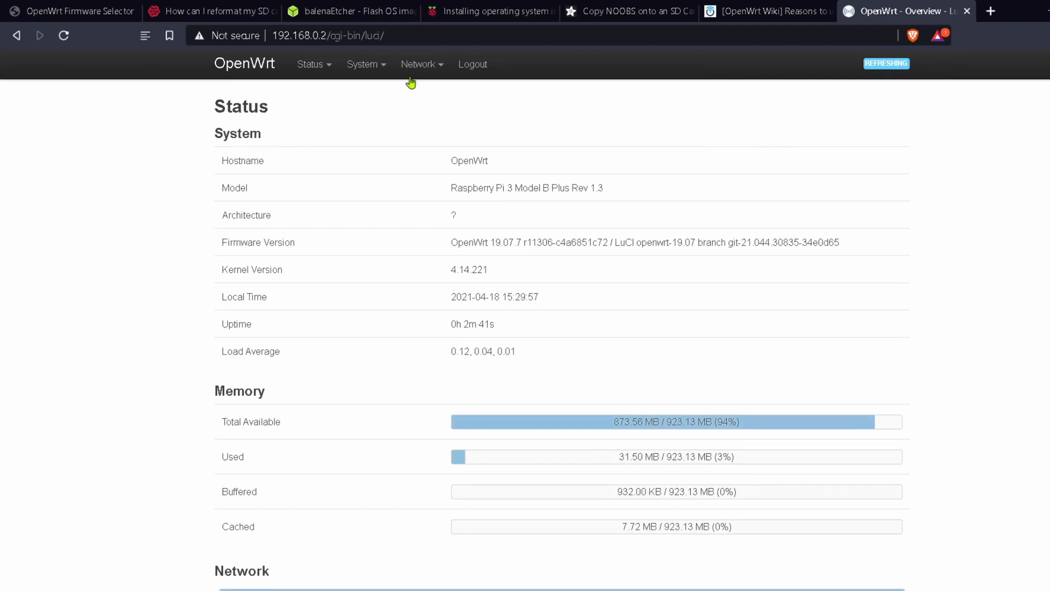
mouse_move(158, 200)
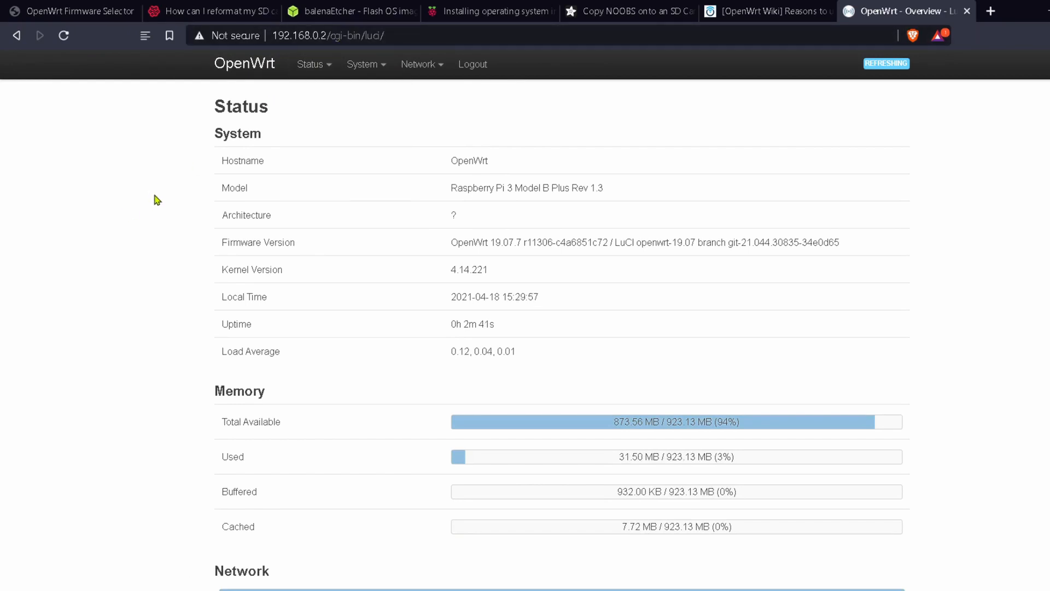
mouse_move(149, 70)
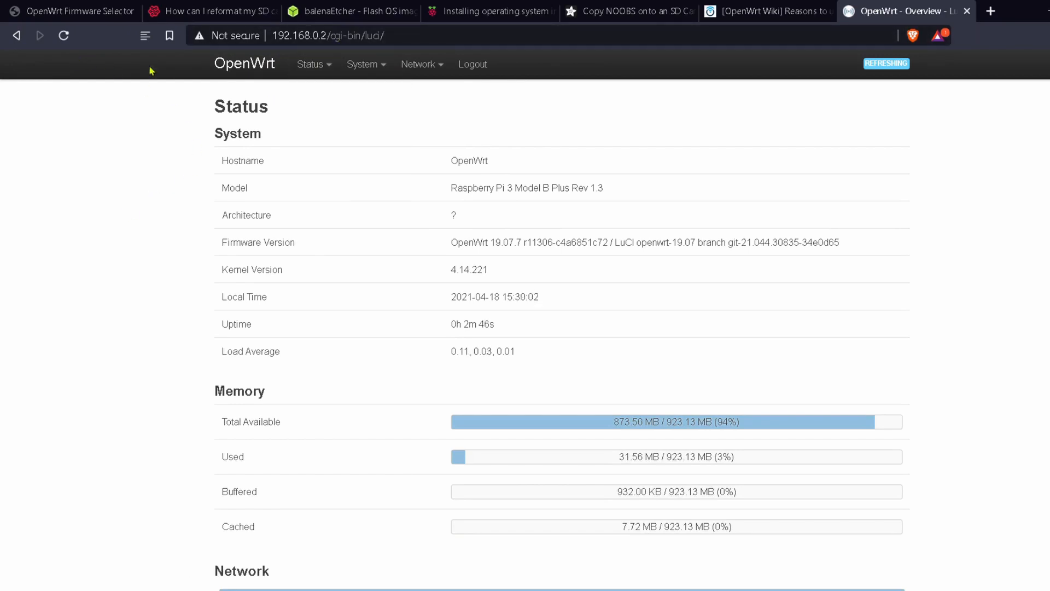
mouse_move(177, 196)
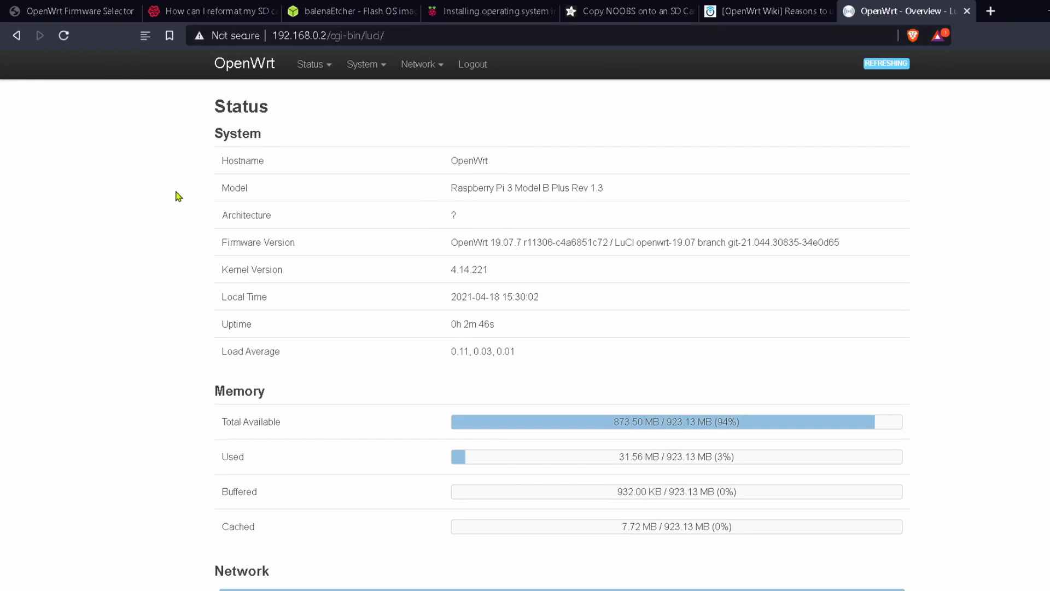
mouse_move(516, 92)
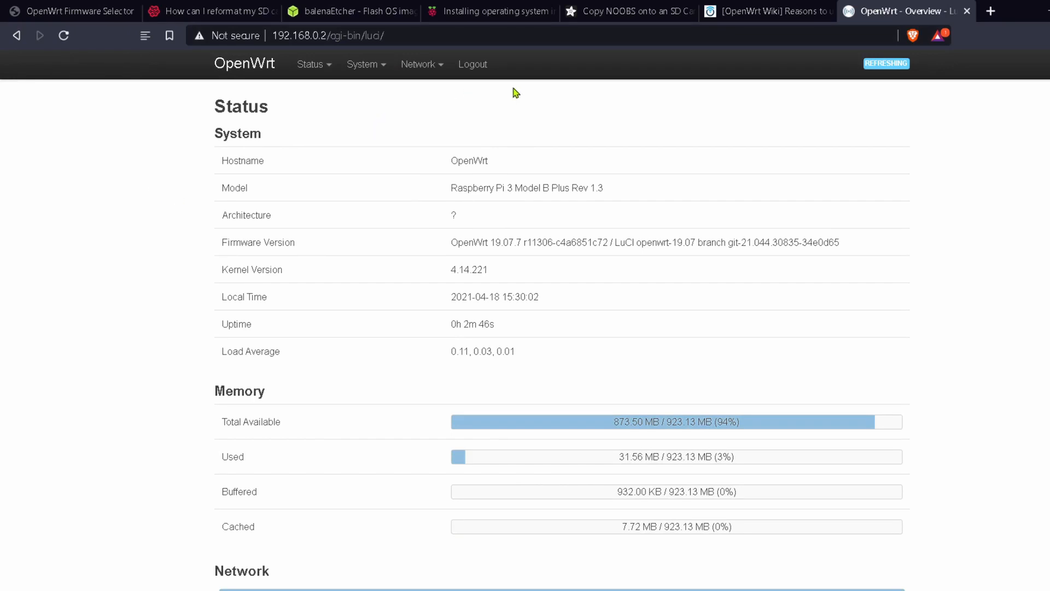
Step: Navigate from the Status overview to Network > Wireless
double_click(468, 160)
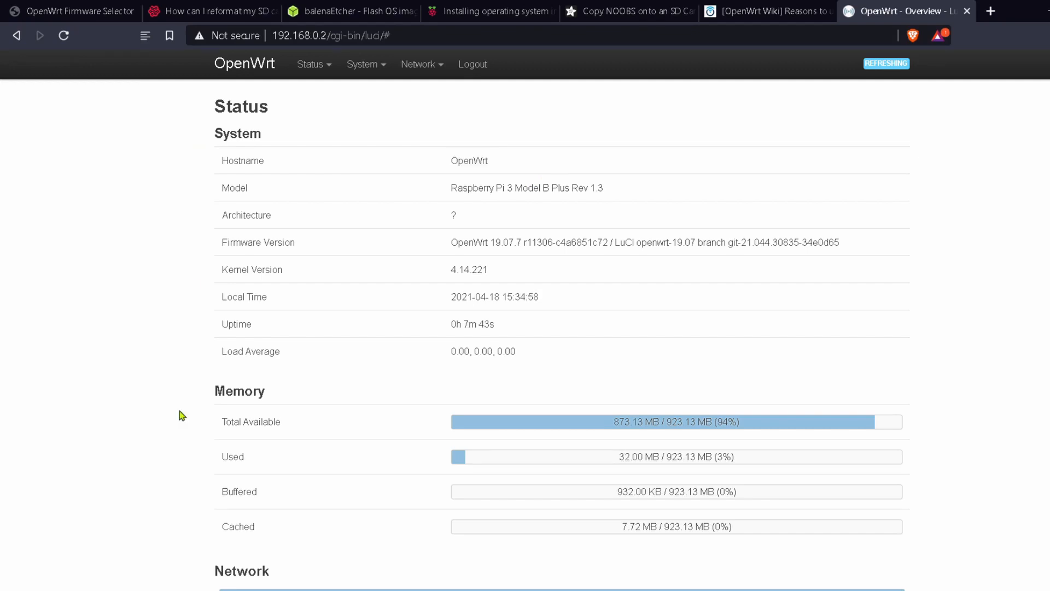
left_click(418, 63)
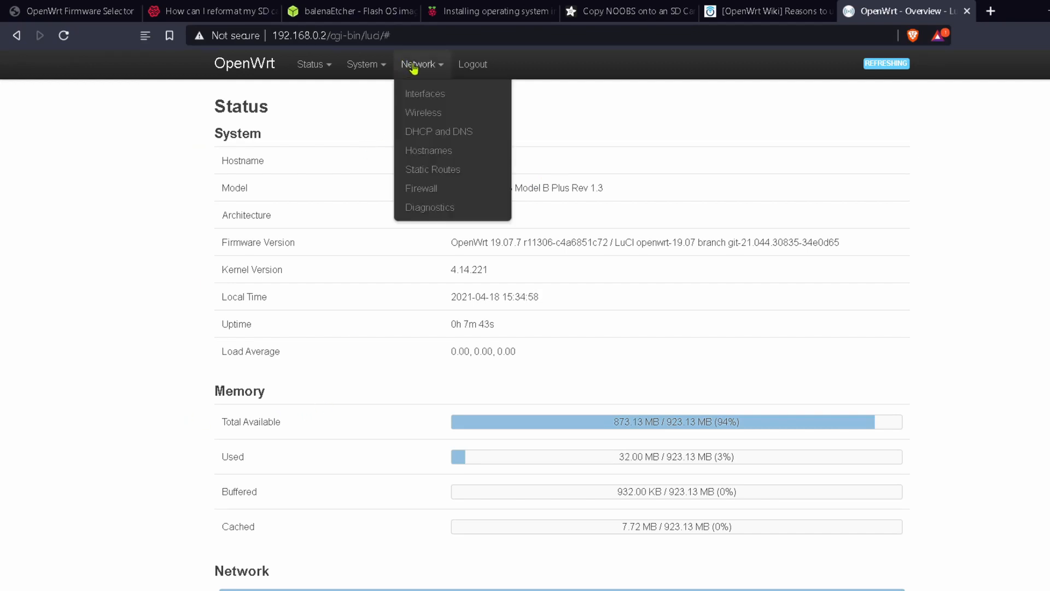
mouse_move(424, 93)
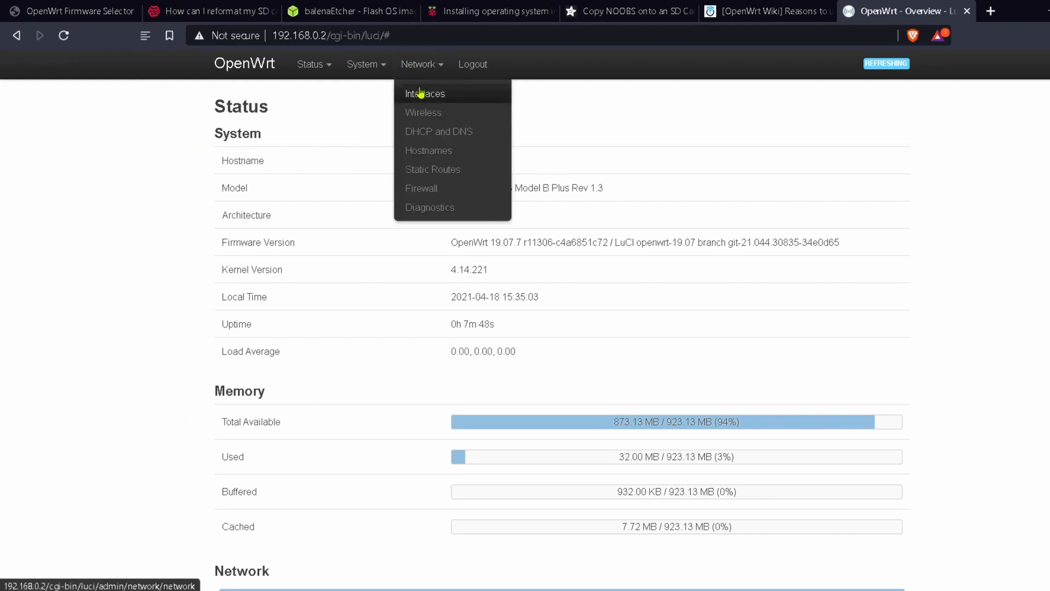
left_click(424, 111)
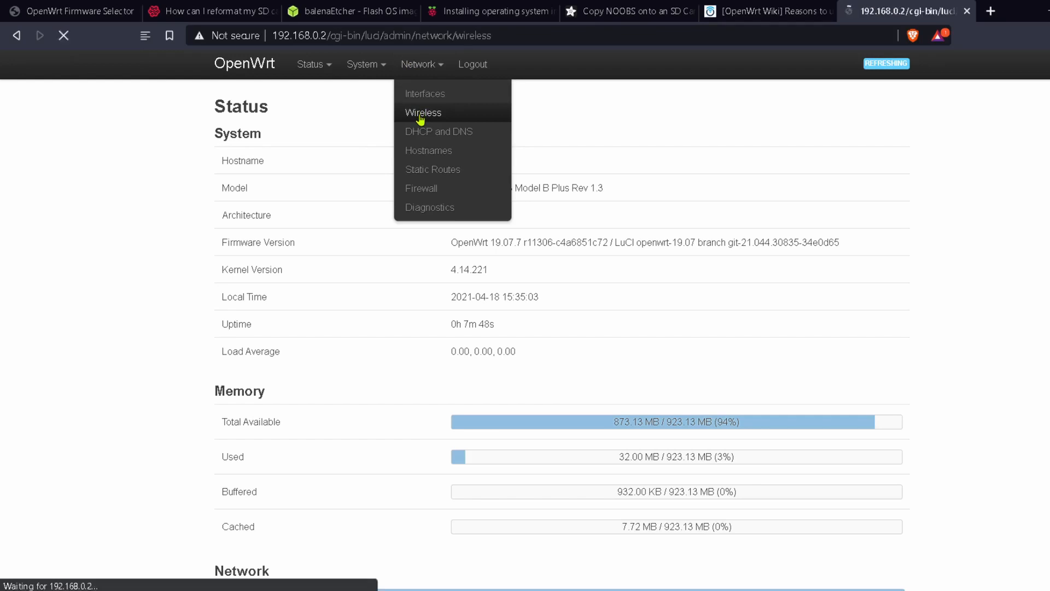
Step: Edit the OpenWrt SSID and enable its radio in Device Configuration
left_click(424, 111)
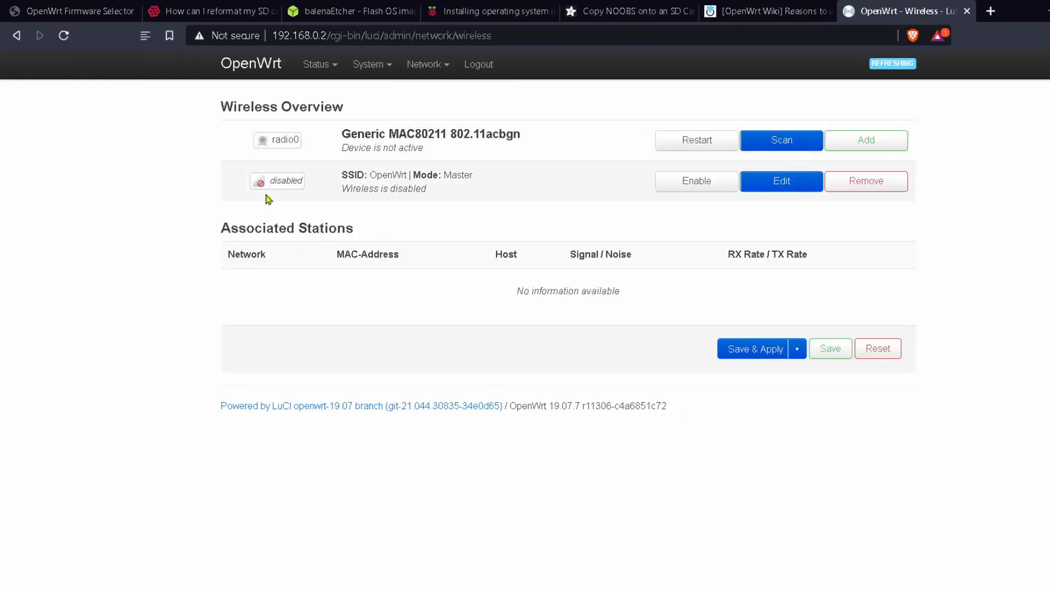
mouse_move(543, 281)
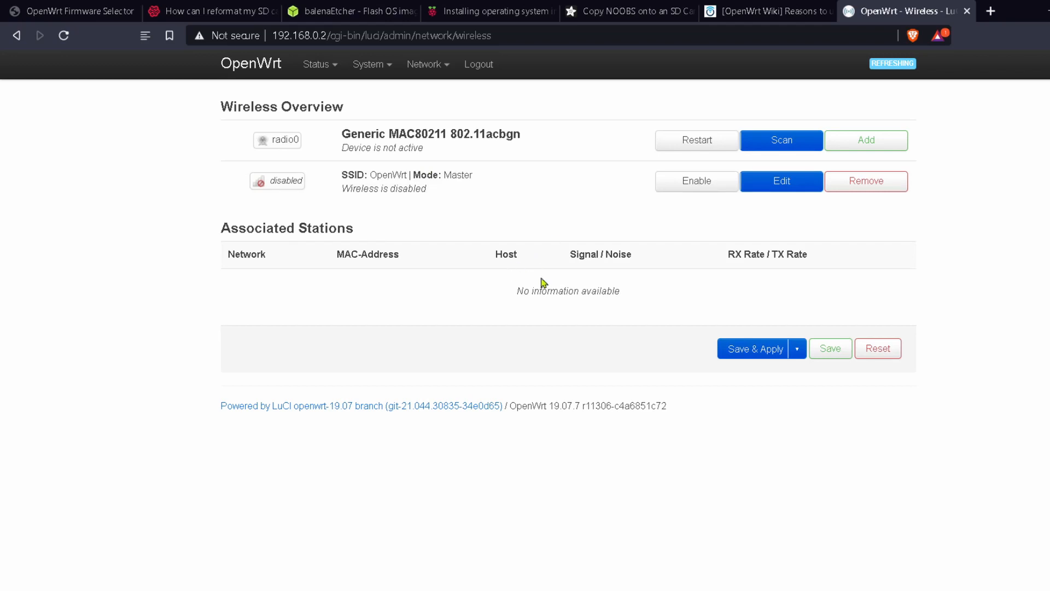
mouse_move(550, 268)
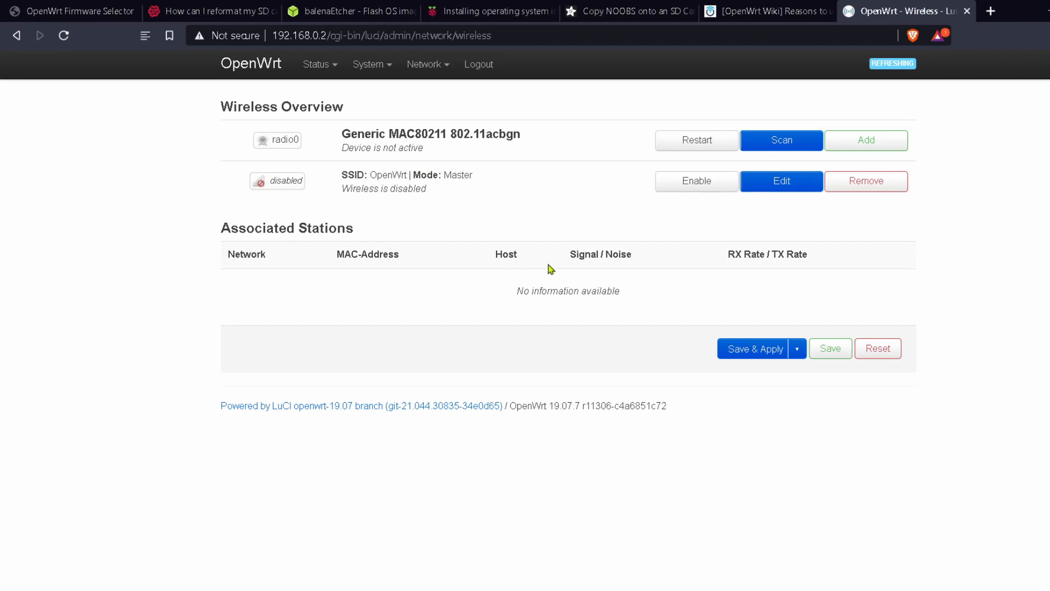
mouse_move(755, 191)
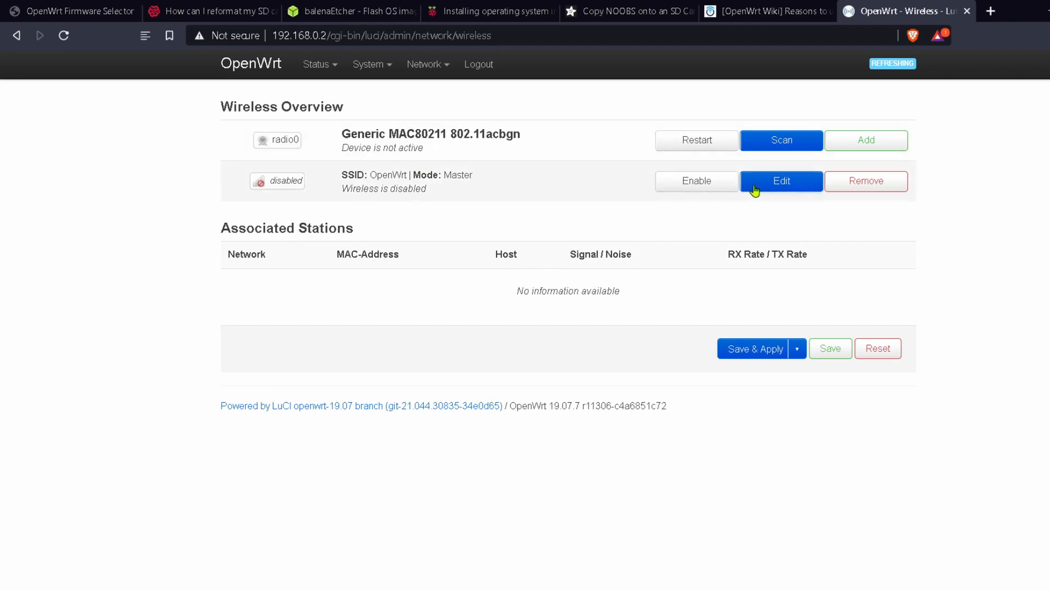
mouse_move(781, 181)
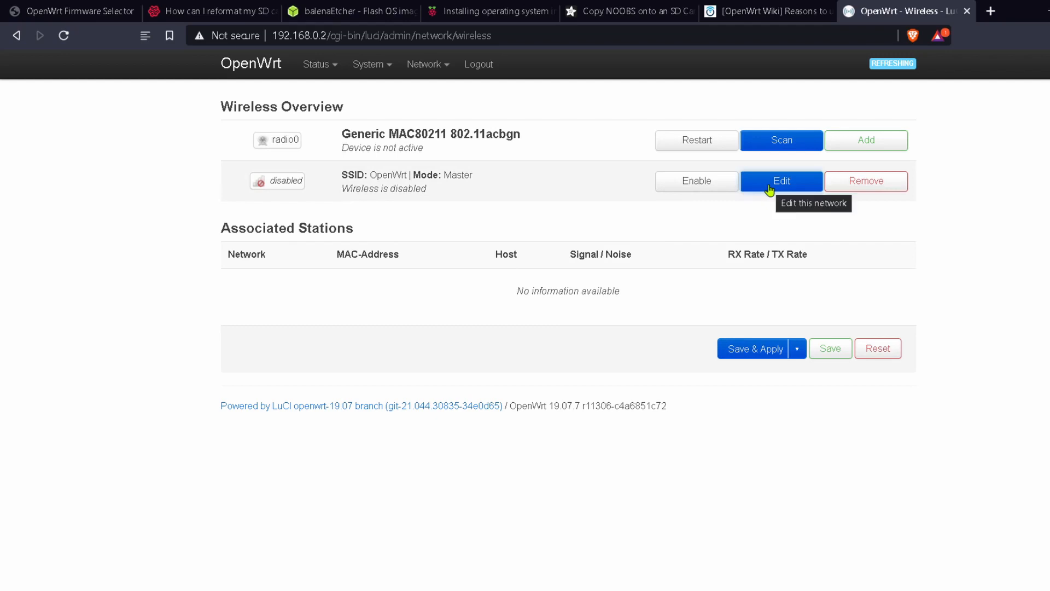
left_click(781, 181)
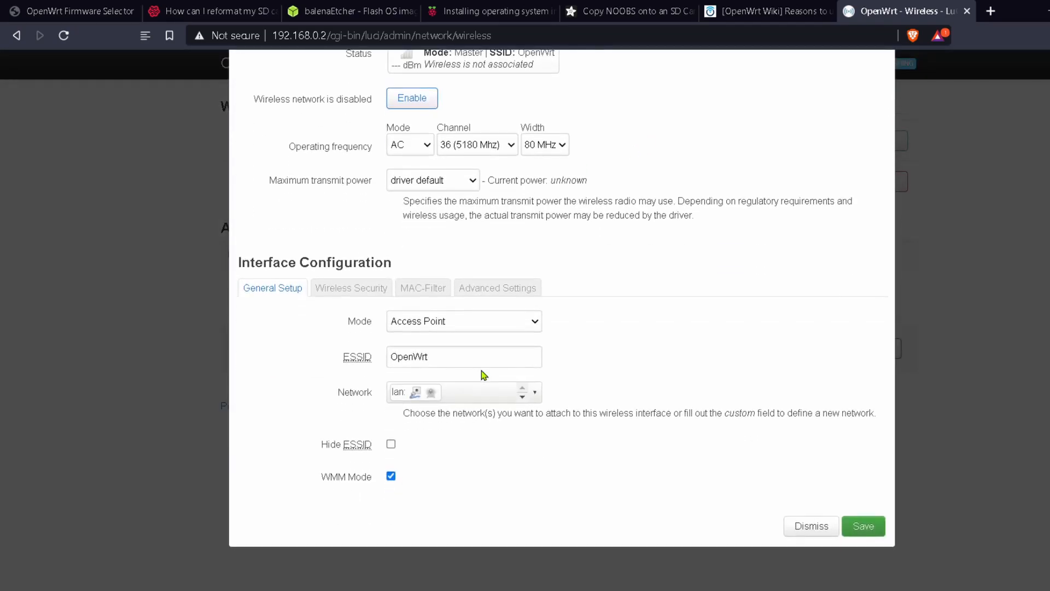
scroll("up", 3)
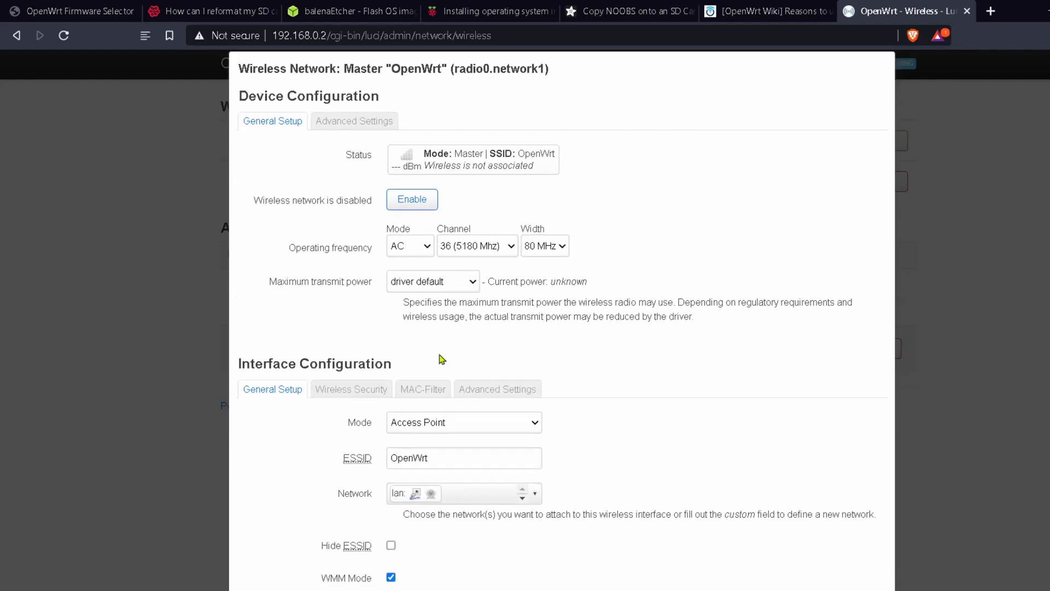
left_click(464, 422)
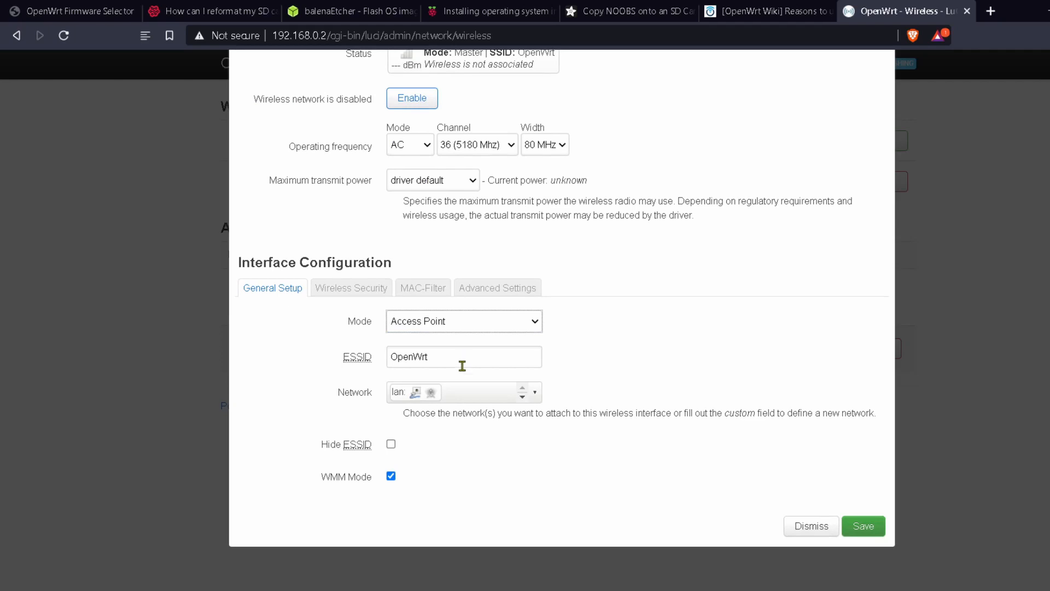
scroll("up", 3)
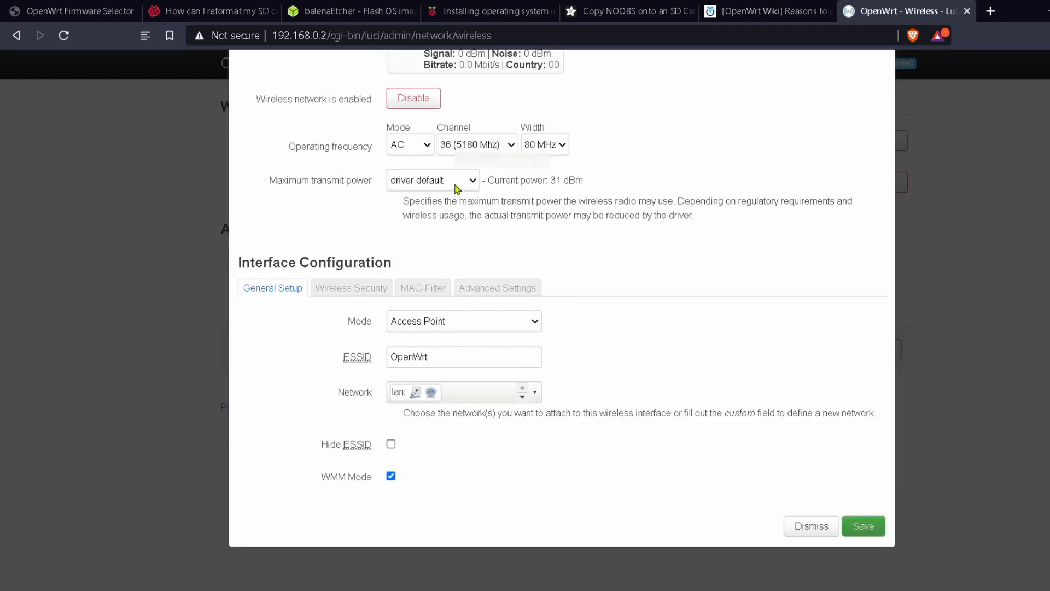
Step: Set the OpenWrt SSID's encryption to WPA2-PSK under Wireless Security
left_click(351, 288)
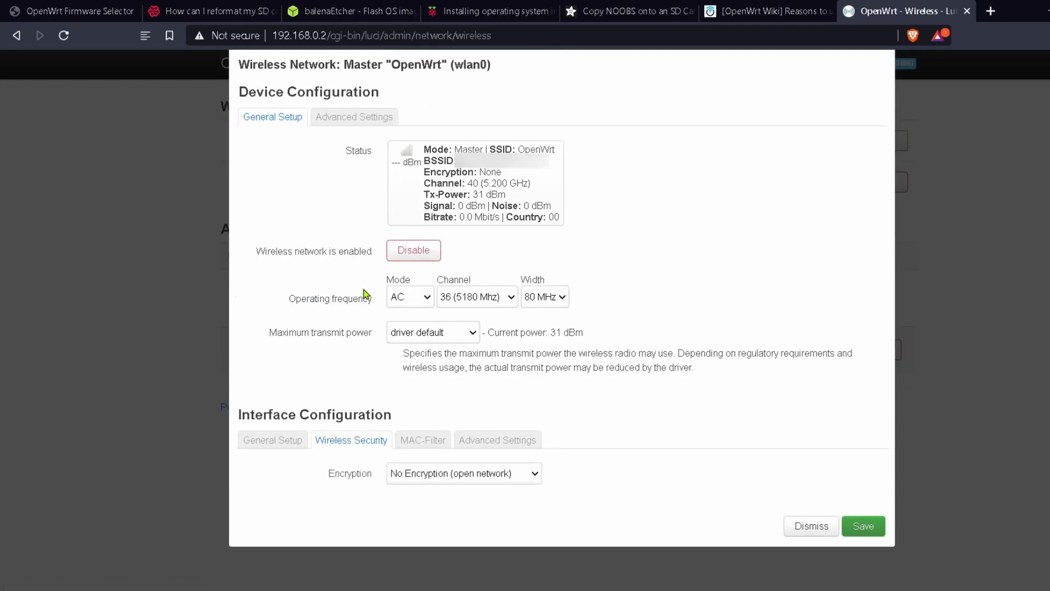
mouse_move(337, 205)
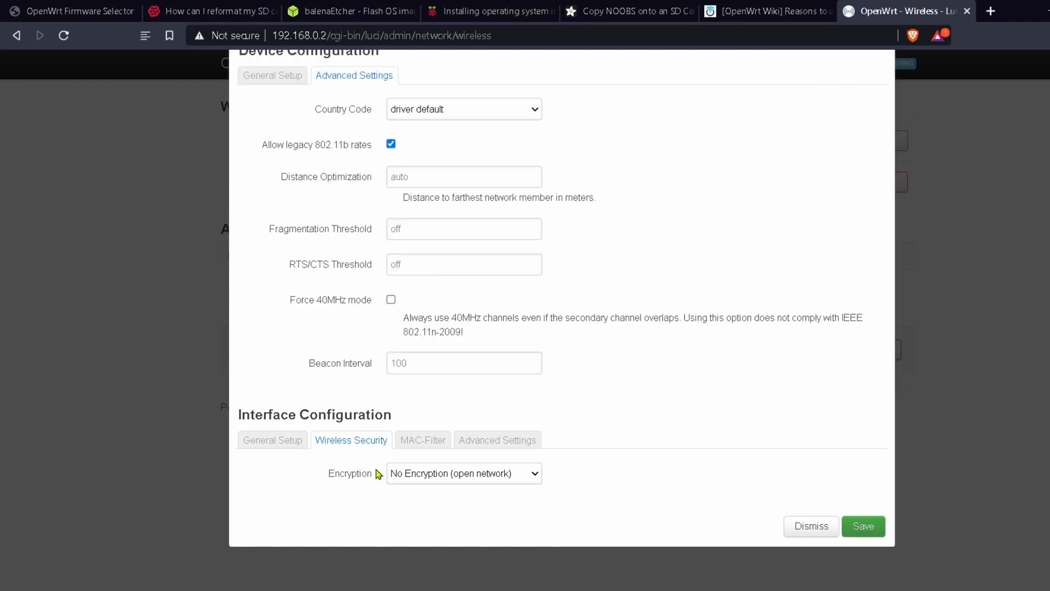
left_click(464, 473)
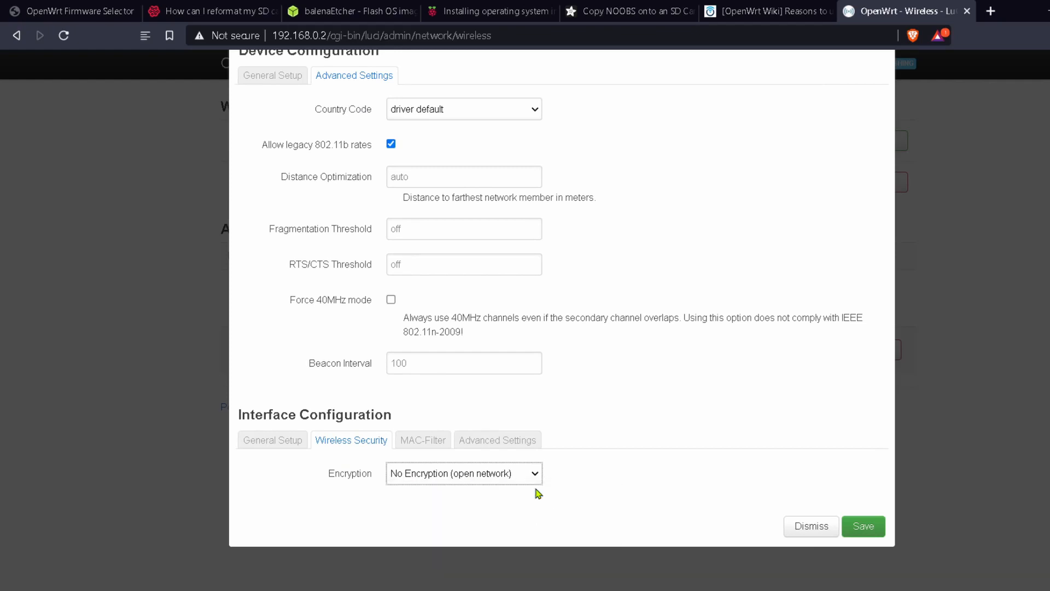
left_click(463, 473)
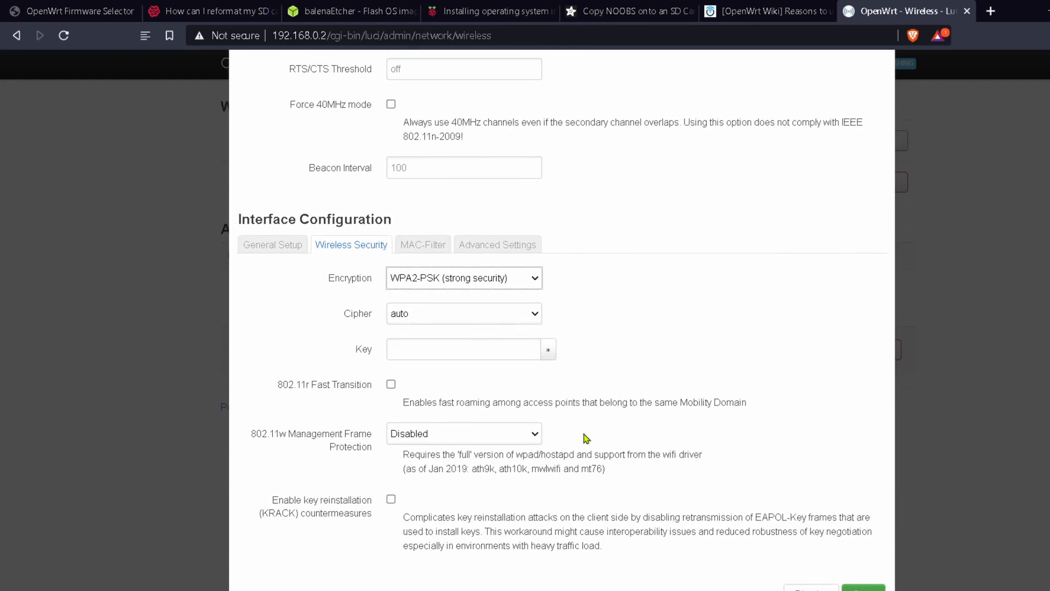
mouse_move(402, 288)
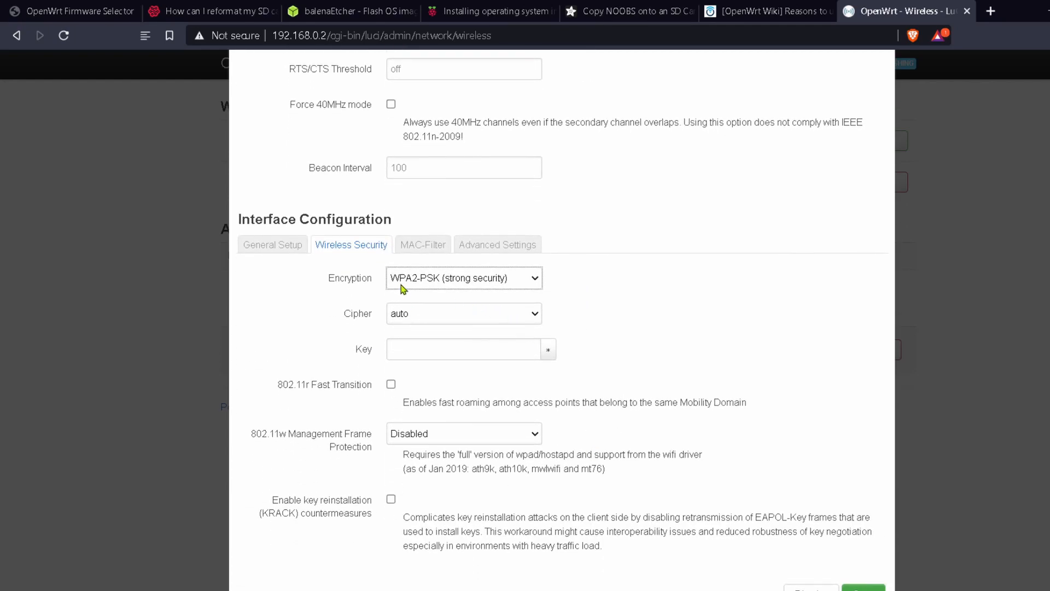
mouse_move(437, 298)
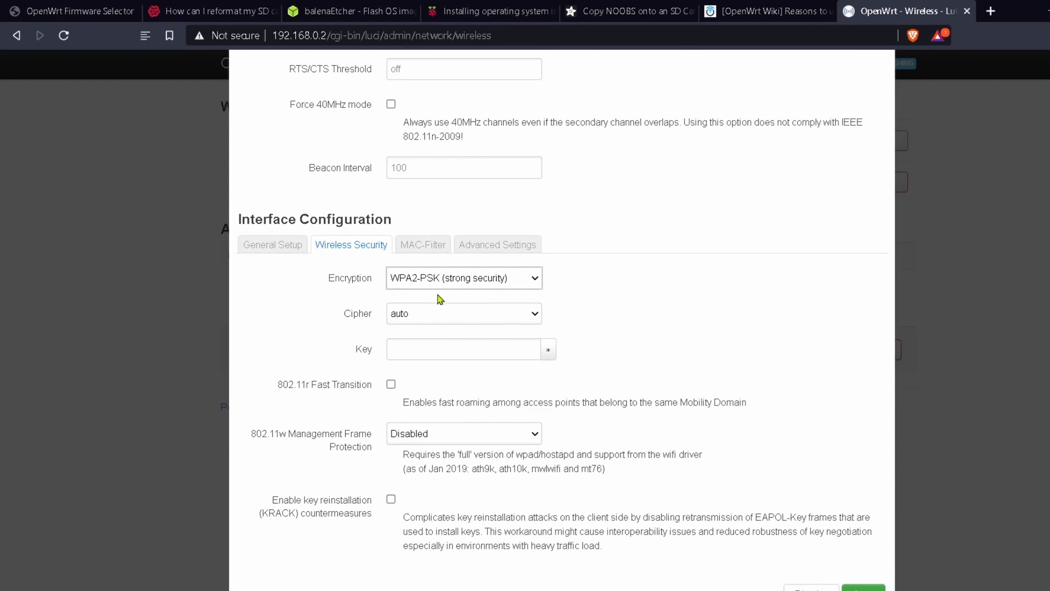
mouse_move(485, 321)
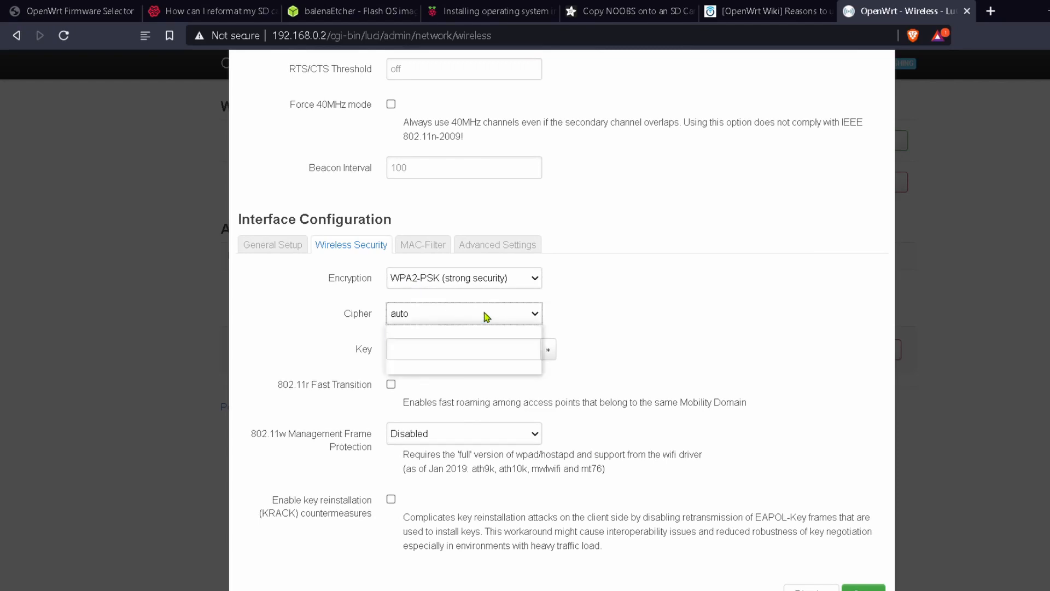
Step: Replace the too-short key with an 8+ character password, then Save and Save & Apply
left_click(464, 349)
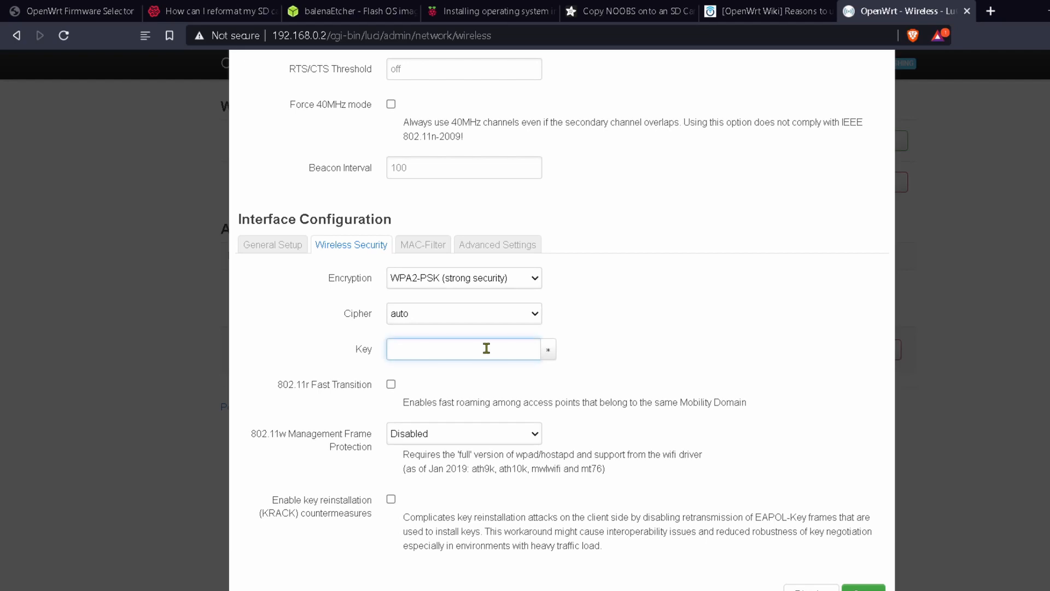
mouse_move(384, 417)
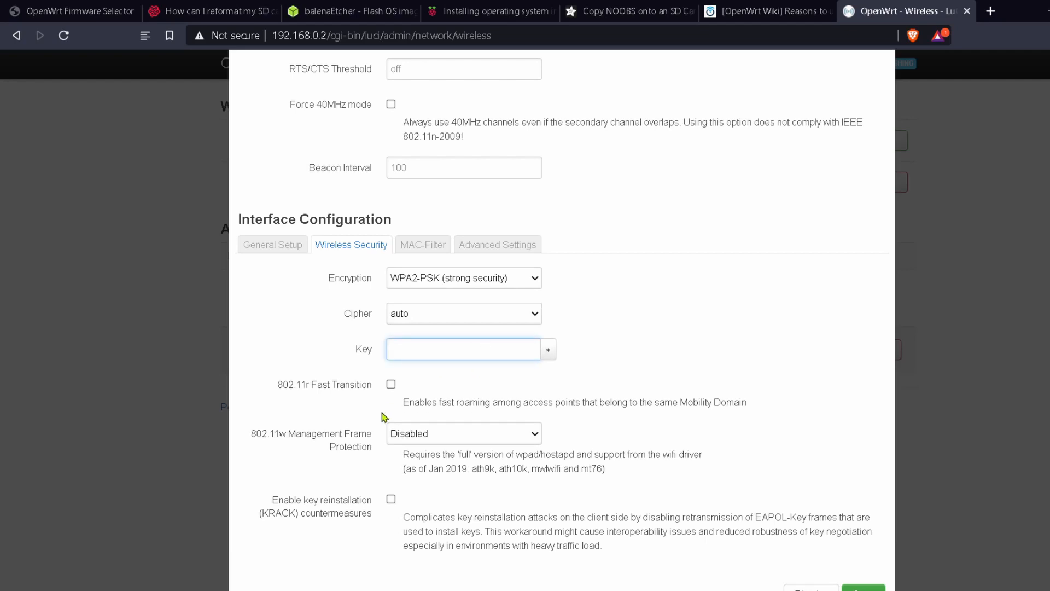
type("12345")
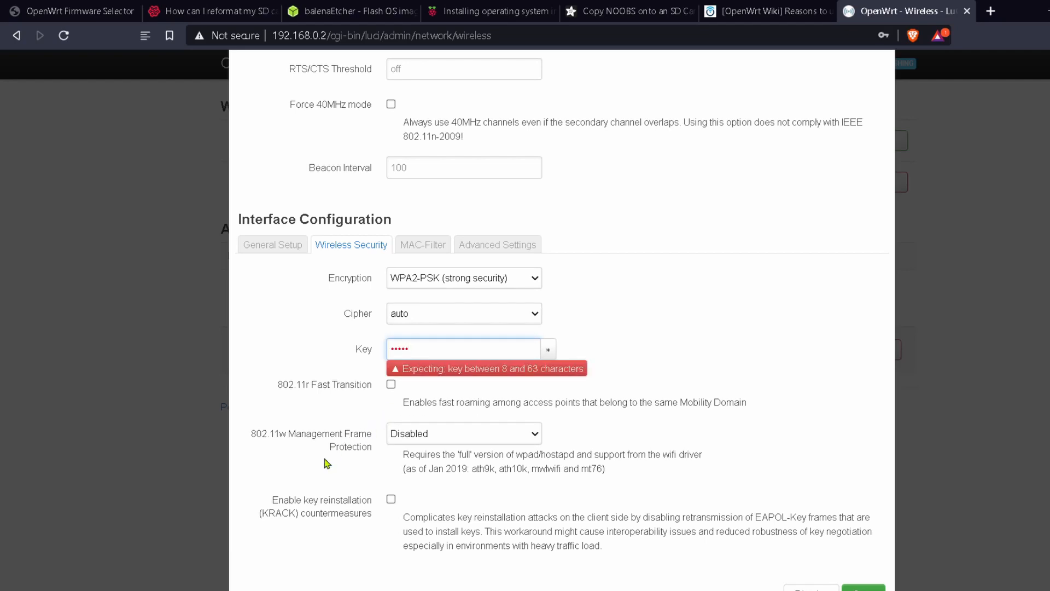
left_click(463, 349)
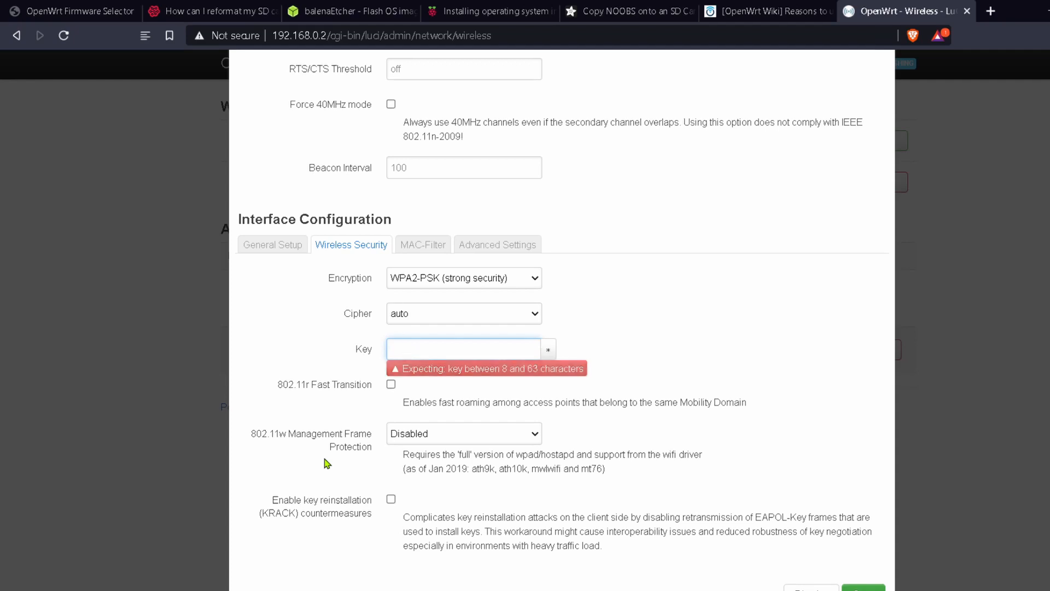
type("••••")
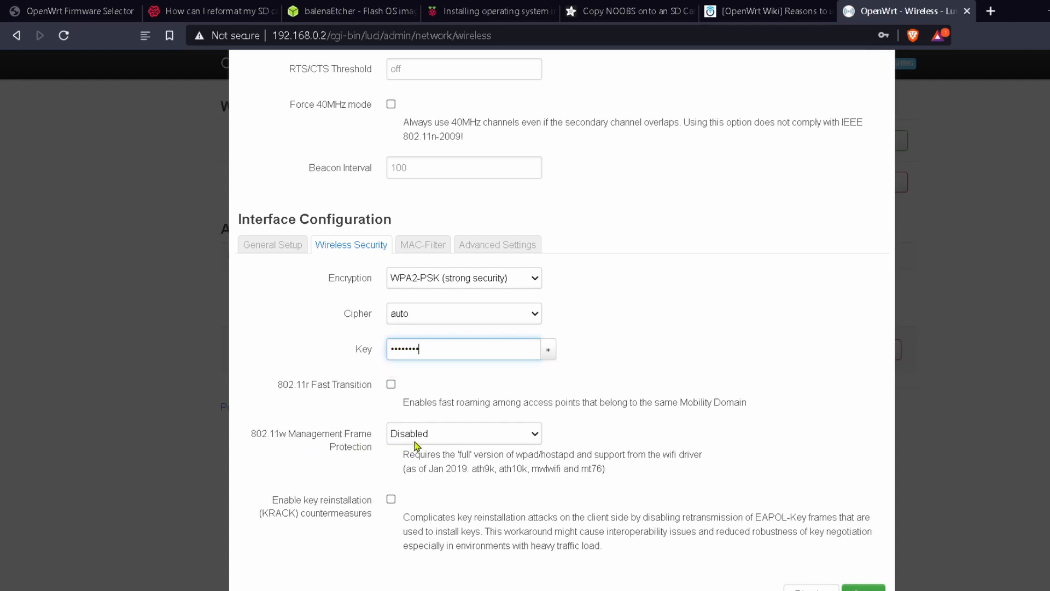
scroll("down", 3)
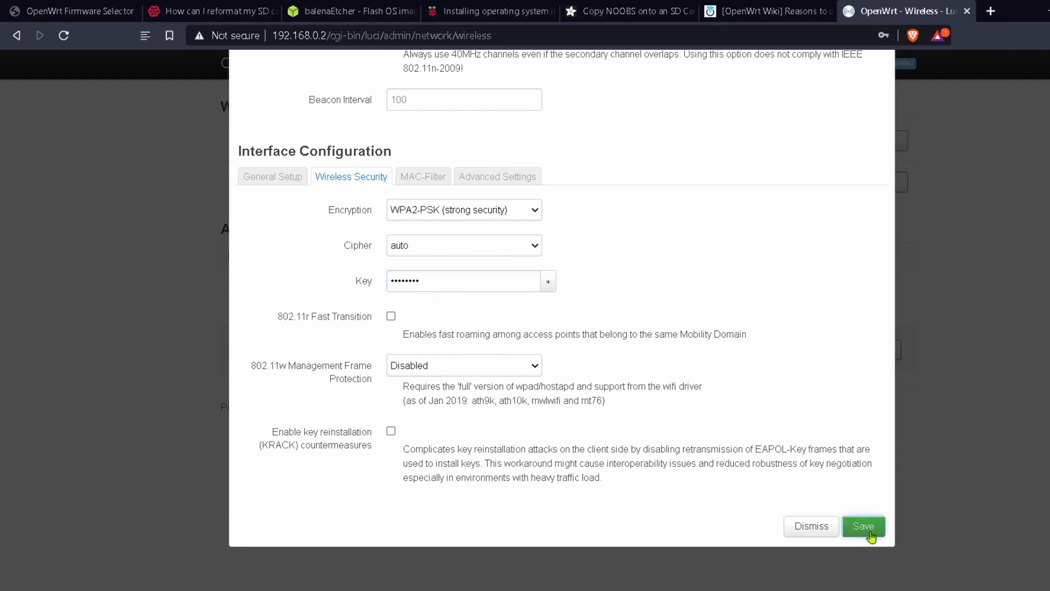
left_click(863, 526)
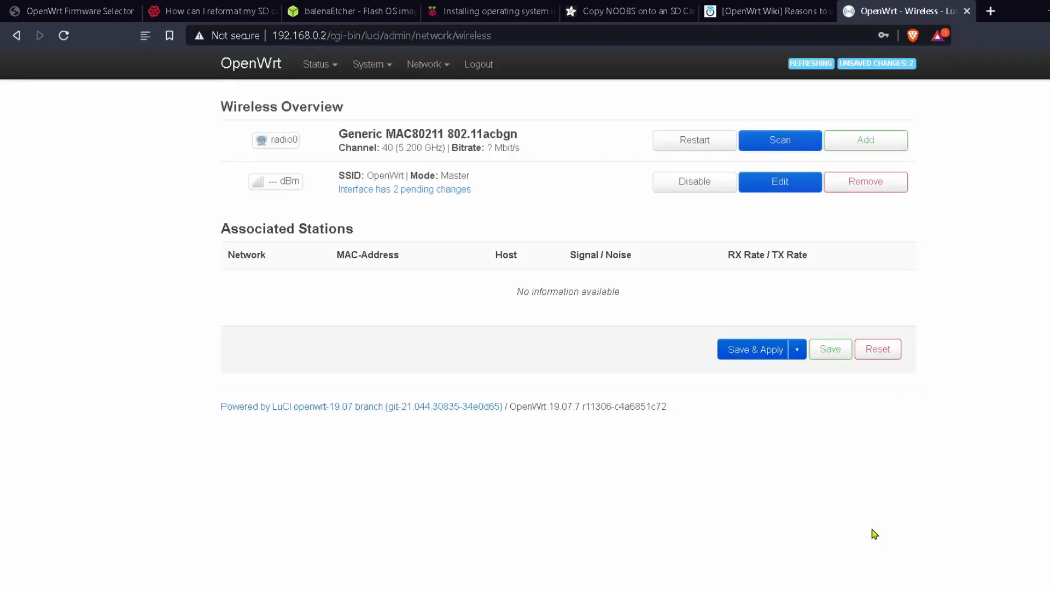
mouse_move(545, 319)
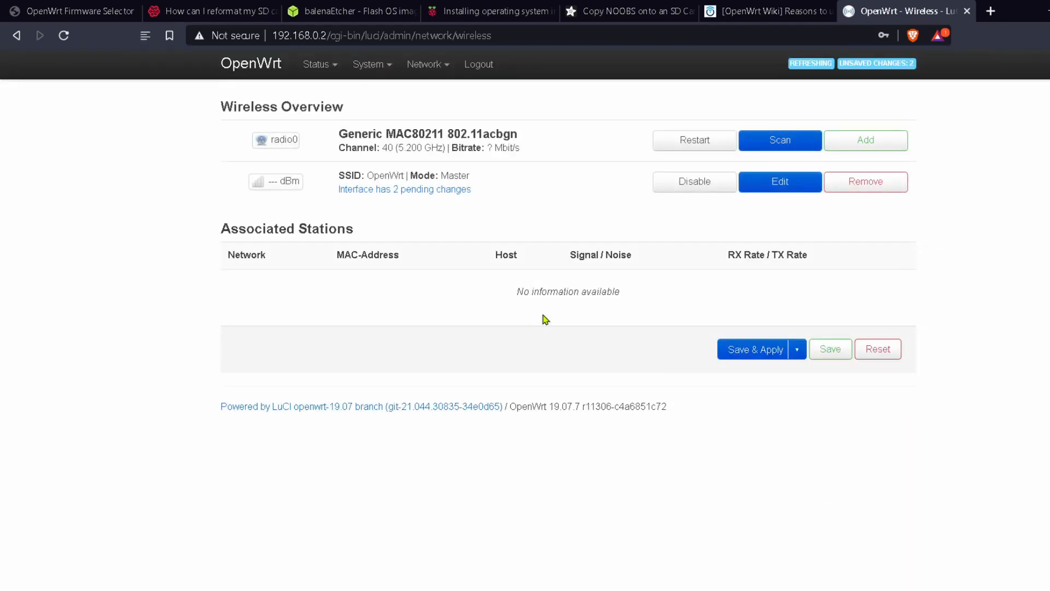
mouse_move(699, 221)
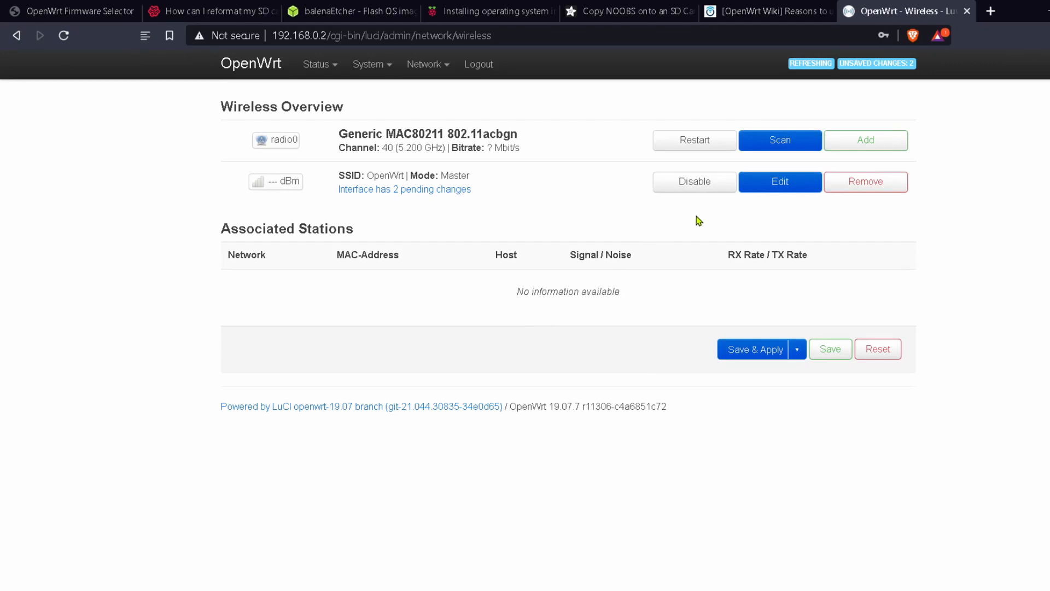
mouse_move(383, 198)
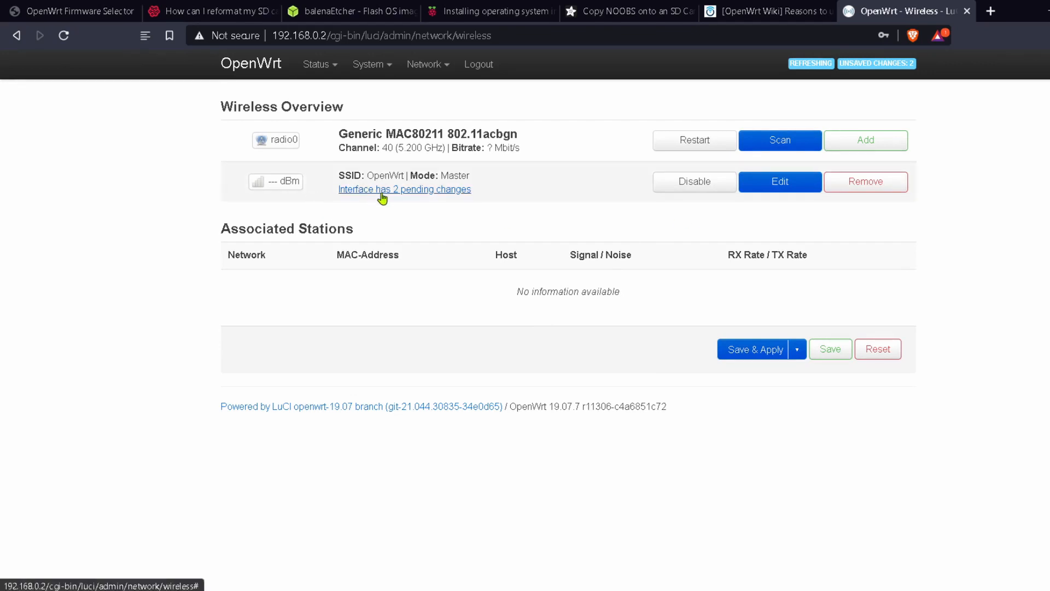
mouse_move(400, 190)
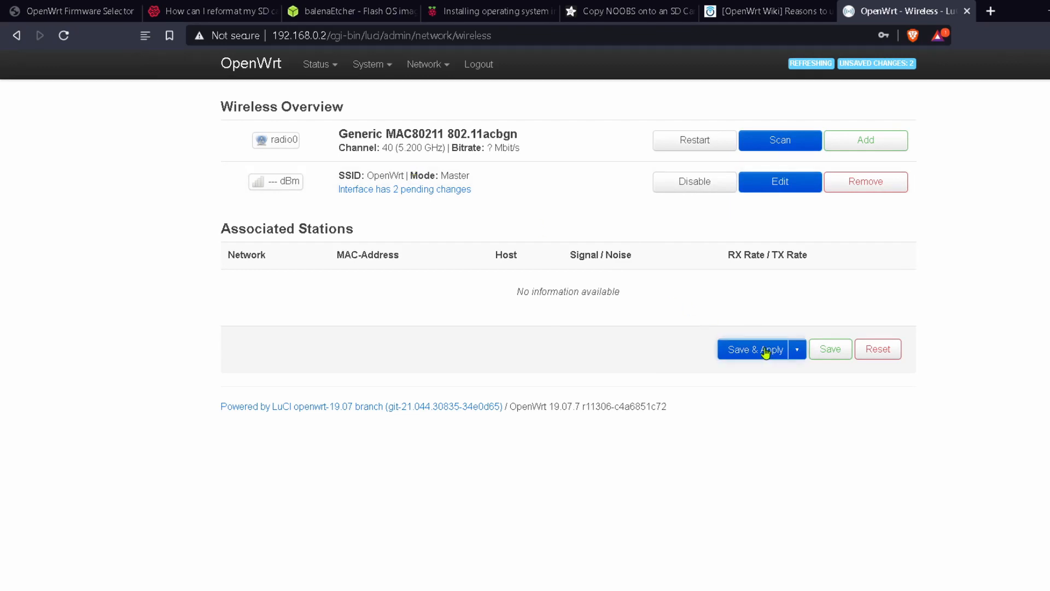
left_click(755, 349)
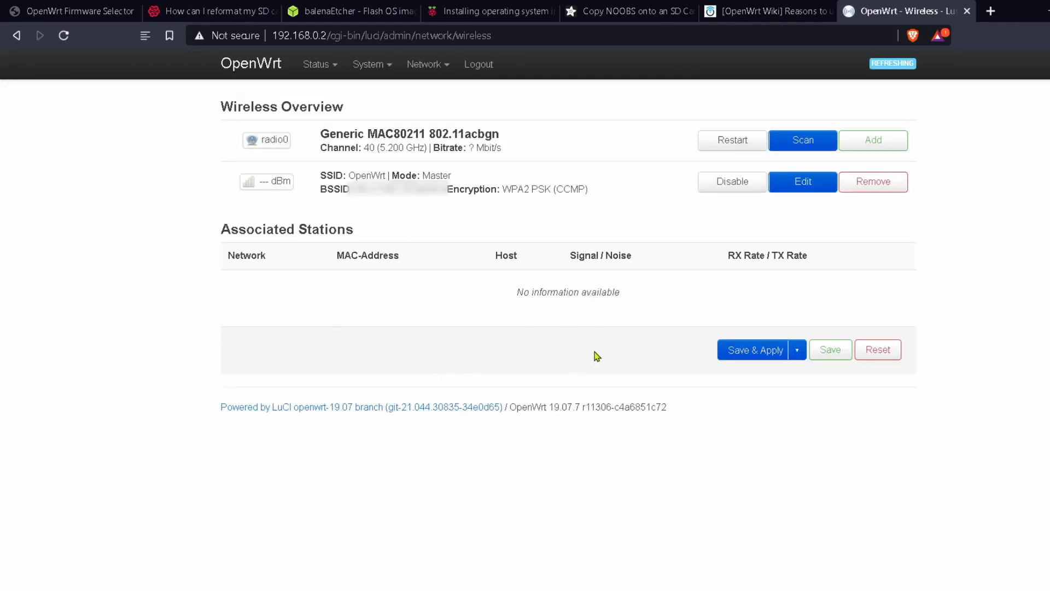
mouse_move(694, 352)
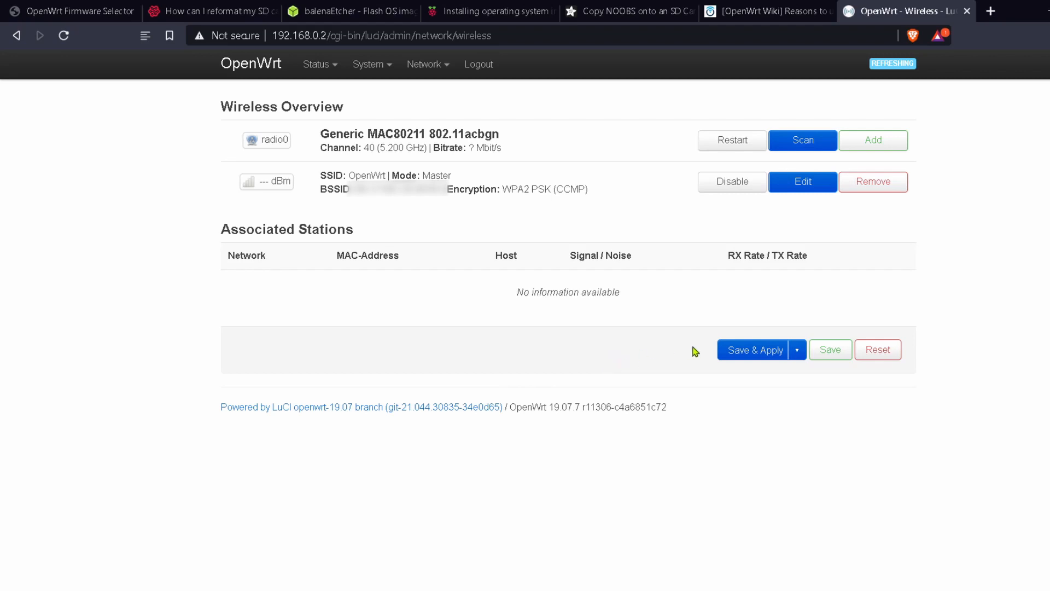
mouse_move(799, 349)
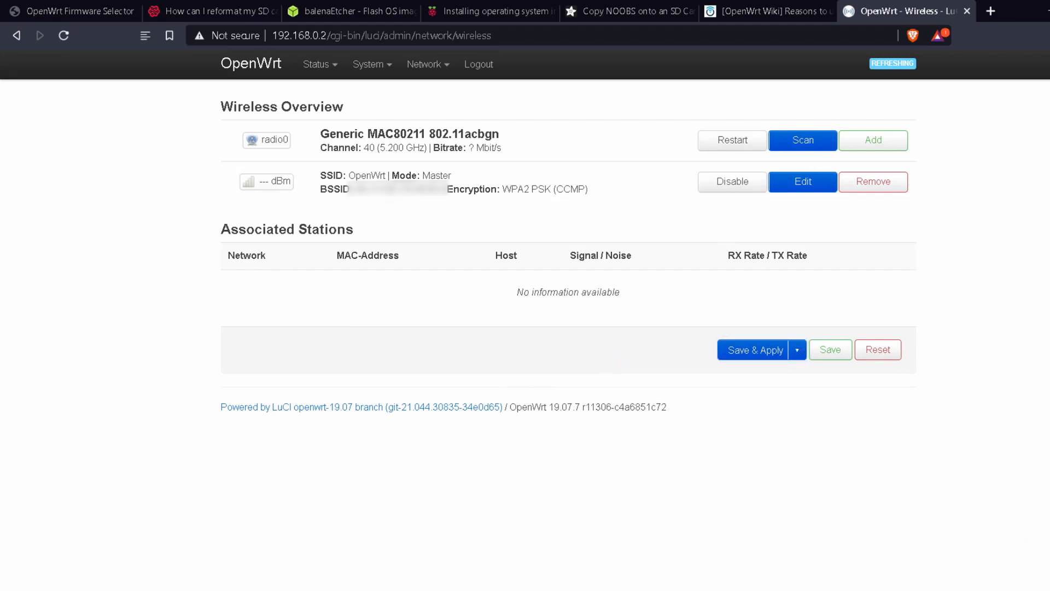
mouse_move(961, 540)
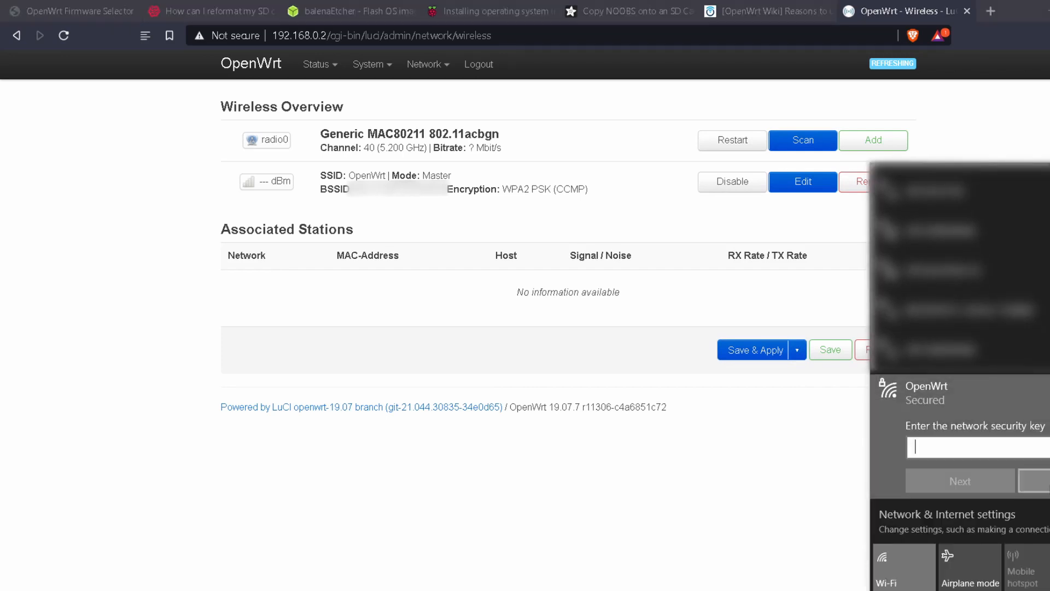
Step: Enter the security key on Windows to join the OpenWrt Wi-Fi
type("•••")
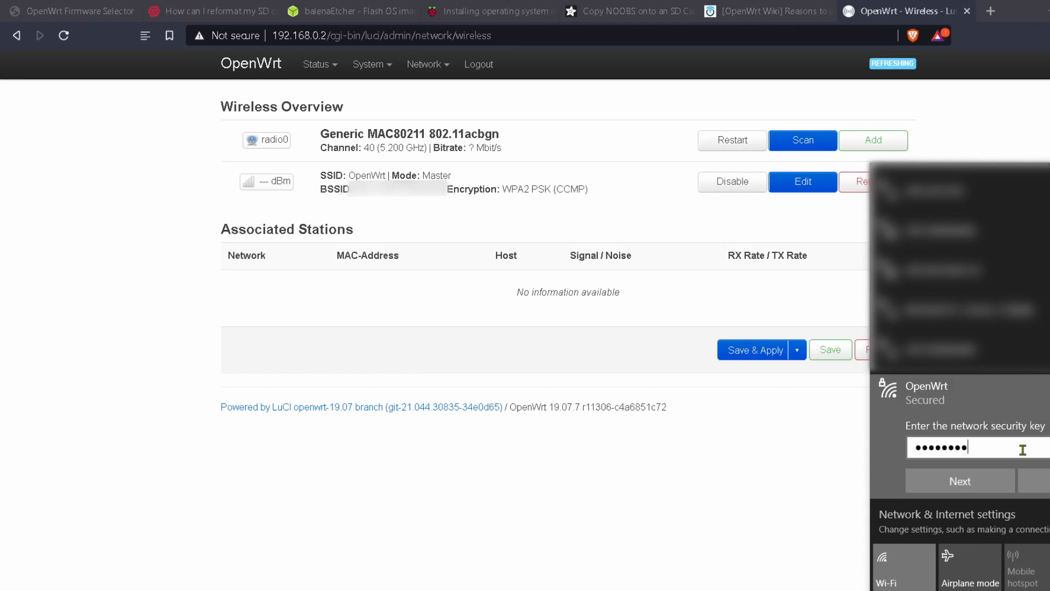
left_click(959, 481)
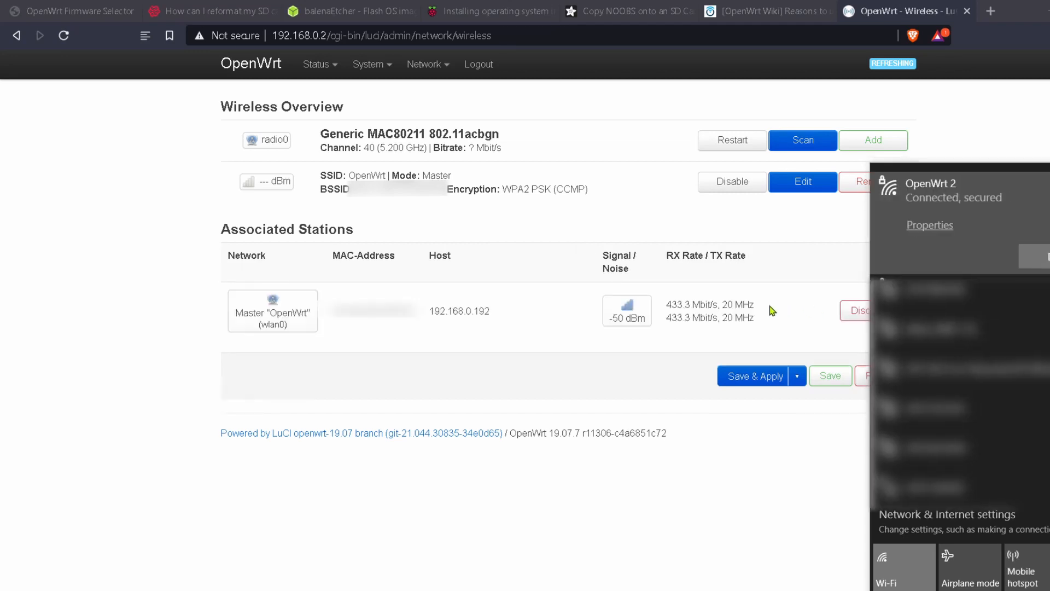
mouse_move(922, 243)
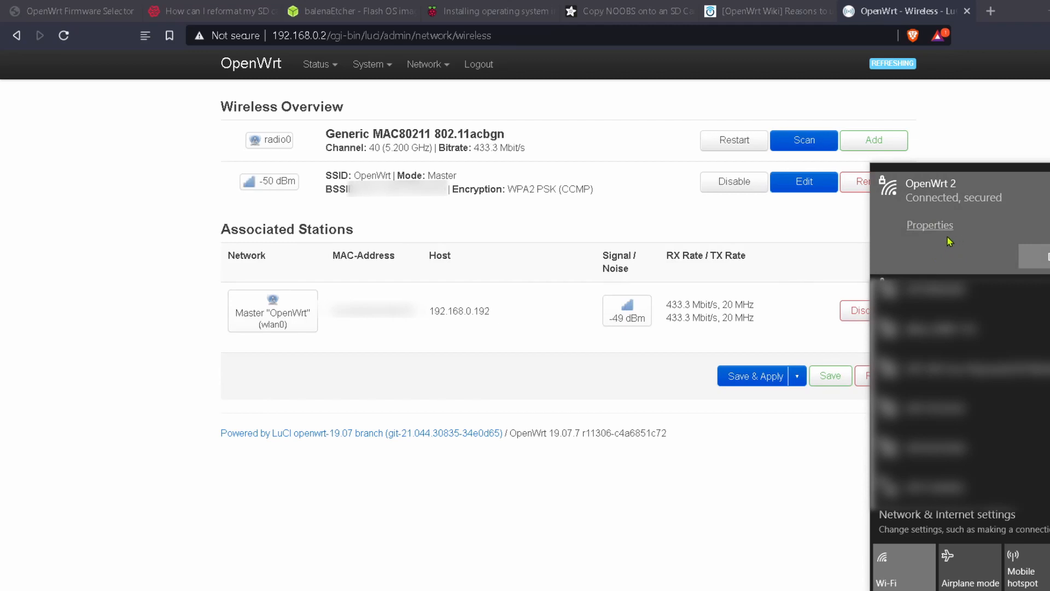
mouse_move(196, 274)
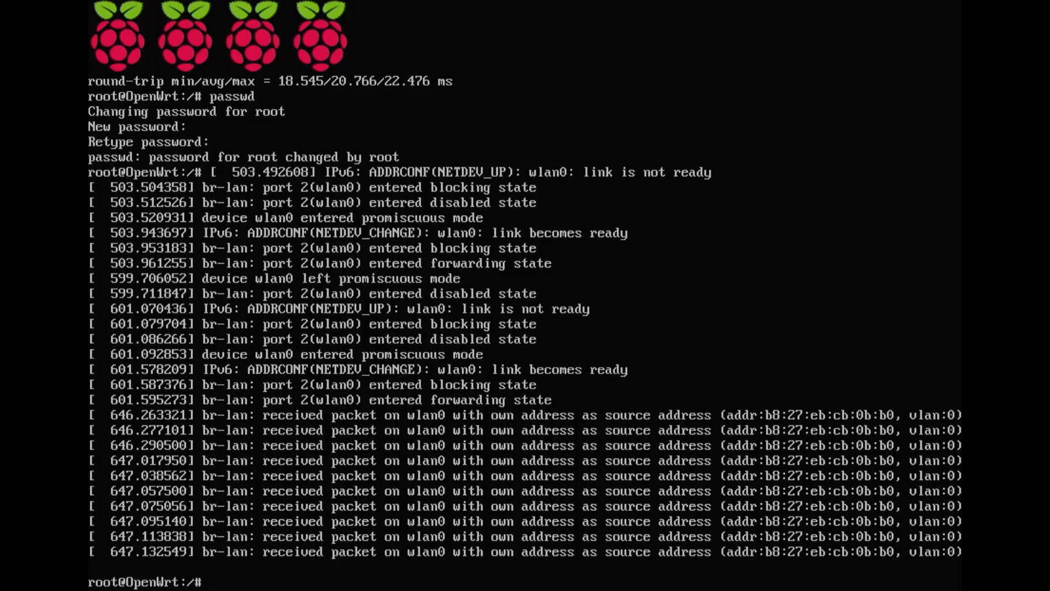
Step: Run opkg update to refresh the available package lists
type("opk")
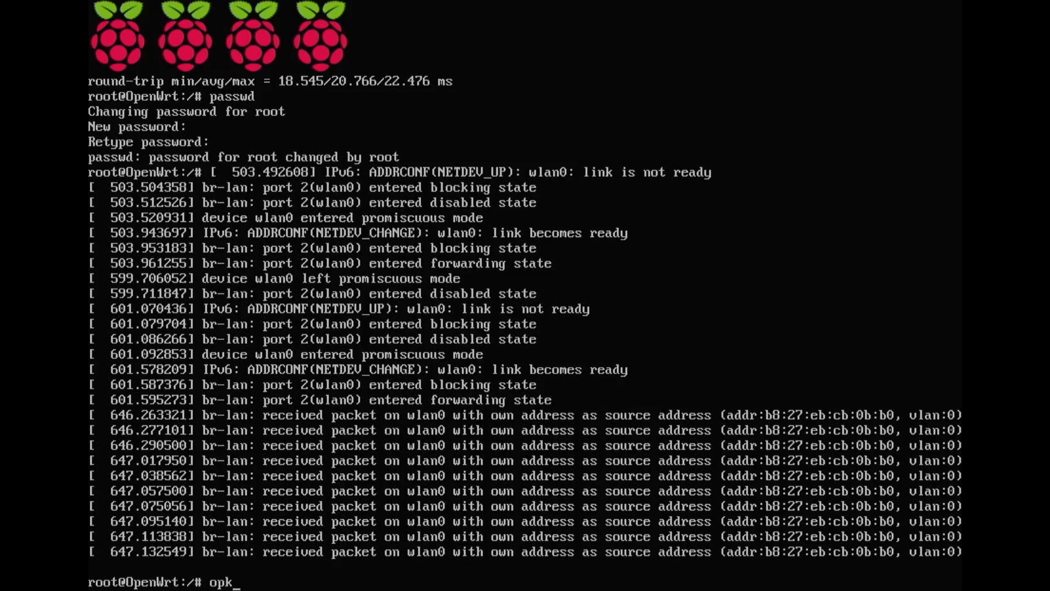
type("g up")
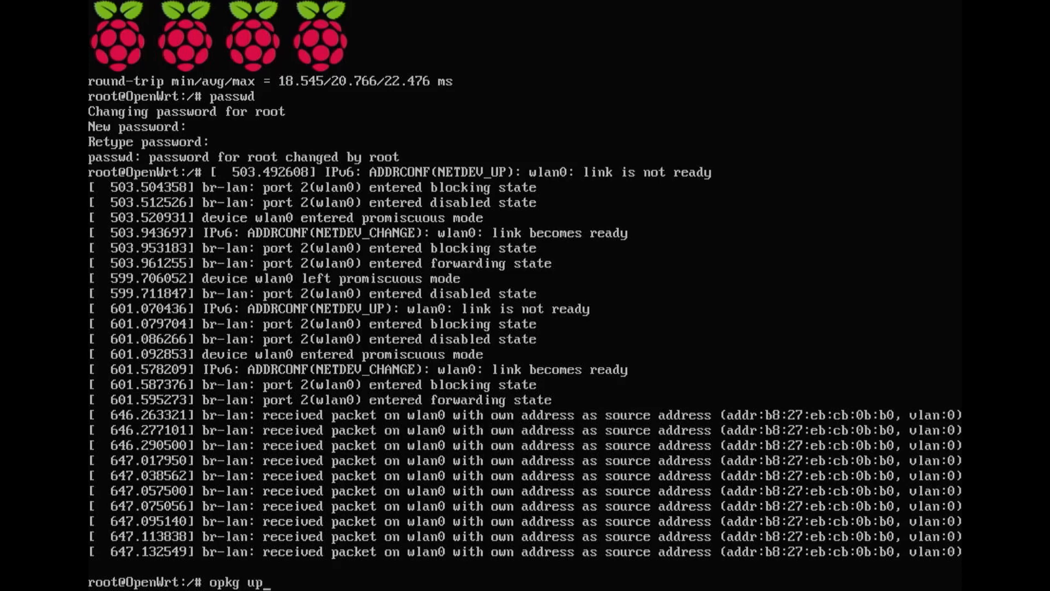
key("Return")
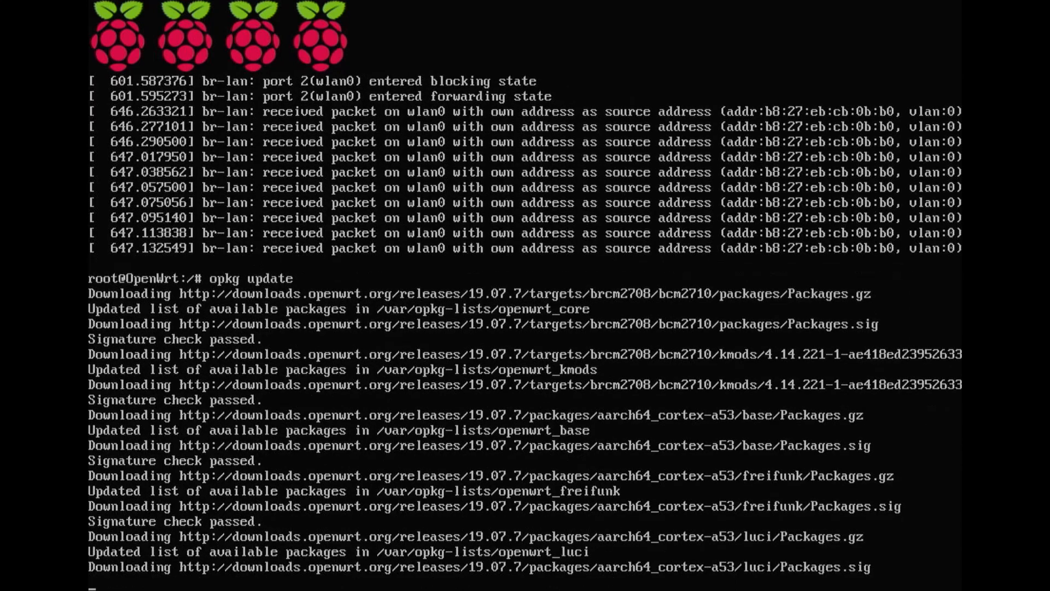
scroll("down", 3)
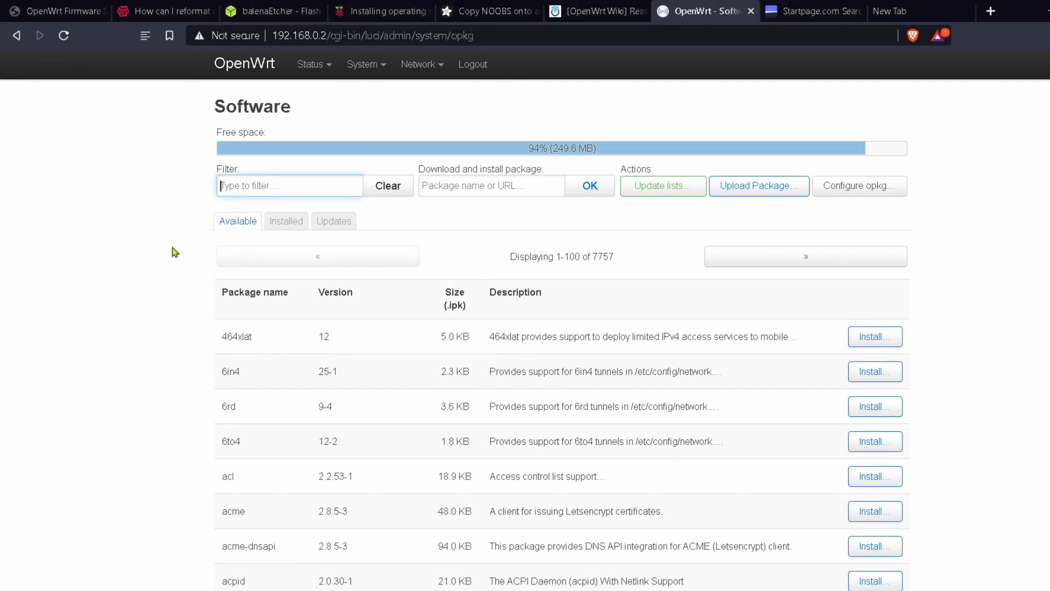
Step: Install aircrack-ng 1.5.2 via the 'airc' filter and check the Installed packages list
type("air")
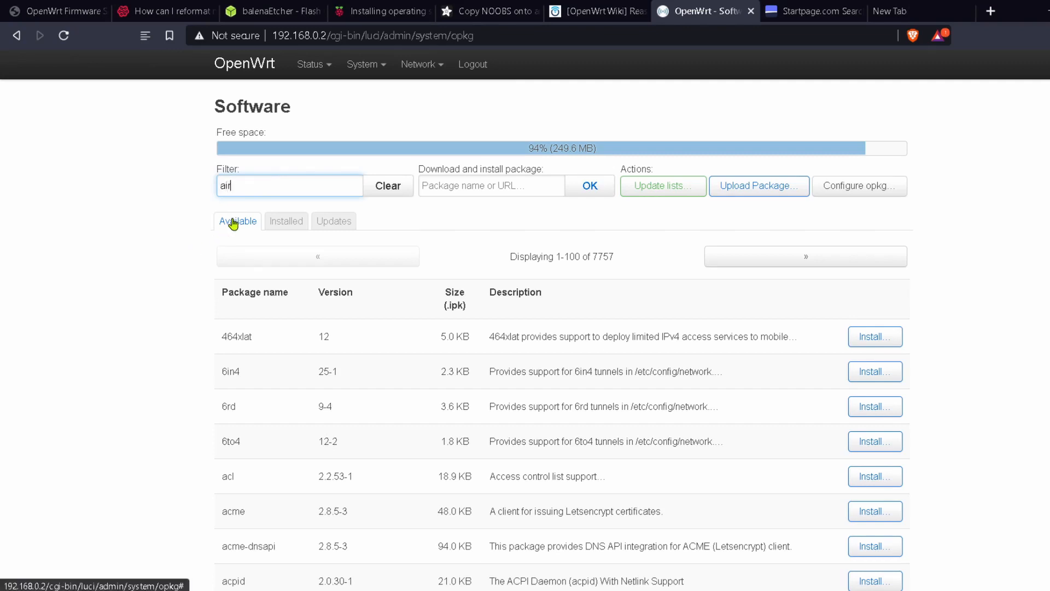
type("c")
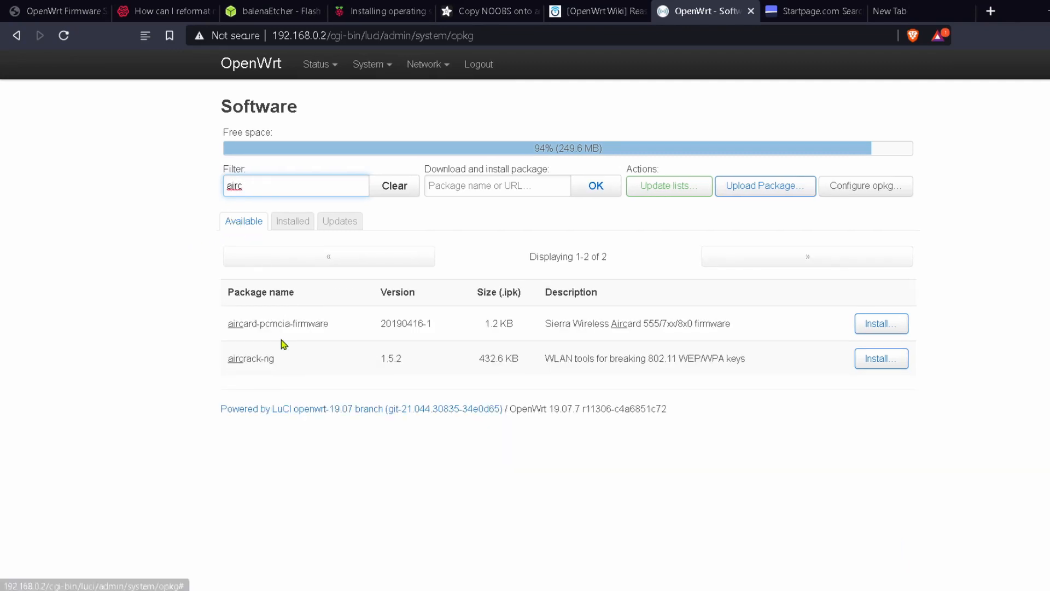
mouse_move(881, 358)
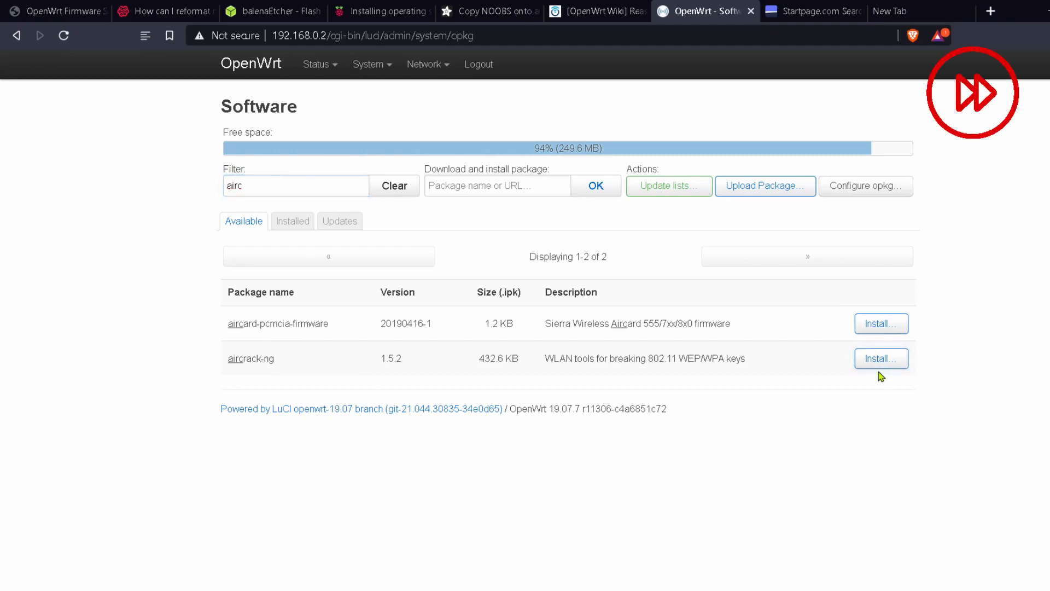
left_click(881, 358)
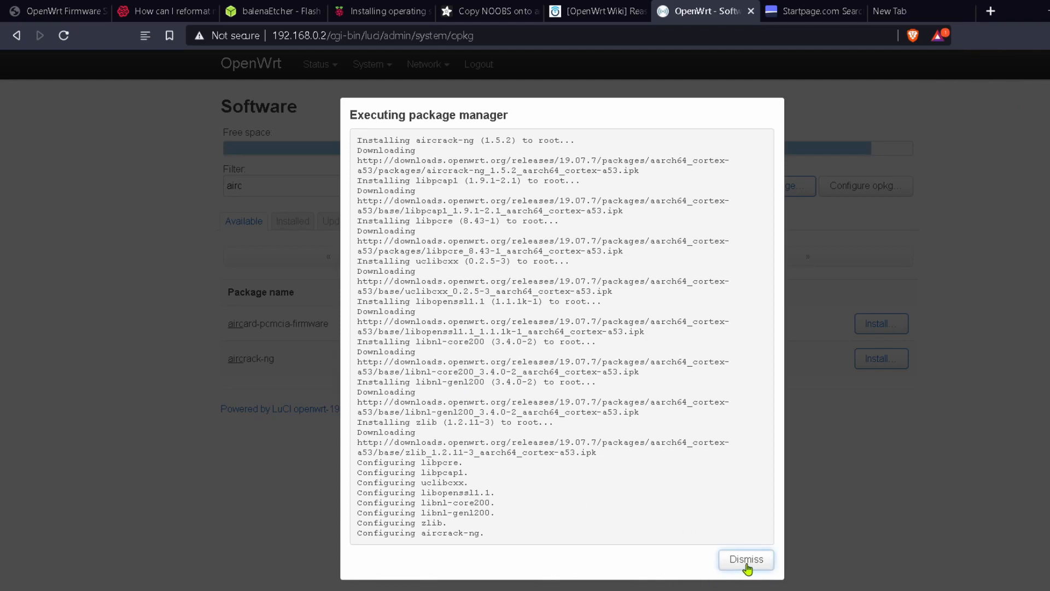
left_click(746, 559)
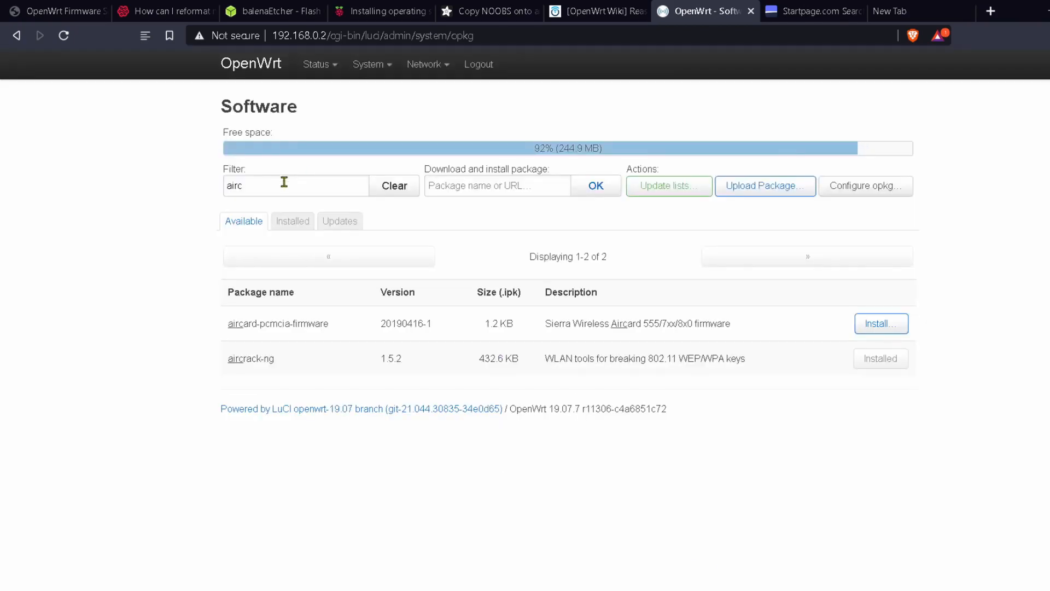
left_click(292, 221)
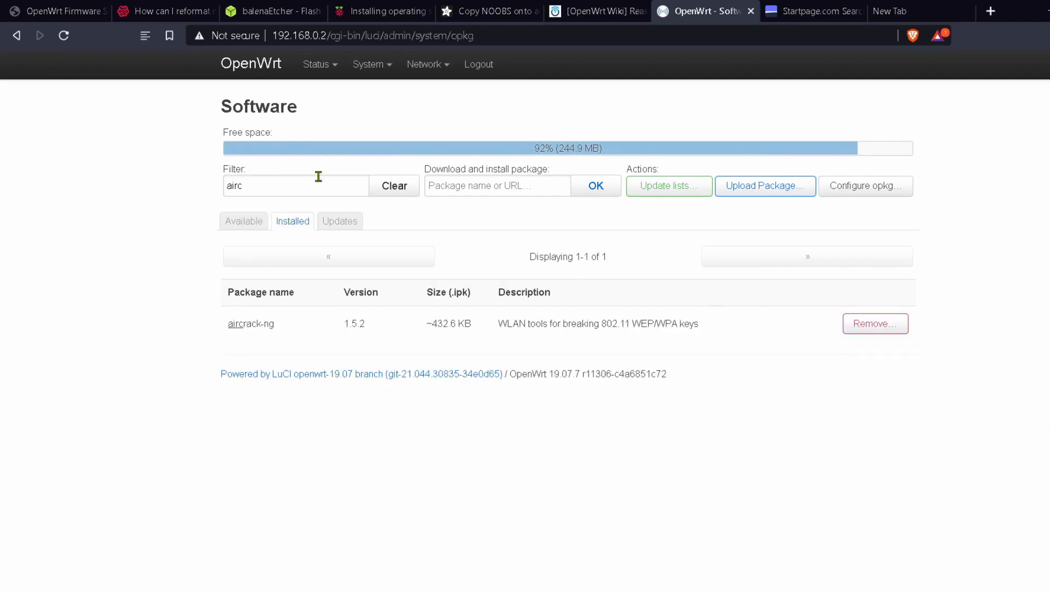
left_click(244, 221)
type("dblock")
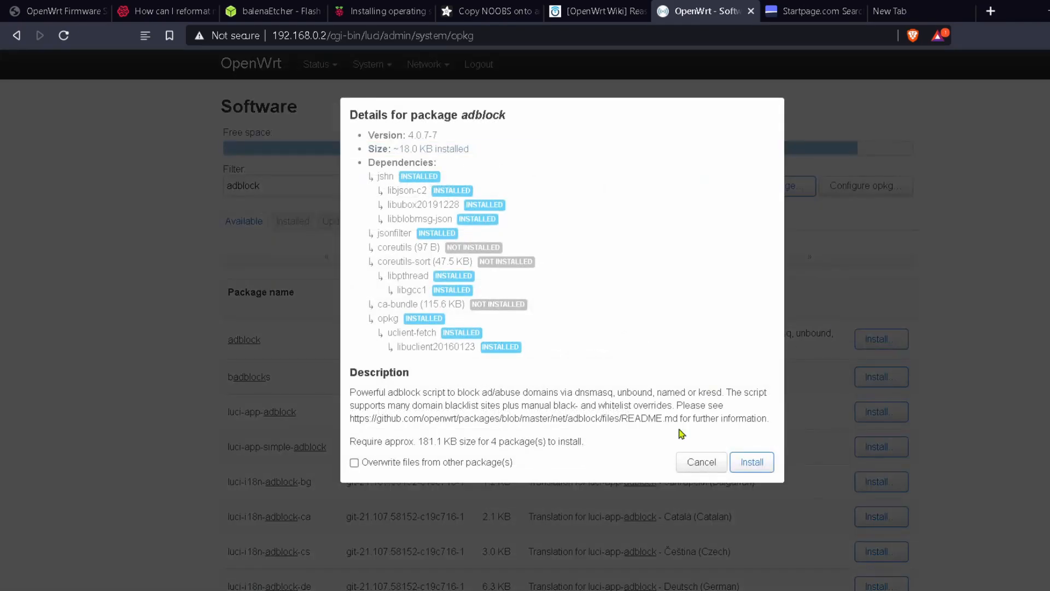
Step: Confirm installing adblock with its dependencies and dismiss the installation log
left_click(751, 461)
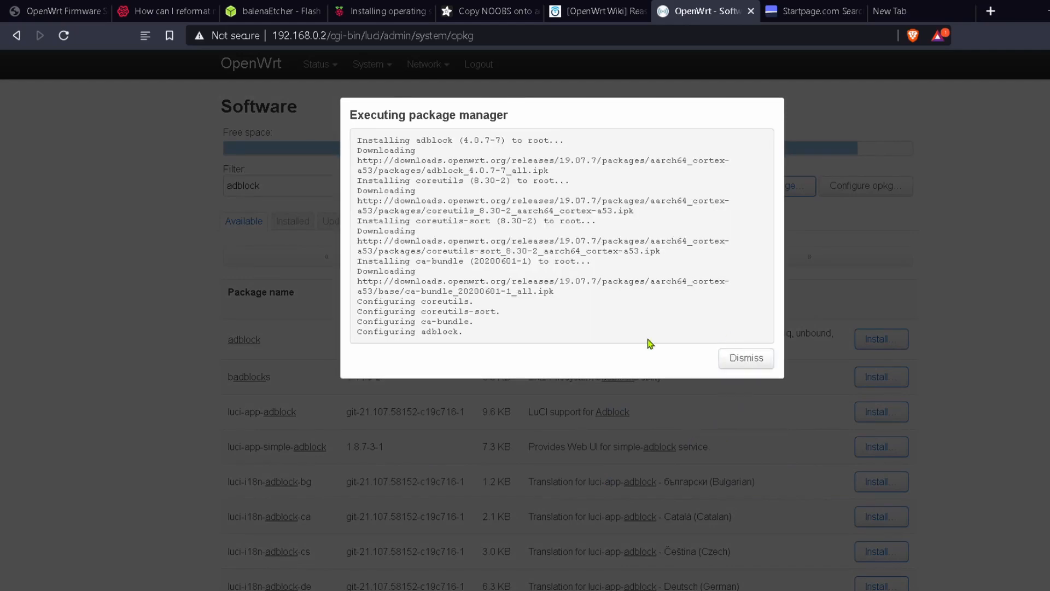
mouse_move(742, 315)
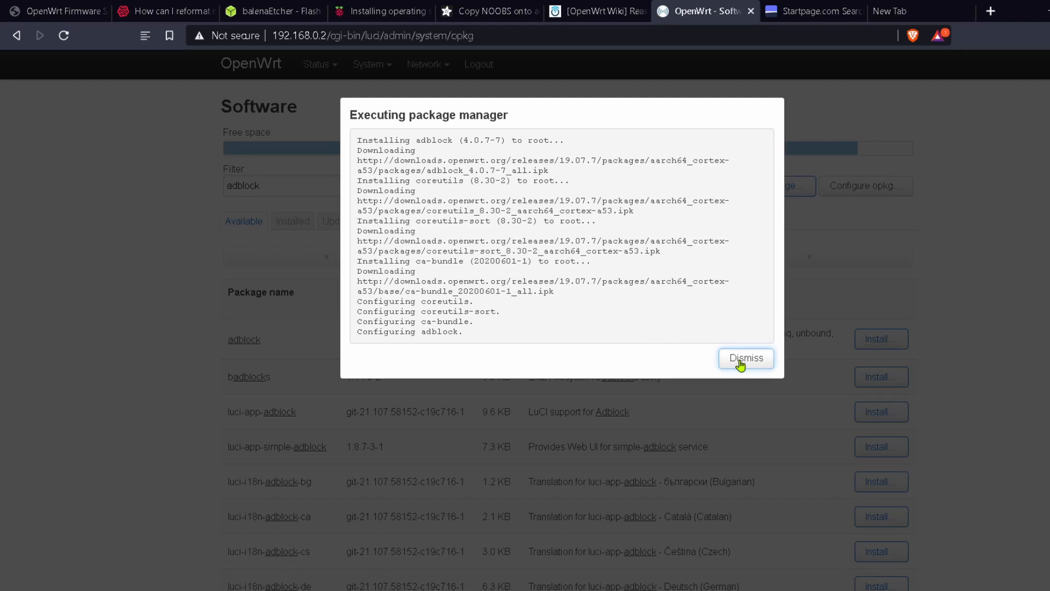
left_click(746, 358)
type("open")
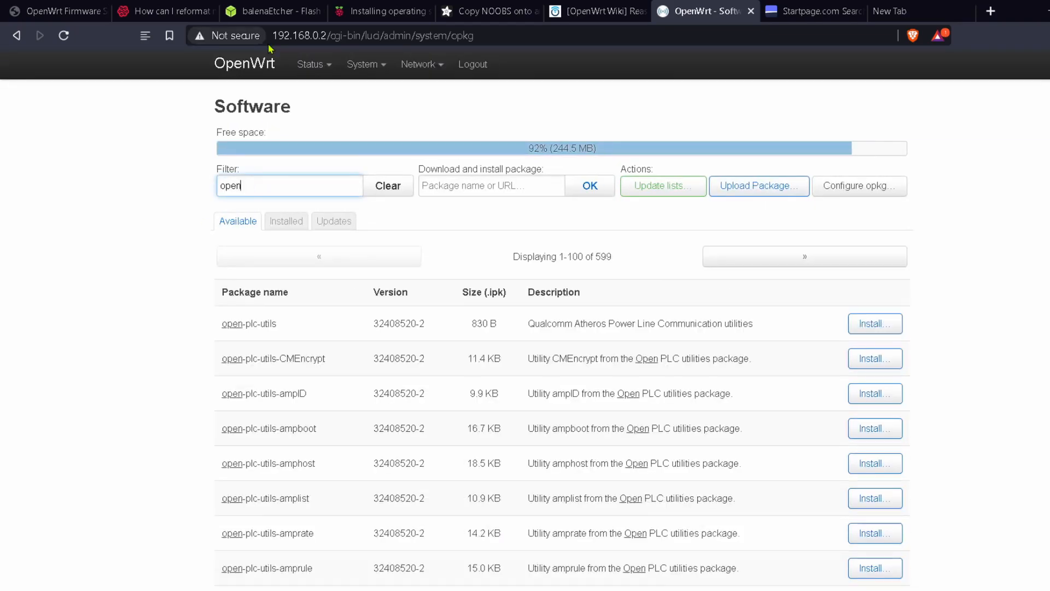
Step: Extend the package filter to 'openvpn' and scroll through the 39 matching packages
type("vpn")
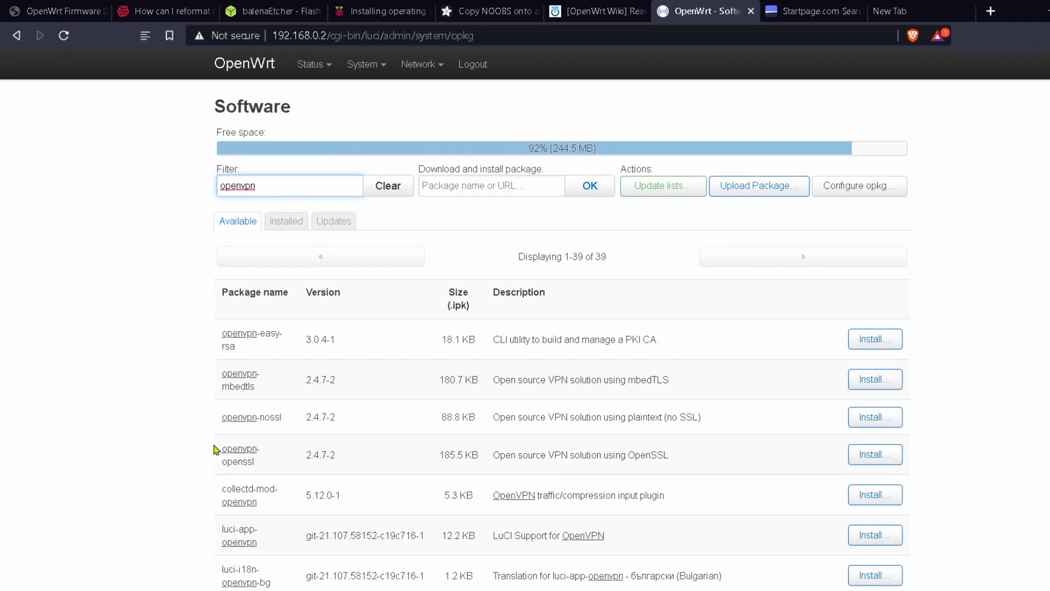
scroll("down", 3)
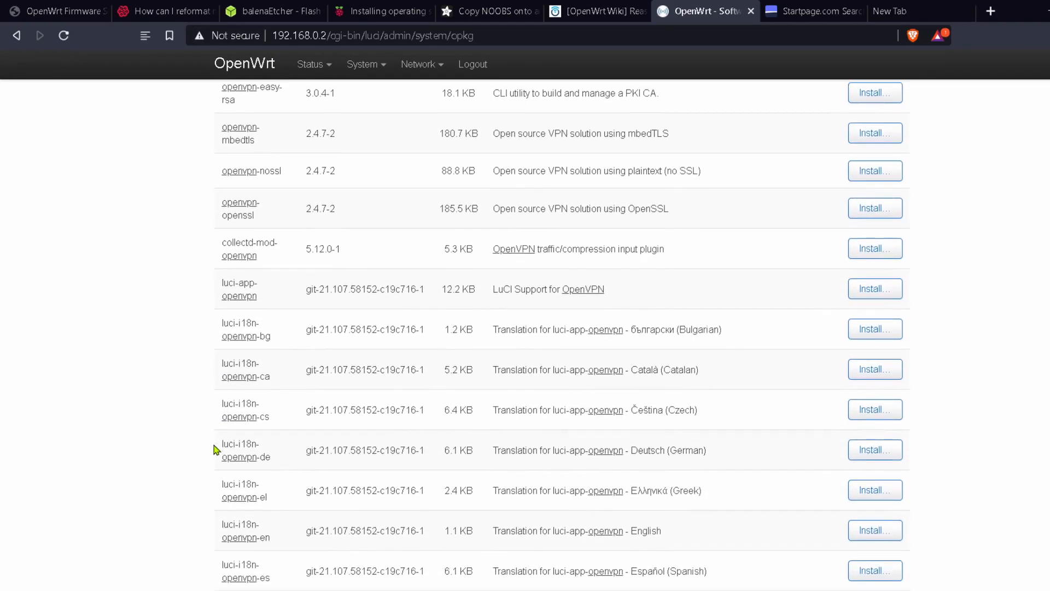
scroll("down", 3)
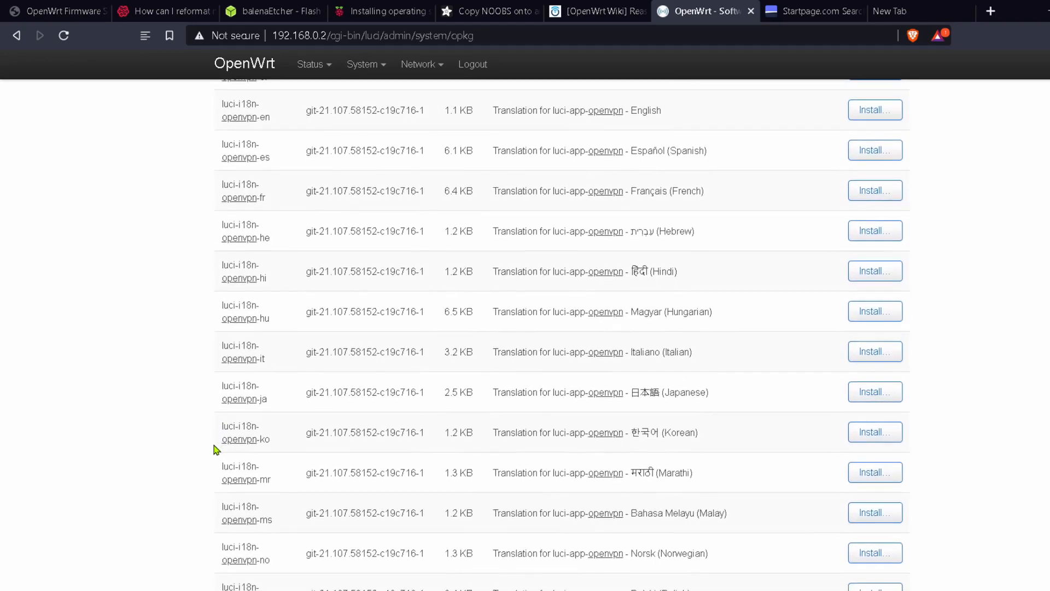
scroll("up", 3)
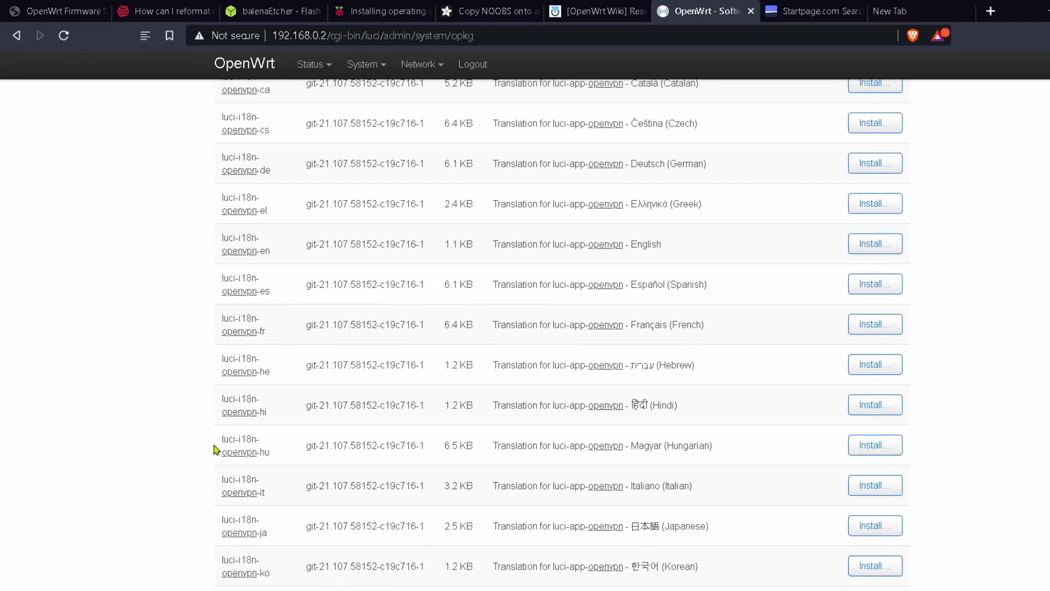
scroll("up", 3)
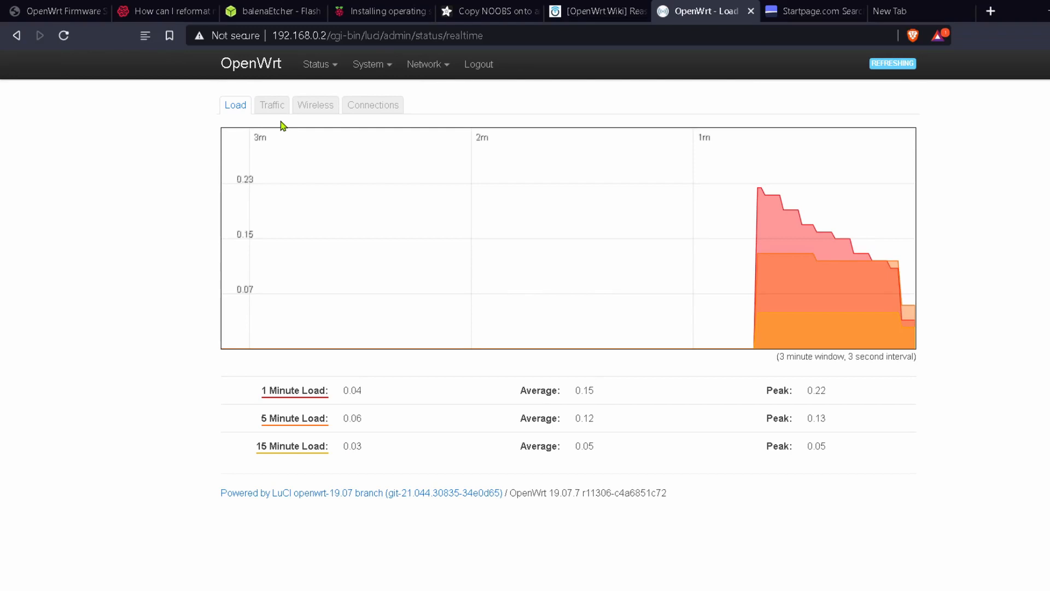
Step: View the Traffic, Wireless and Connections realtime graphs, then return to the Load graph
left_click(271, 105)
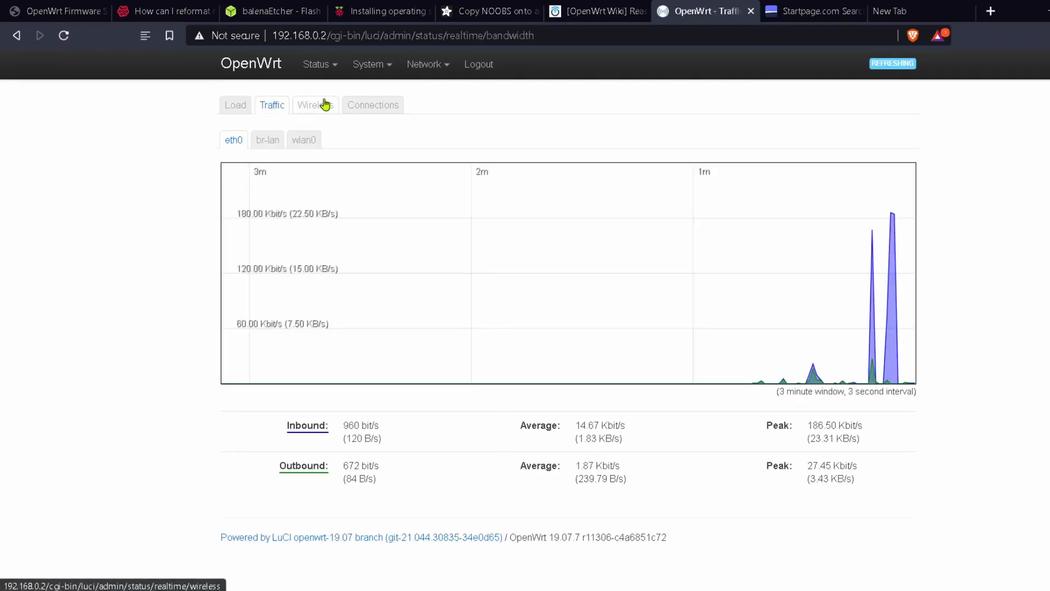
left_click(314, 105)
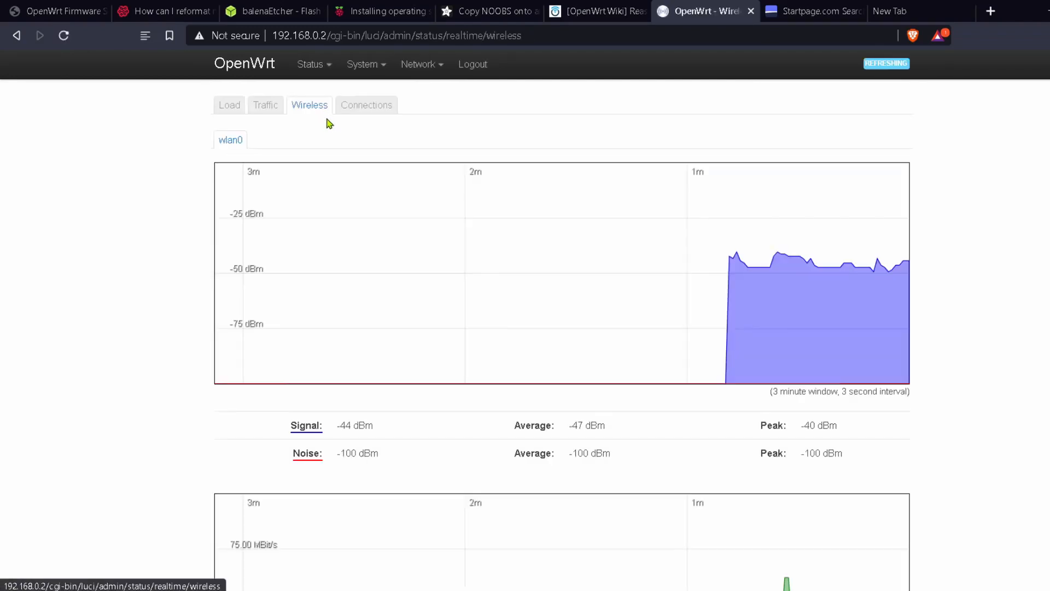
scroll("down", 3)
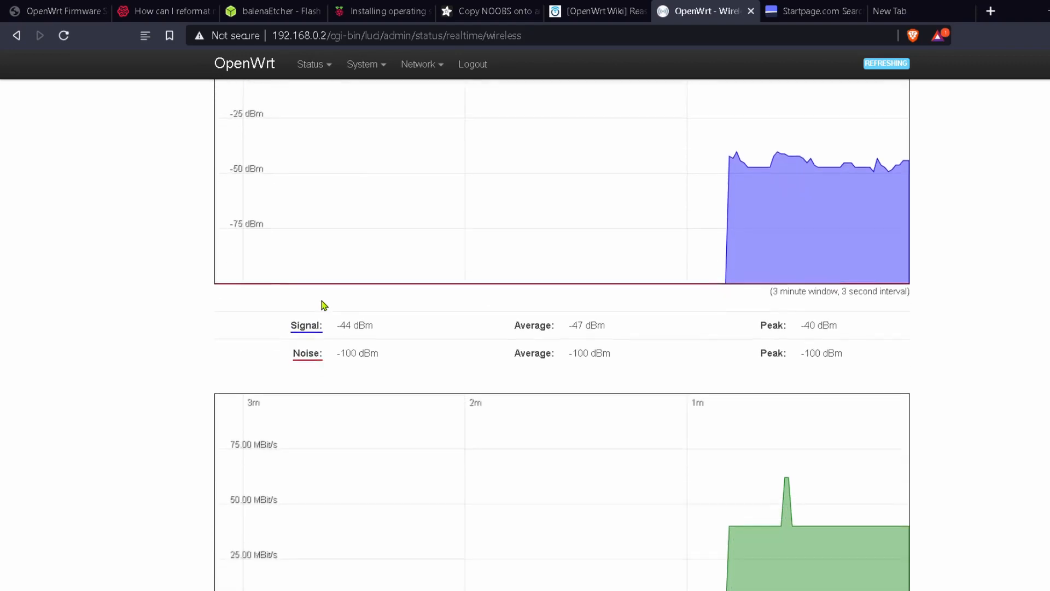
scroll("down", 3)
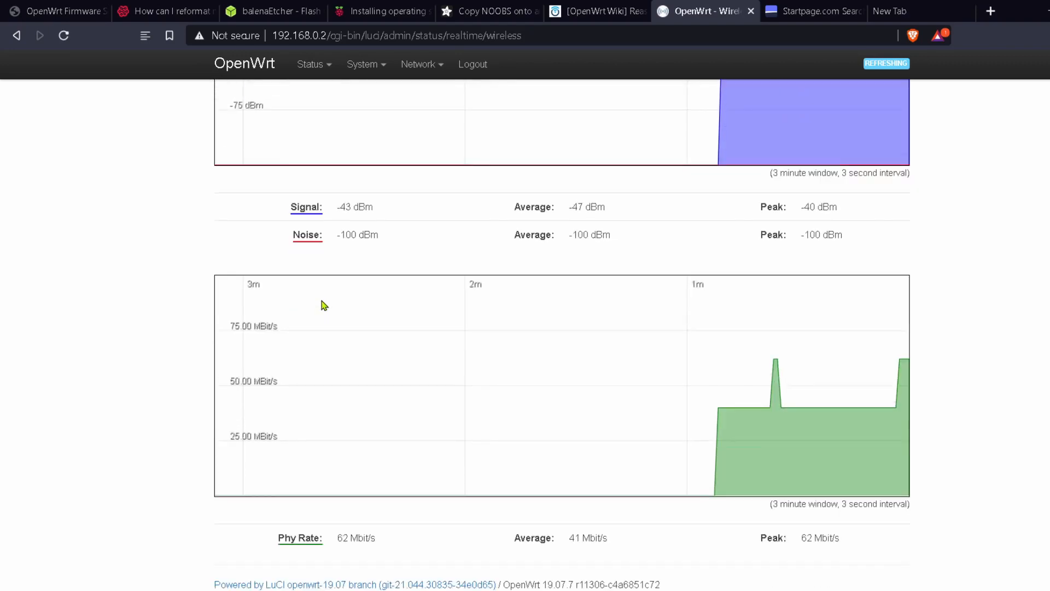
scroll("up", 3)
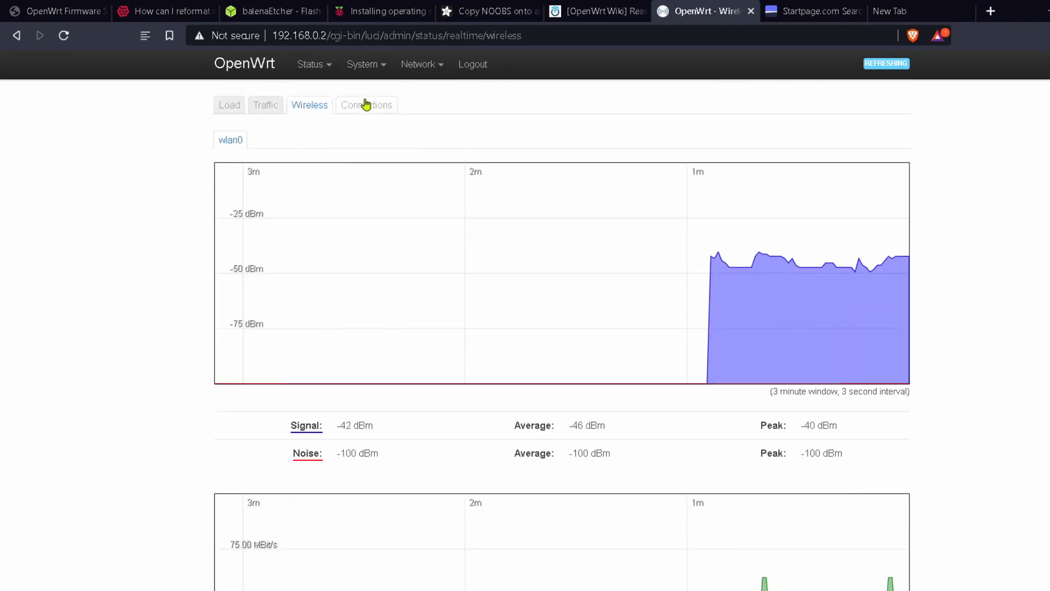
mouse_move(366, 108)
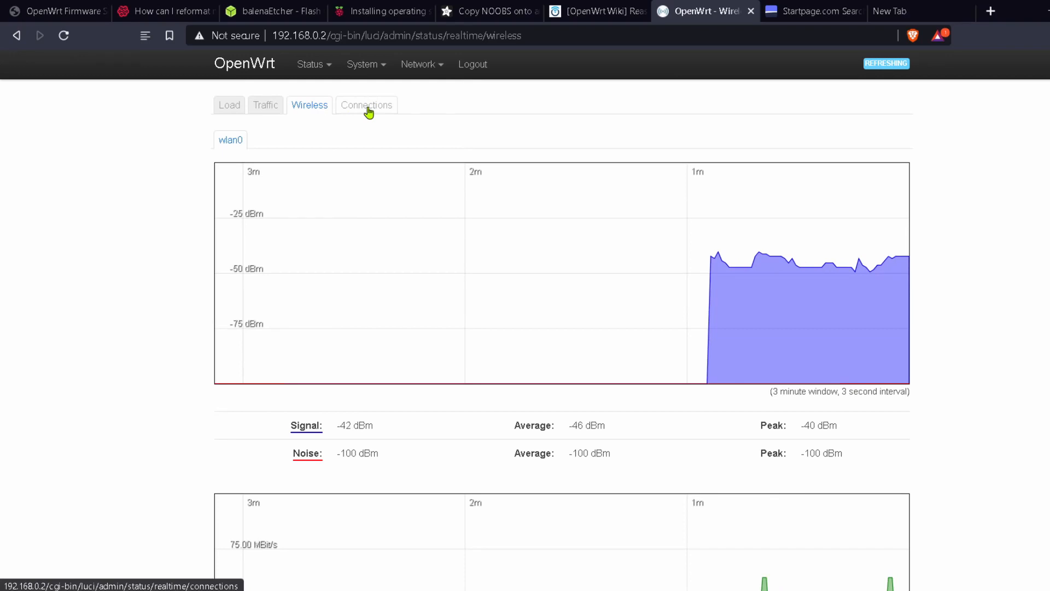
left_click(366, 105)
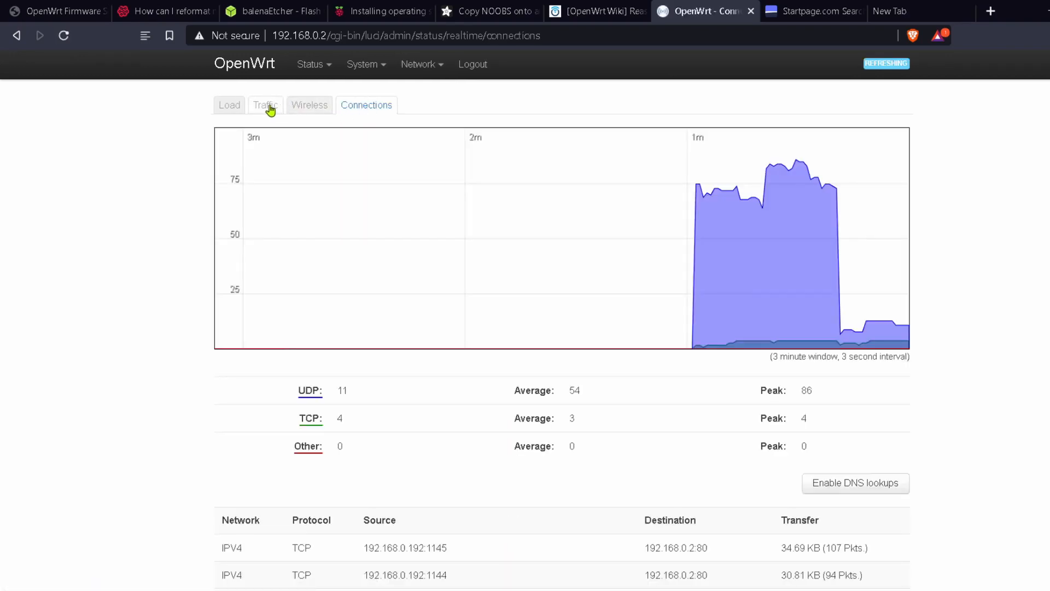
mouse_move(265, 105)
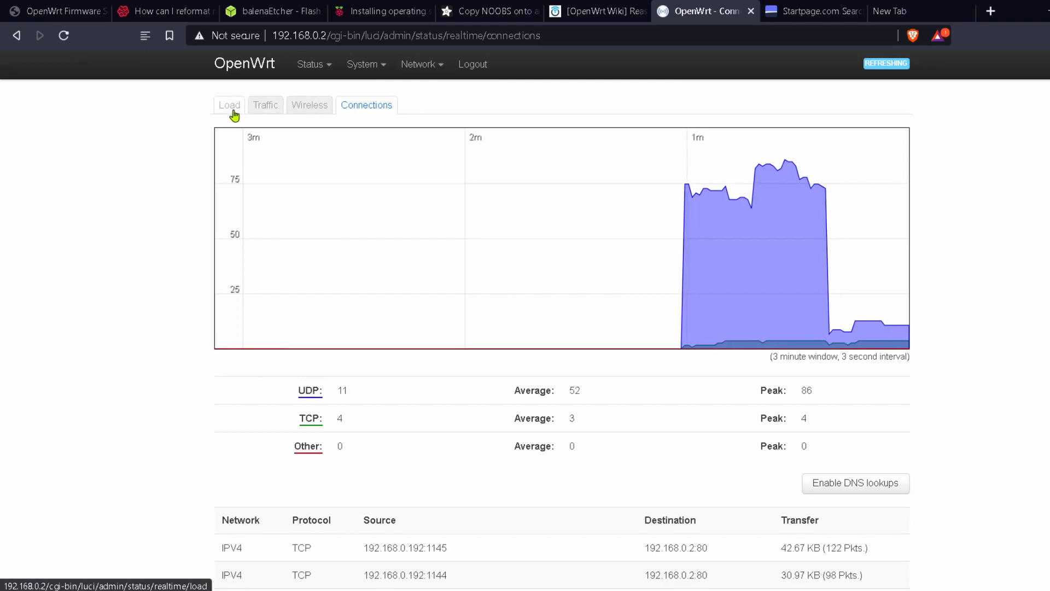
left_click(229, 105)
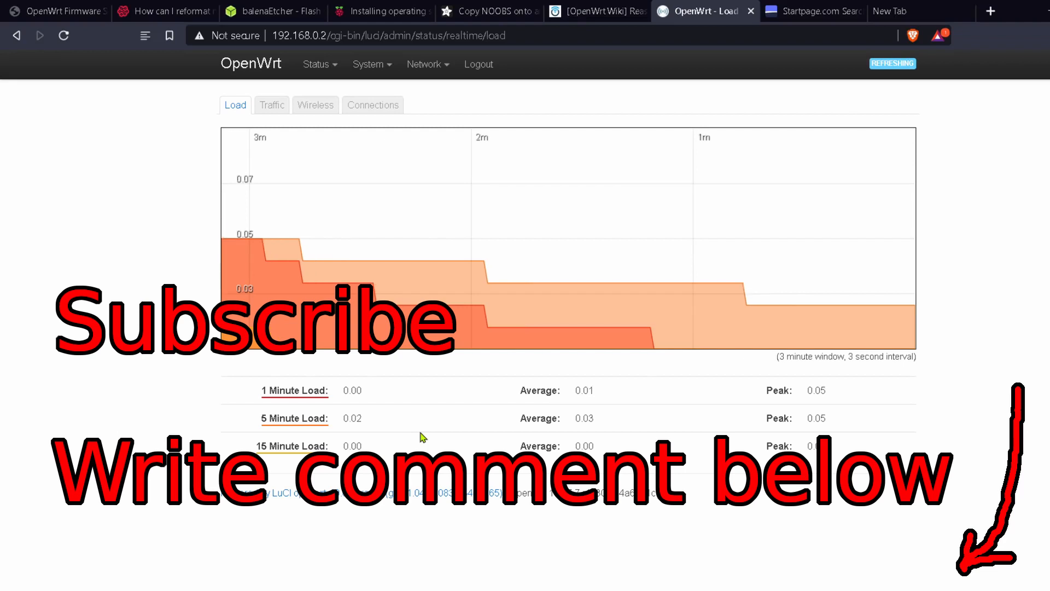
Step: Switch to the browser tab showing the OpenWrt wiki's 'Reasons to use OpenWrt' page
left_click(595, 11)
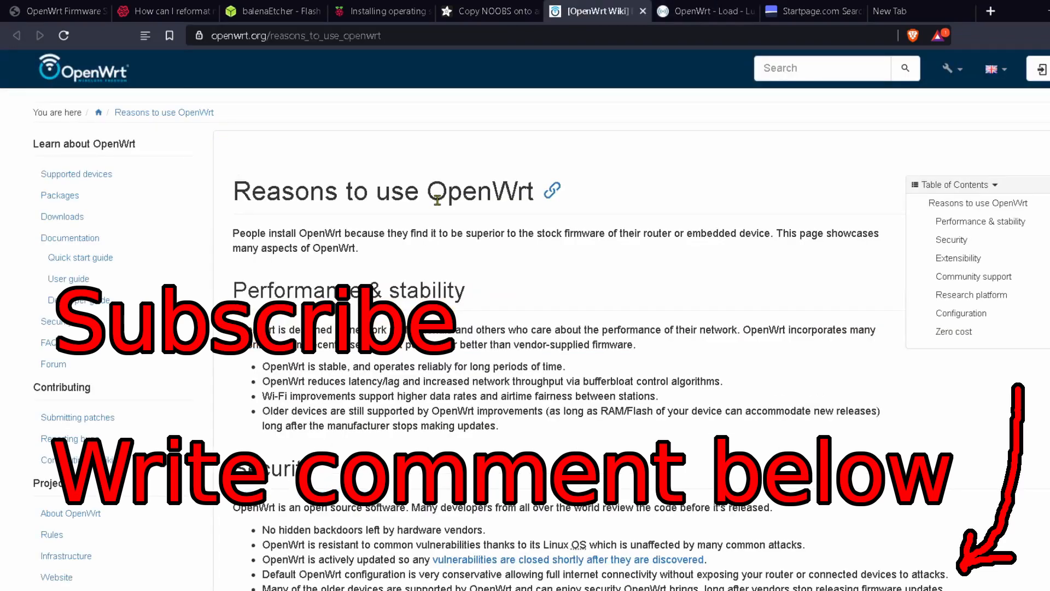